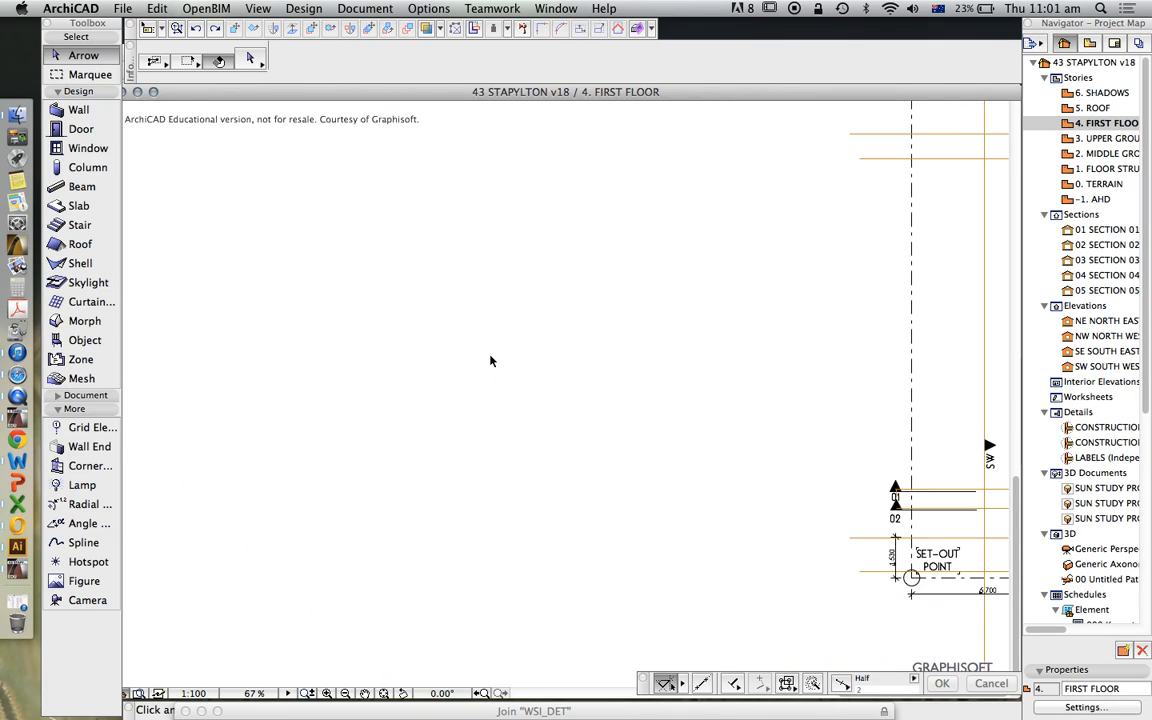
Open Fill Types from Options > Element Attributes, showing the RMD PAVE 8 fill
{"action": "left_click", "coordinate": [422, 8]}
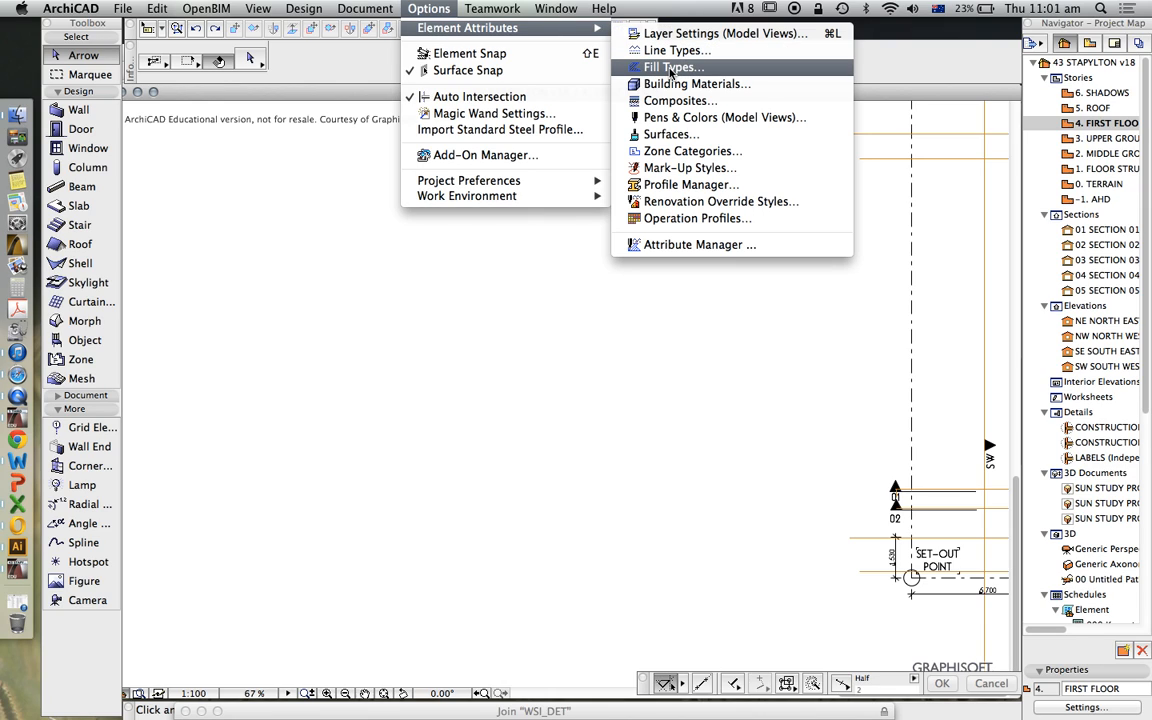
{"action": "left_click", "coordinate": [666, 65]}
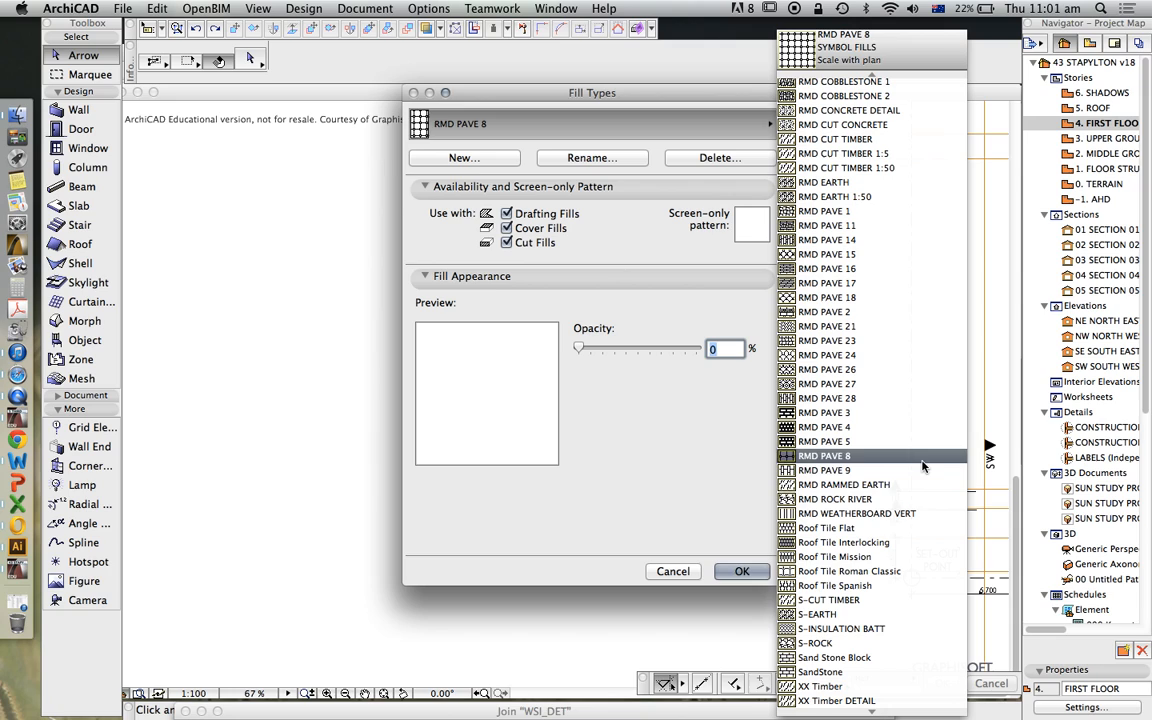
Browse the fill list and select the RMD BRICK 1:5 vectorial fill
{"action": "left_click", "coordinate": [835, 660]}
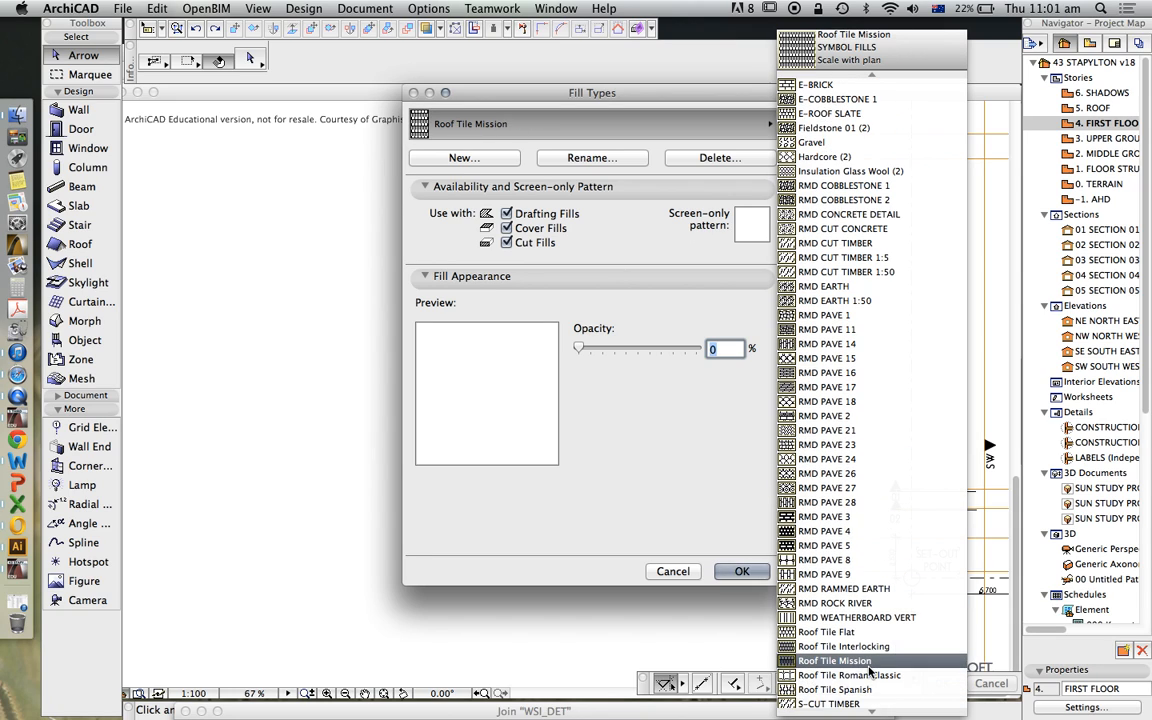
{"action": "left_click", "coordinate": [835, 700]}
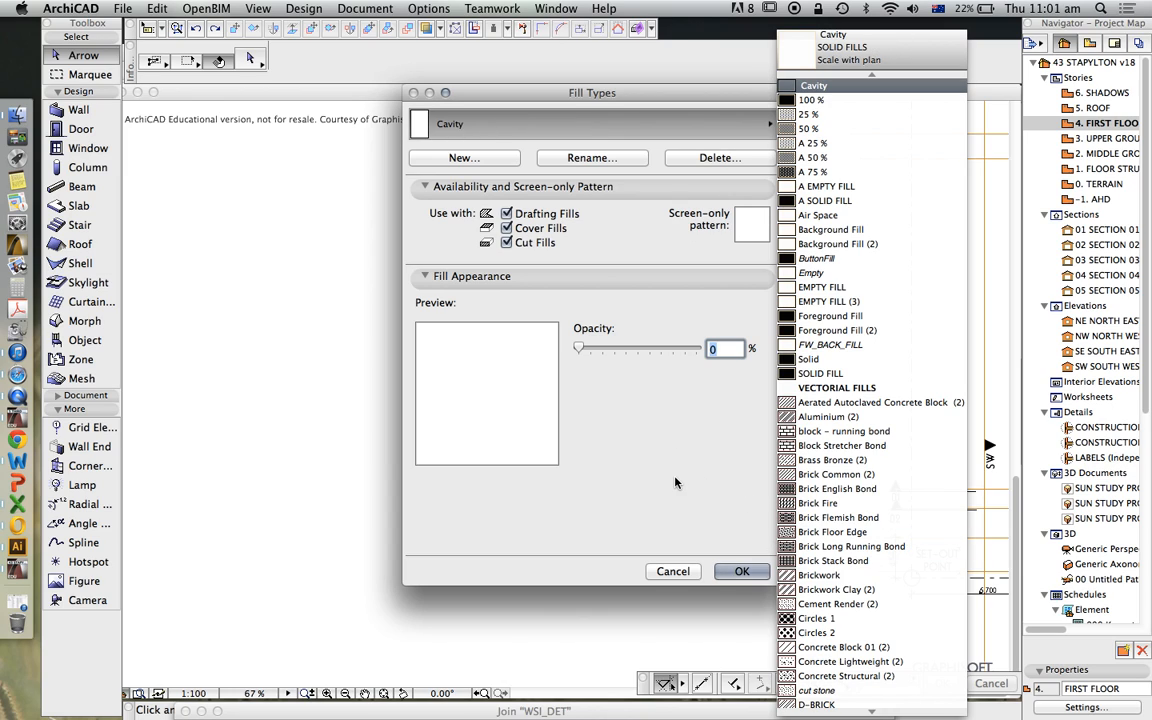
{"action": "left_click", "coordinate": [812, 172]}
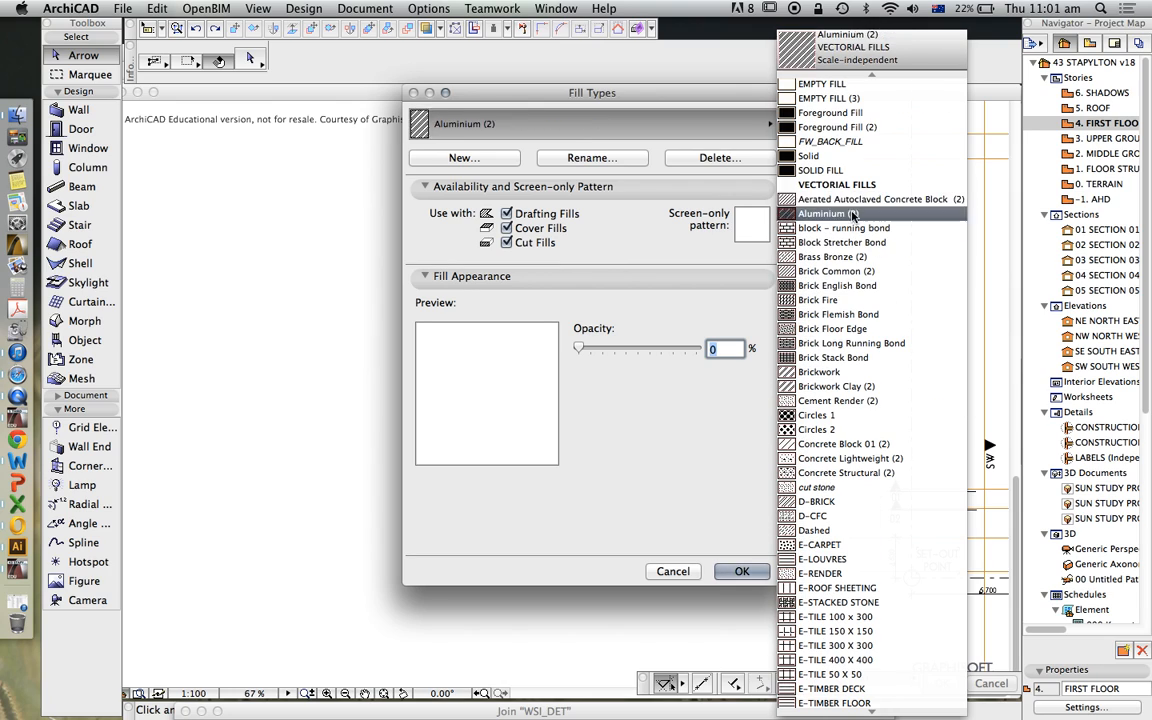
{"action": "left_click", "coordinate": [845, 271]}
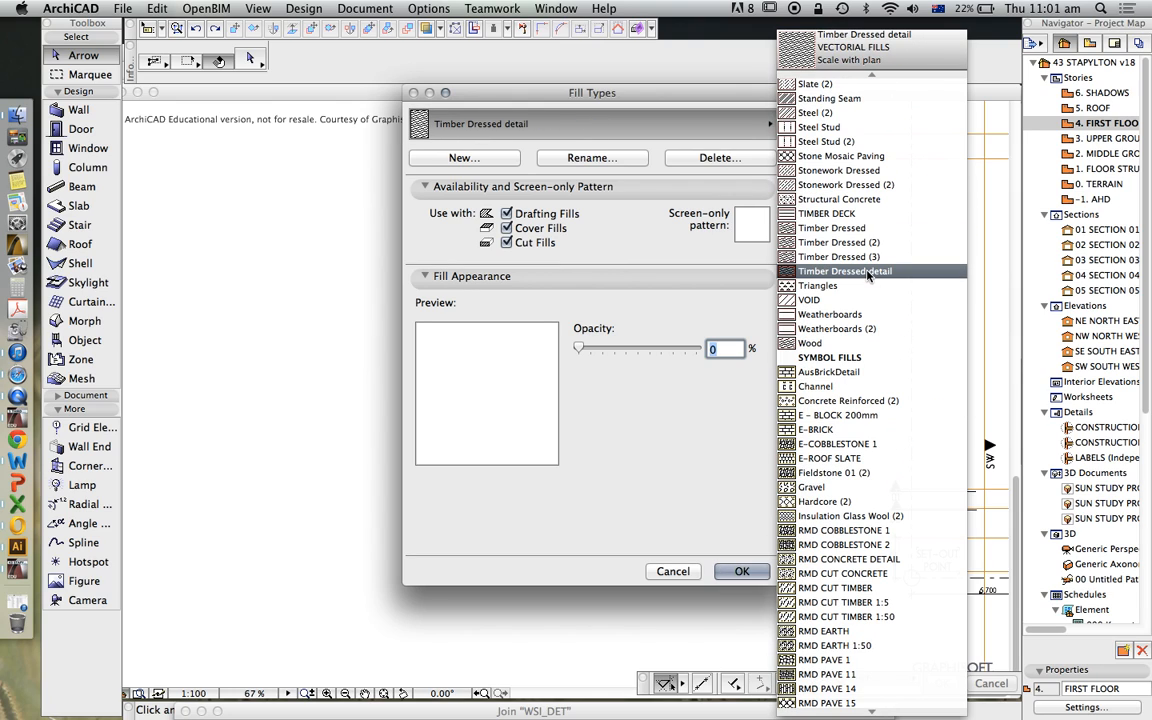
{"action": "left_click", "coordinate": [830, 458]}
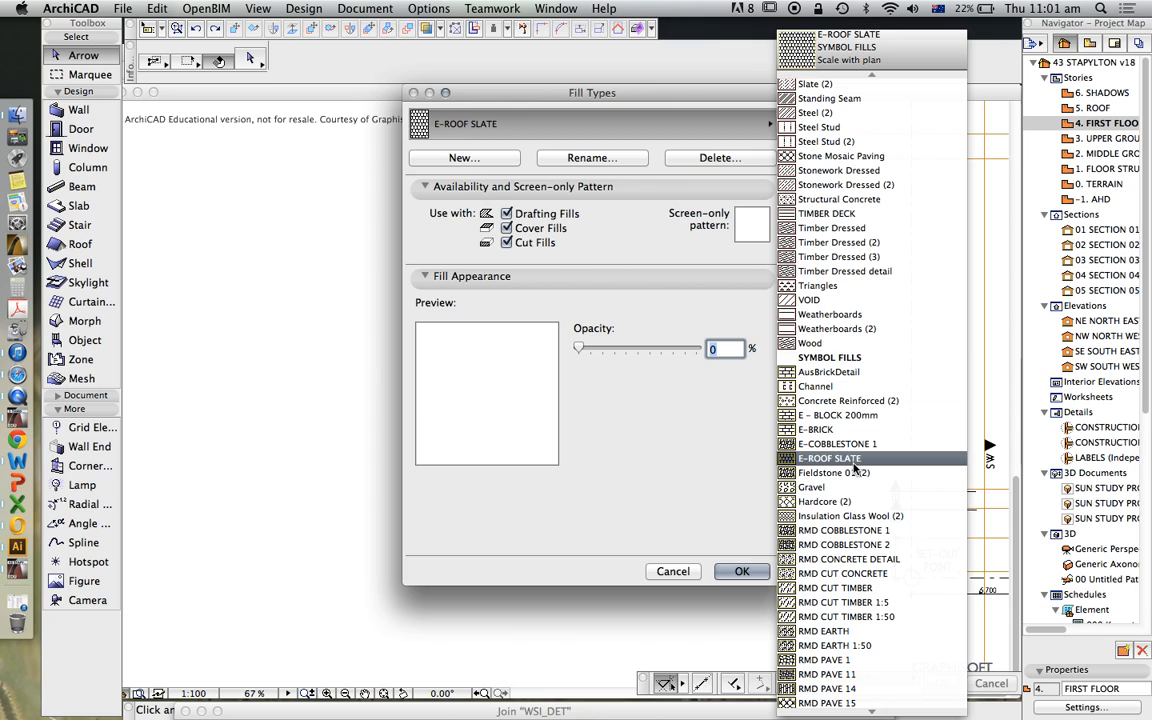
{"action": "left_click", "coordinate": [838, 429]}
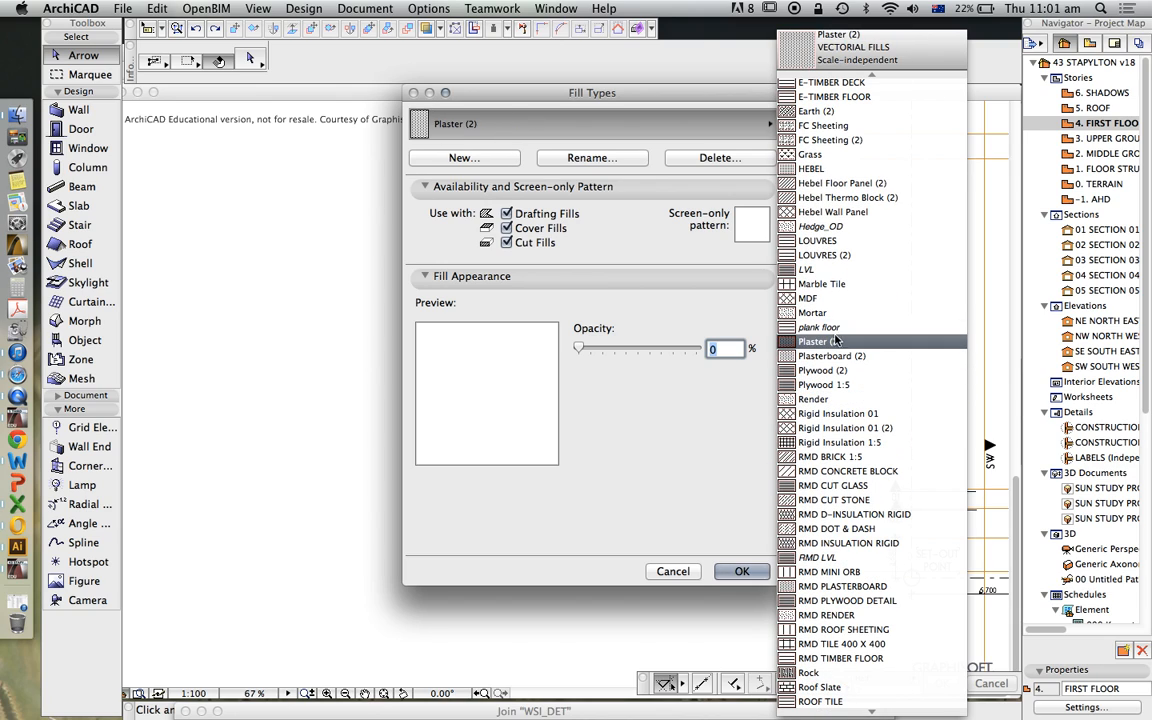
{"action": "left_click", "coordinate": [840, 427]}
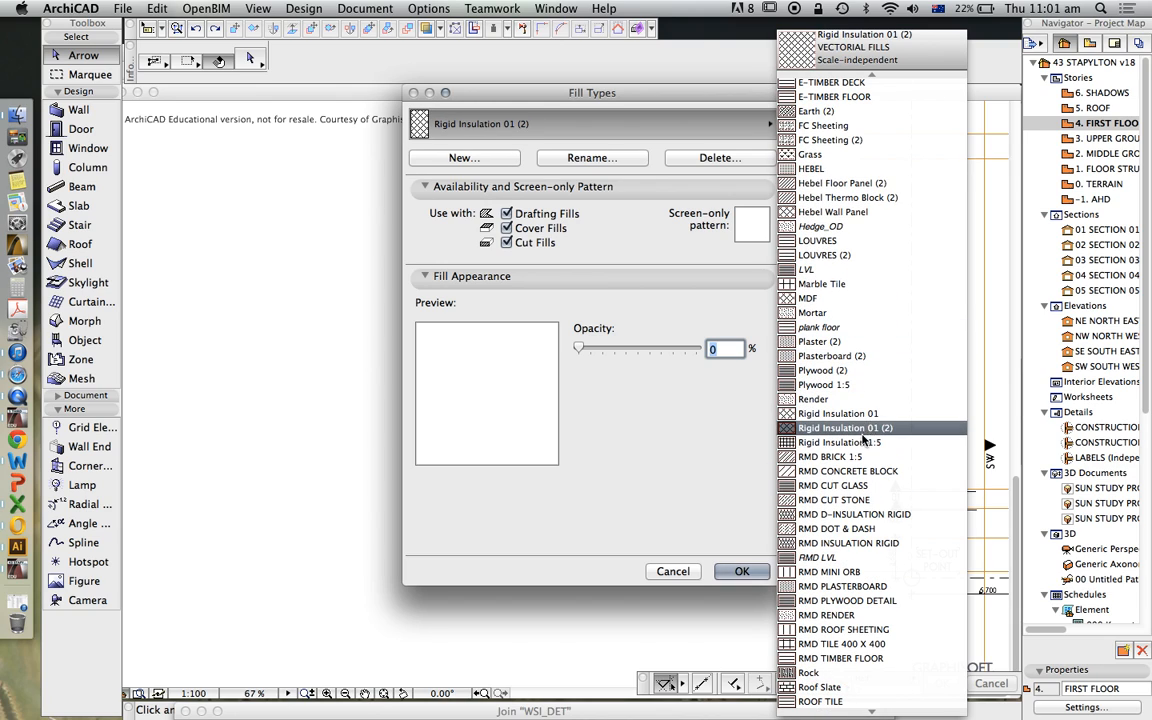
{"action": "left_click", "coordinate": [813, 399]}
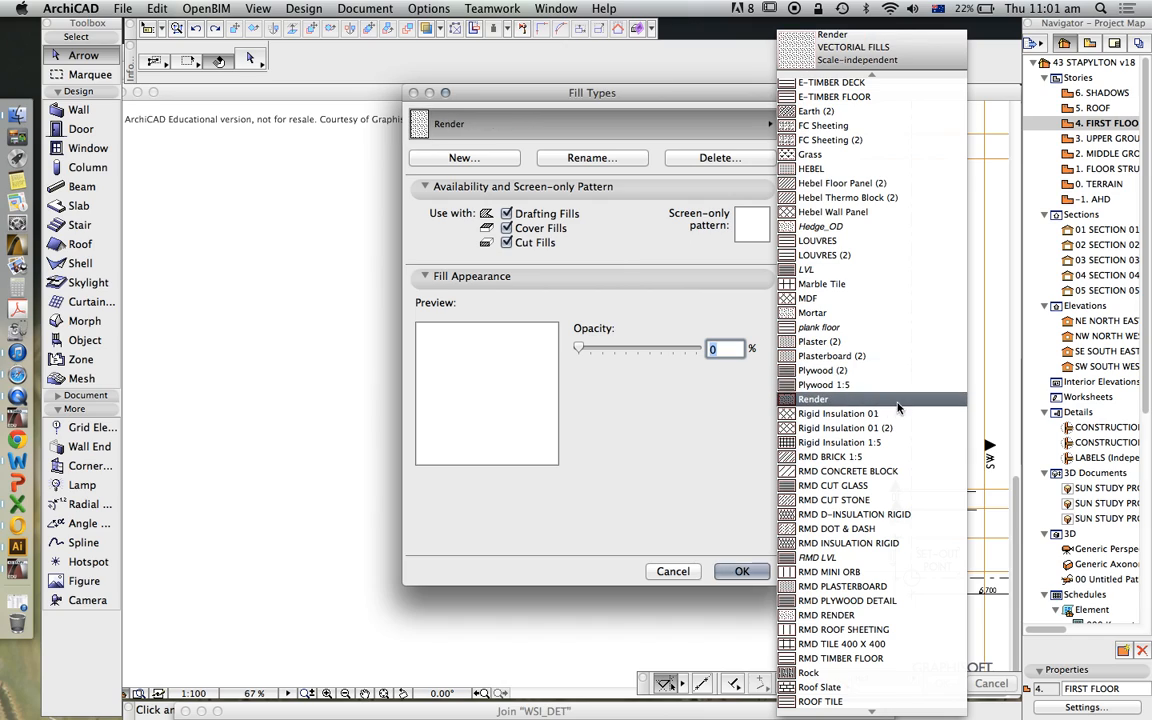
{"action": "left_click", "coordinate": [842, 442]}
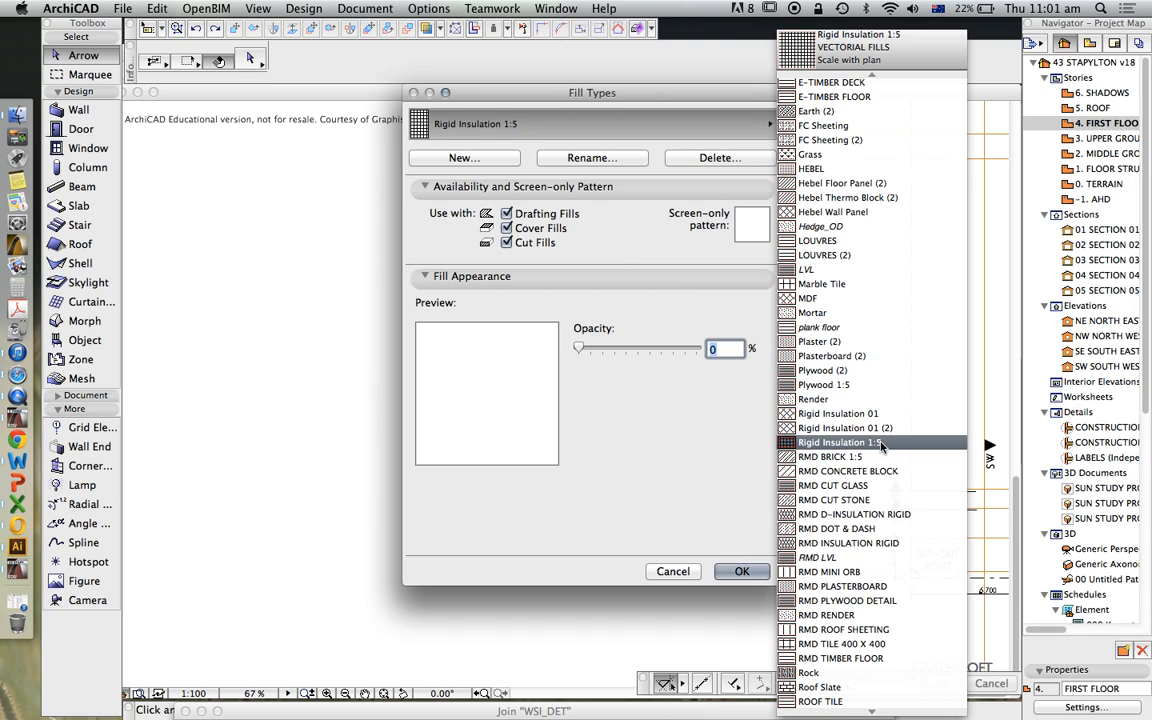
{"action": "left_click", "coordinate": [830, 456]}
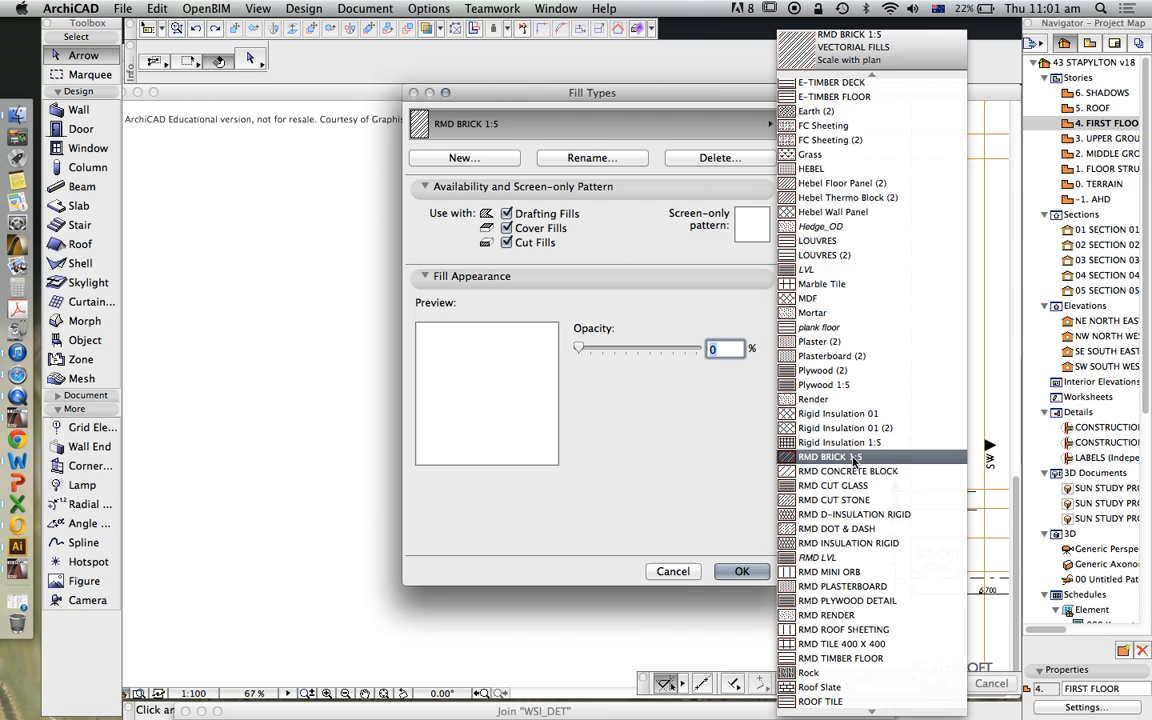
{"action": "left_click", "coordinate": [838, 457]}
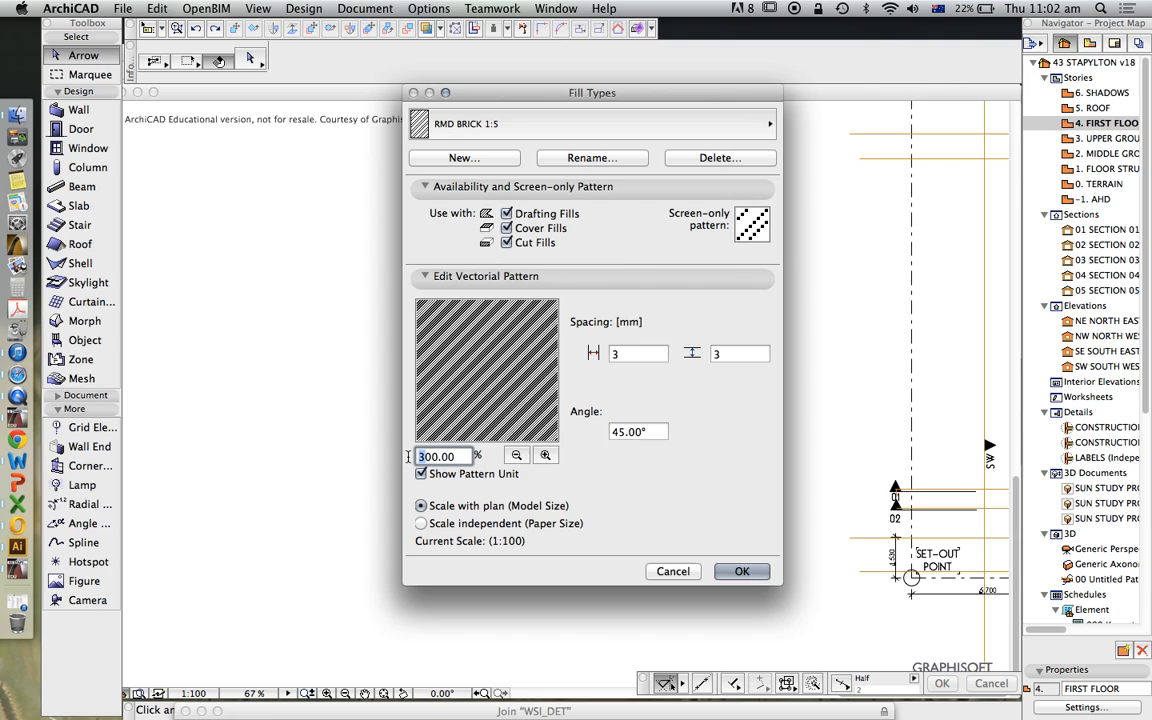
Set the pattern preview magnification to 1000% and reopen Fill Types
{"action": "type", "text": "1000.00"}
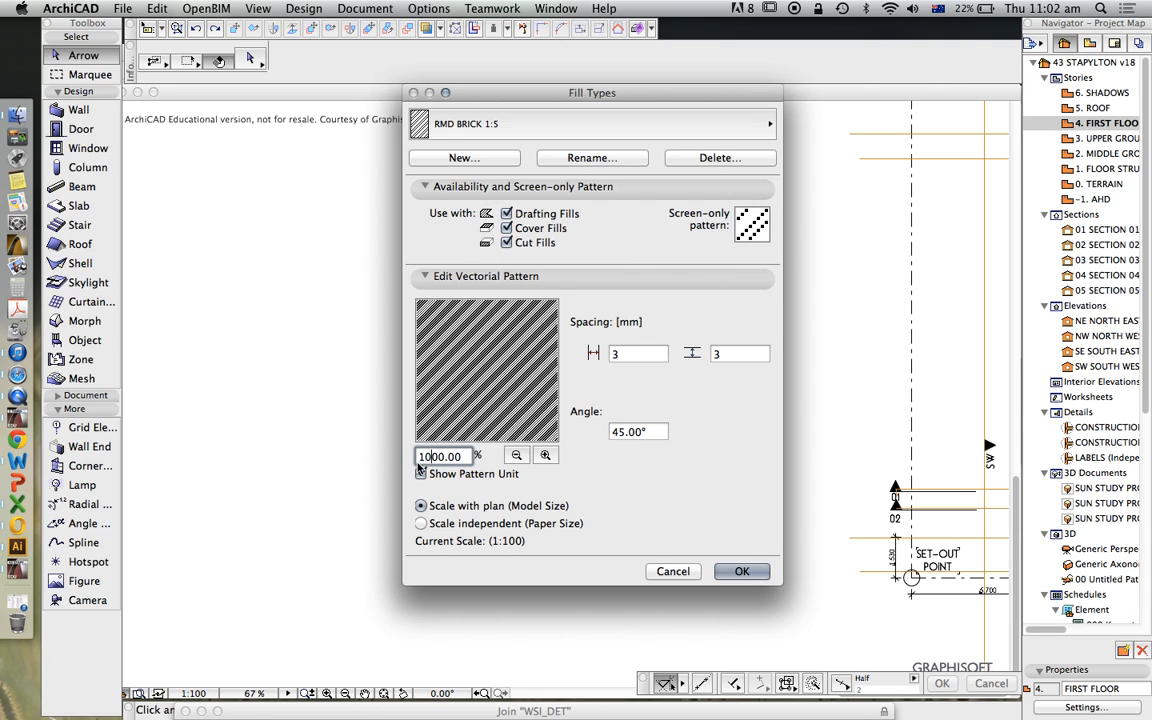
{"action": "left_click", "coordinate": [439, 9]}
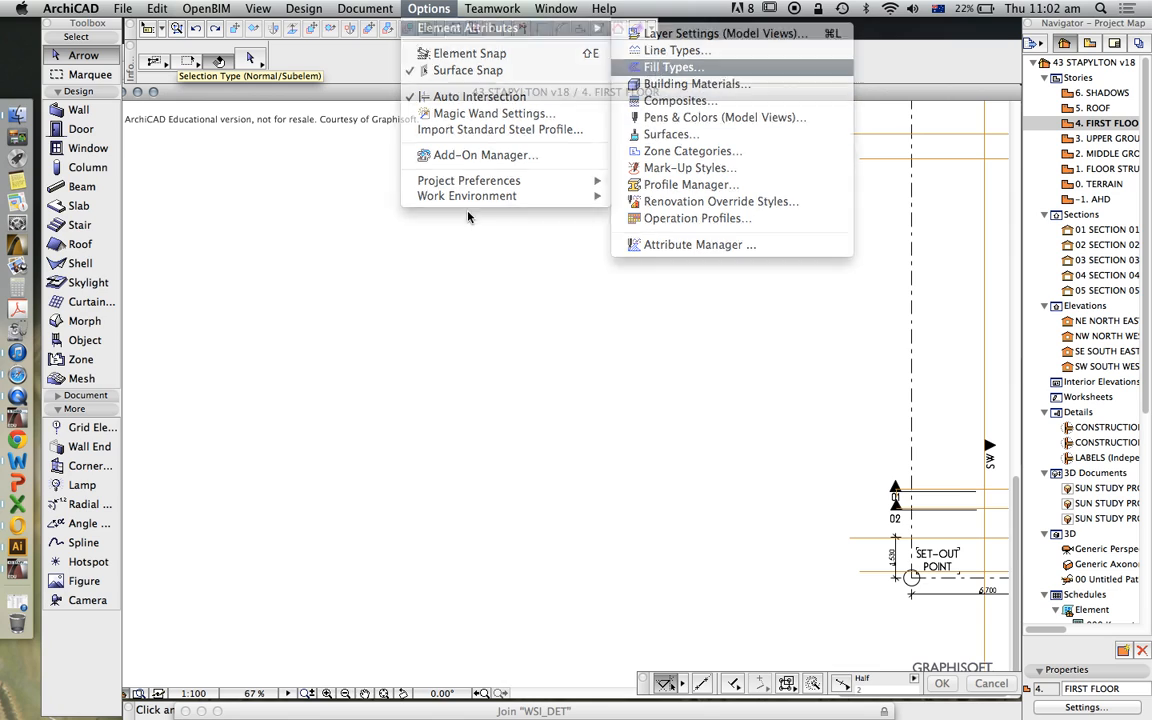
{"action": "left_click", "coordinate": [676, 66]}
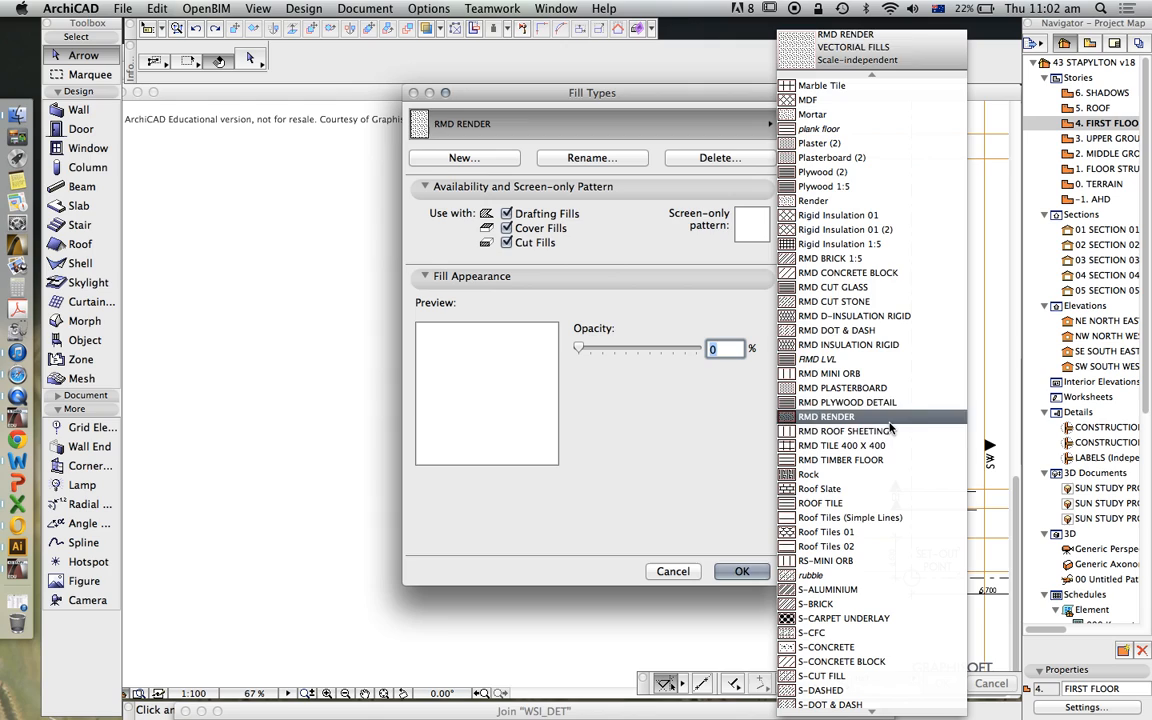
Reselect RMD BRICK 1:5 and keep its preview at 1000%
{"action": "left_click", "coordinate": [855, 431]}
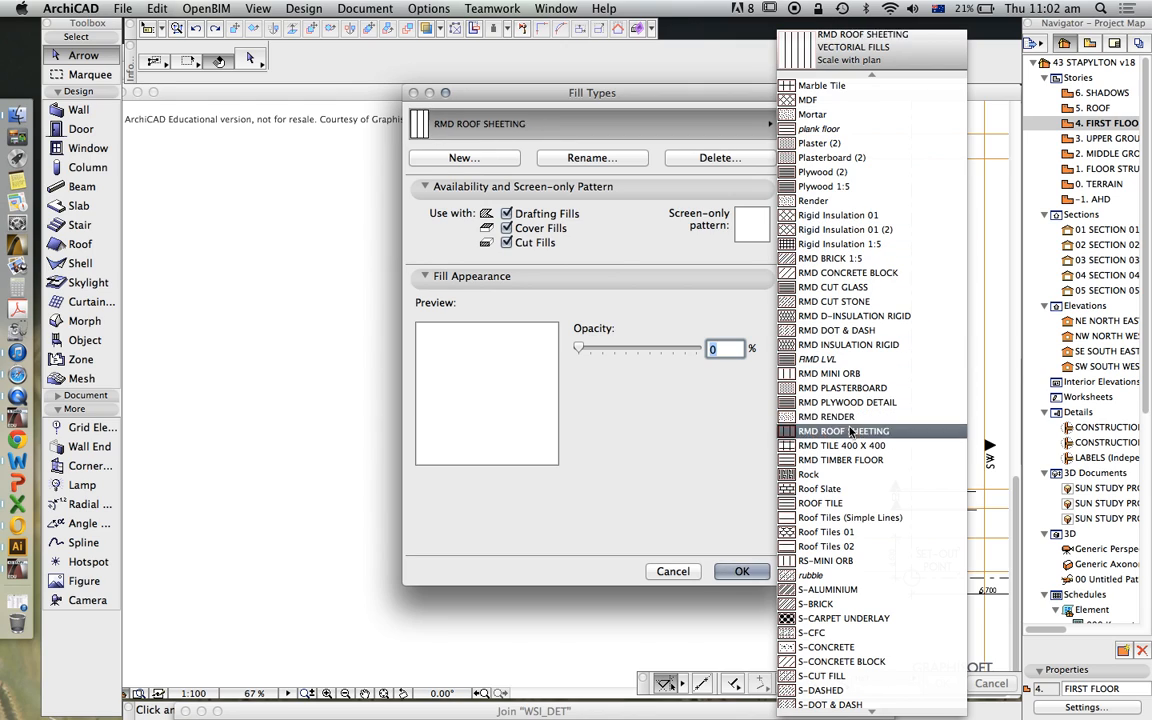
{"action": "left_click", "coordinate": [842, 388]}
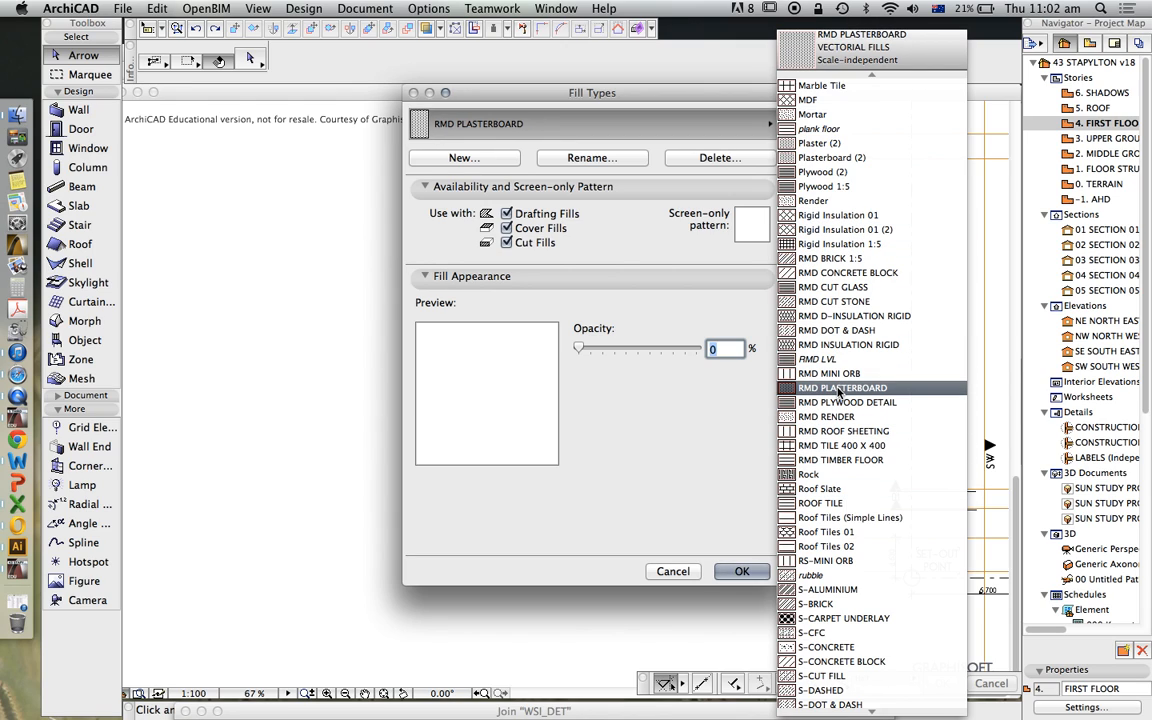
{"action": "left_click", "coordinate": [833, 287]}
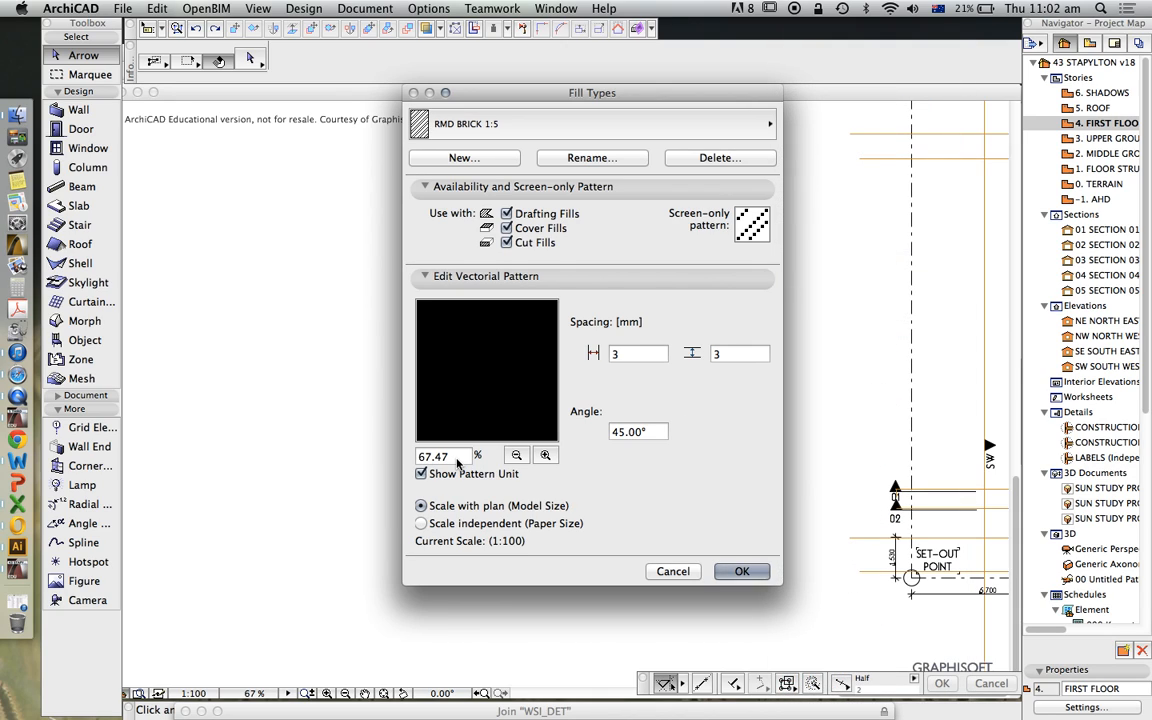
{"action": "type", "text": "1000.00"}
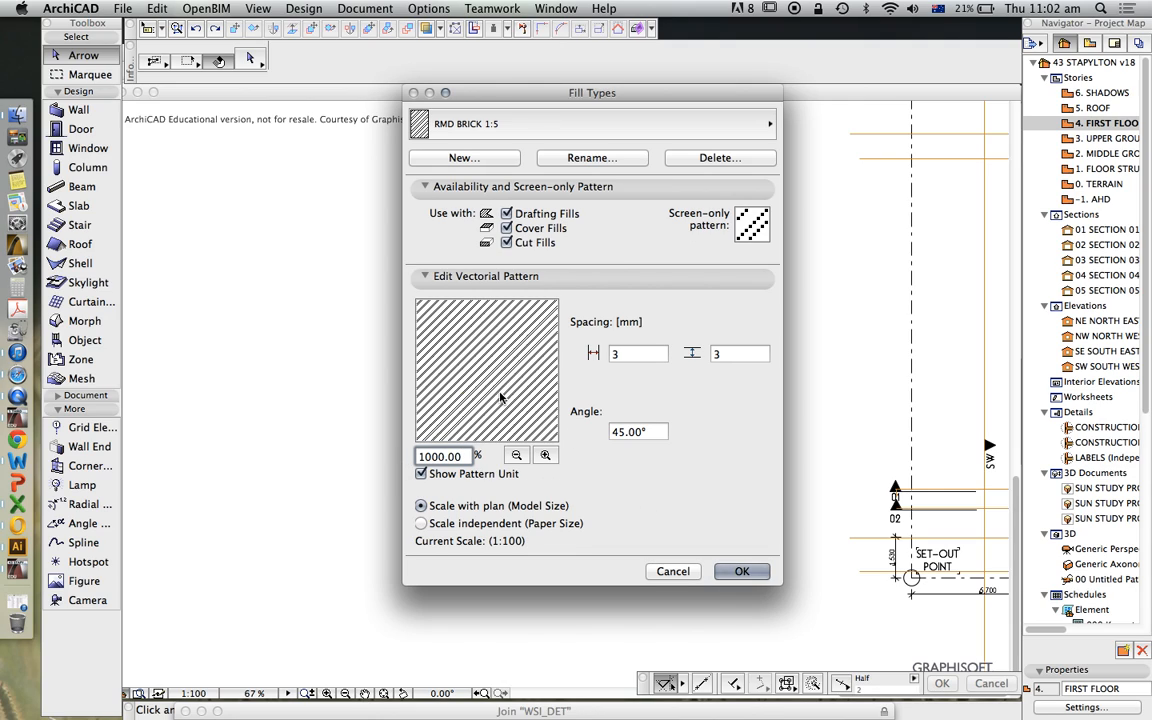
{"action": "mouse_move", "coordinate": [495, 404]}
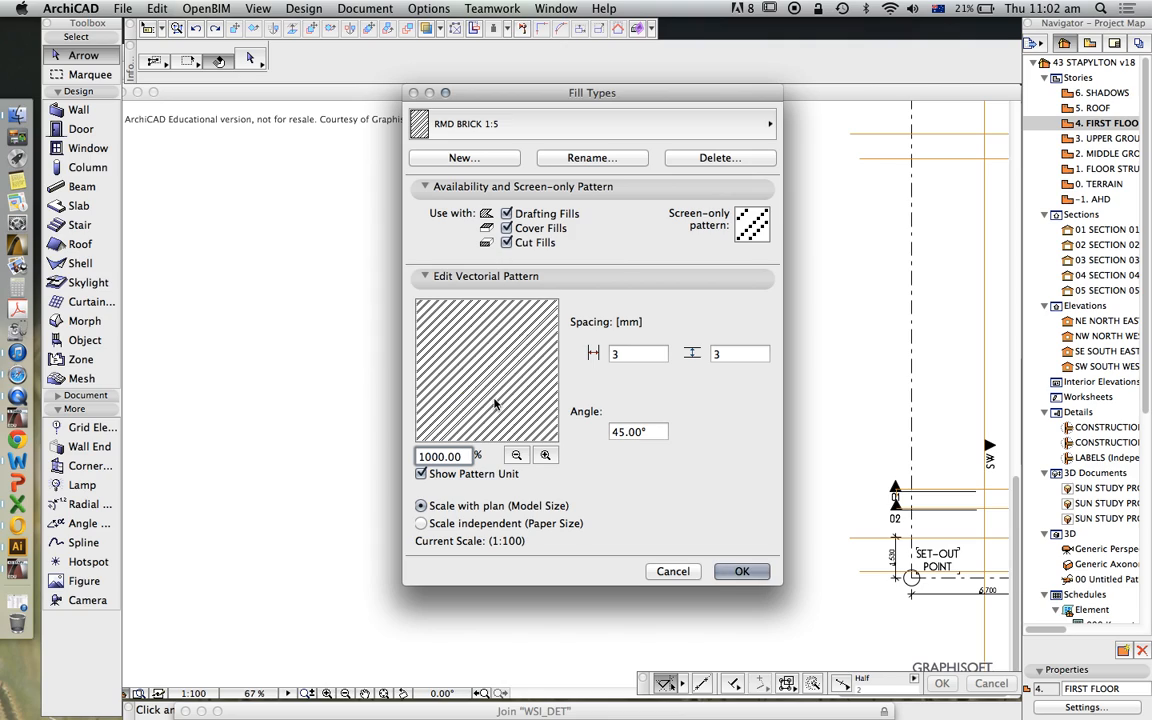
{"action": "mouse_move", "coordinate": [481, 409]}
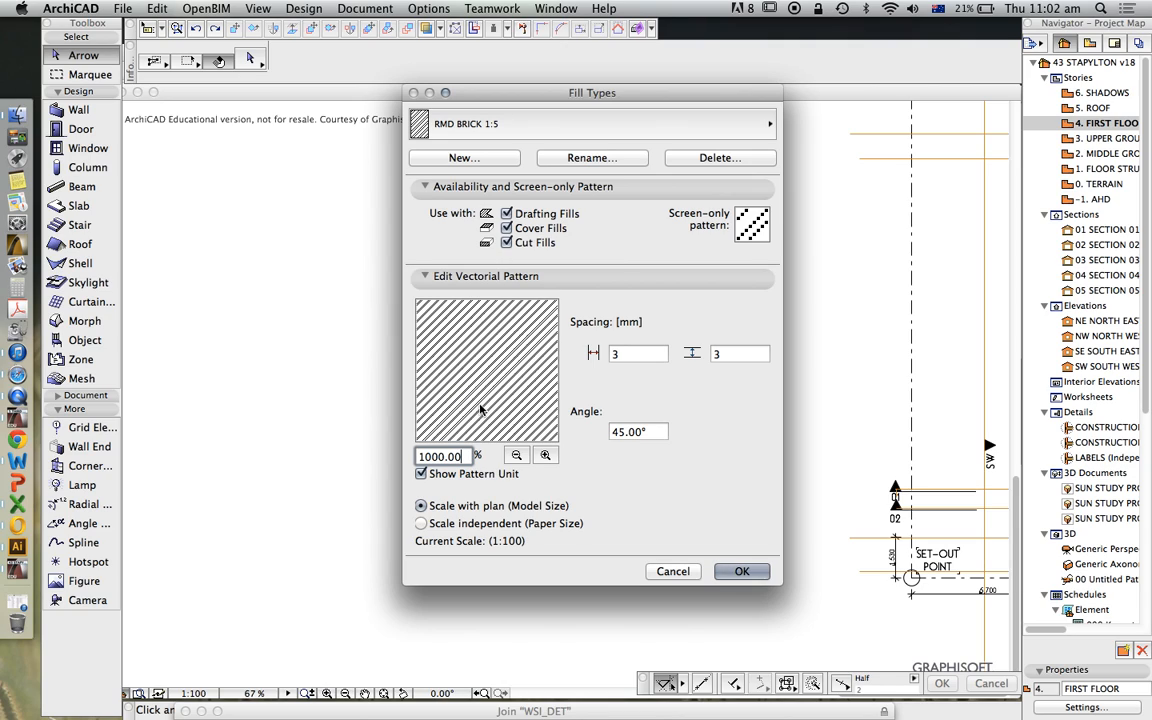
{"action": "mouse_move", "coordinate": [571, 319]}
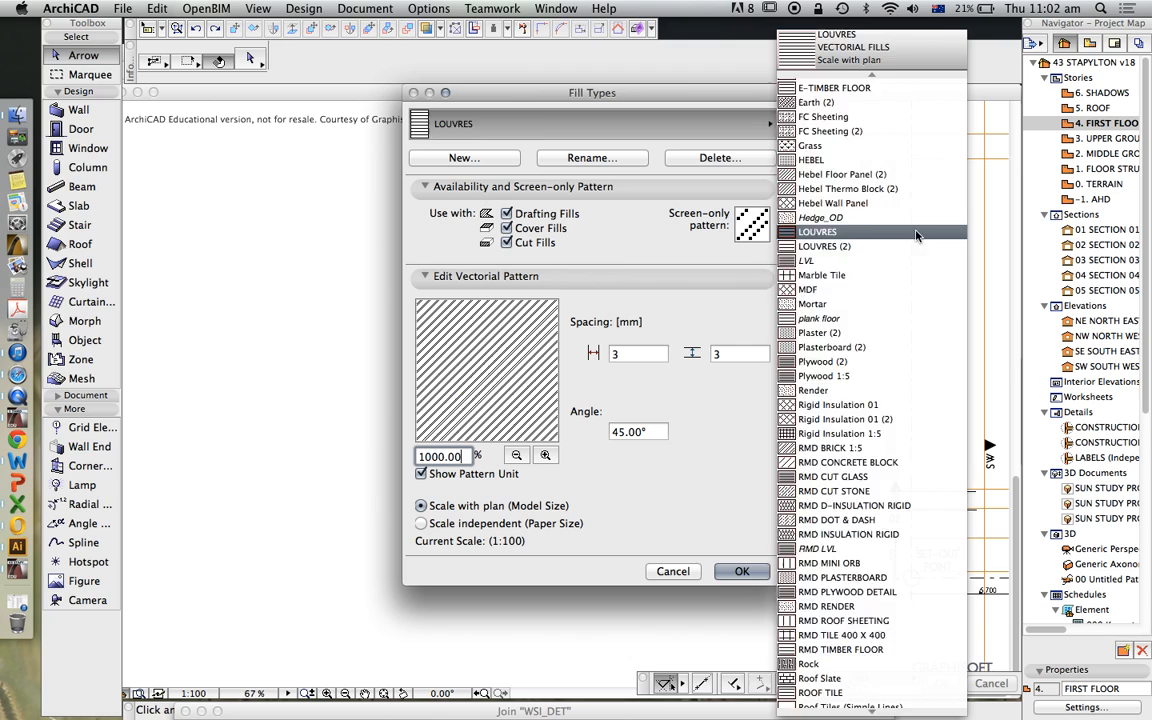
Select the AusBrickDetail symbol fill, preview it at 300%, and close Fill Types
{"action": "left_click", "coordinate": [849, 344]}
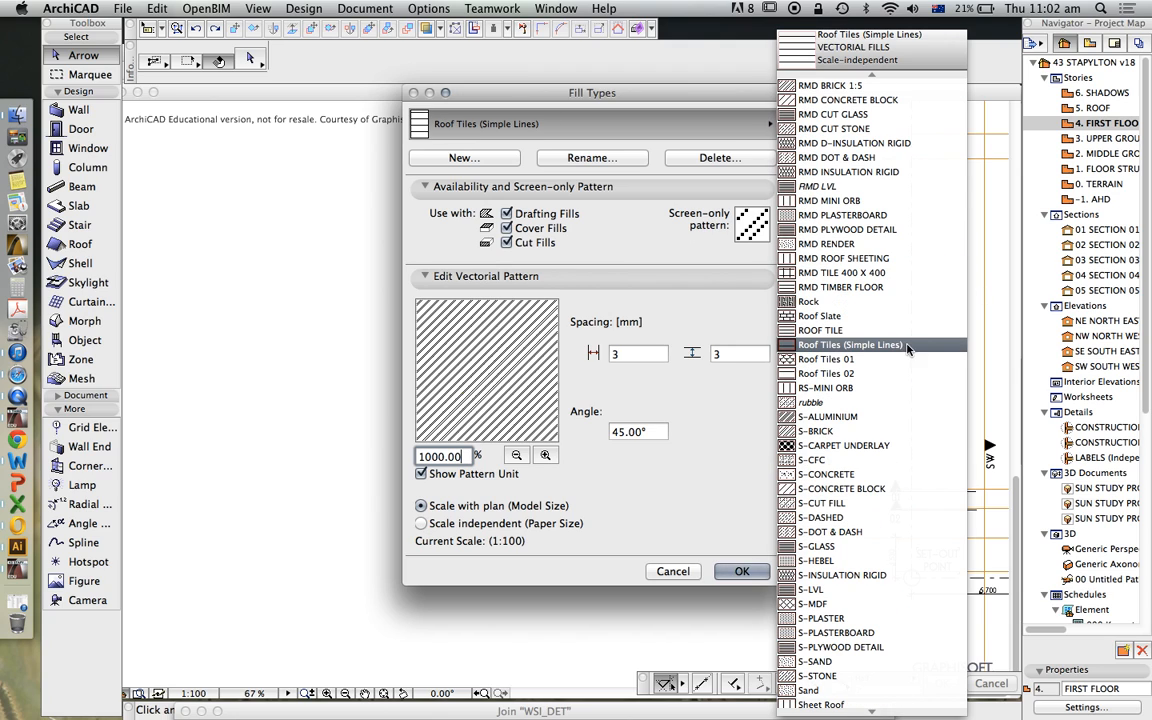
{"action": "left_click", "coordinate": [839, 385]}
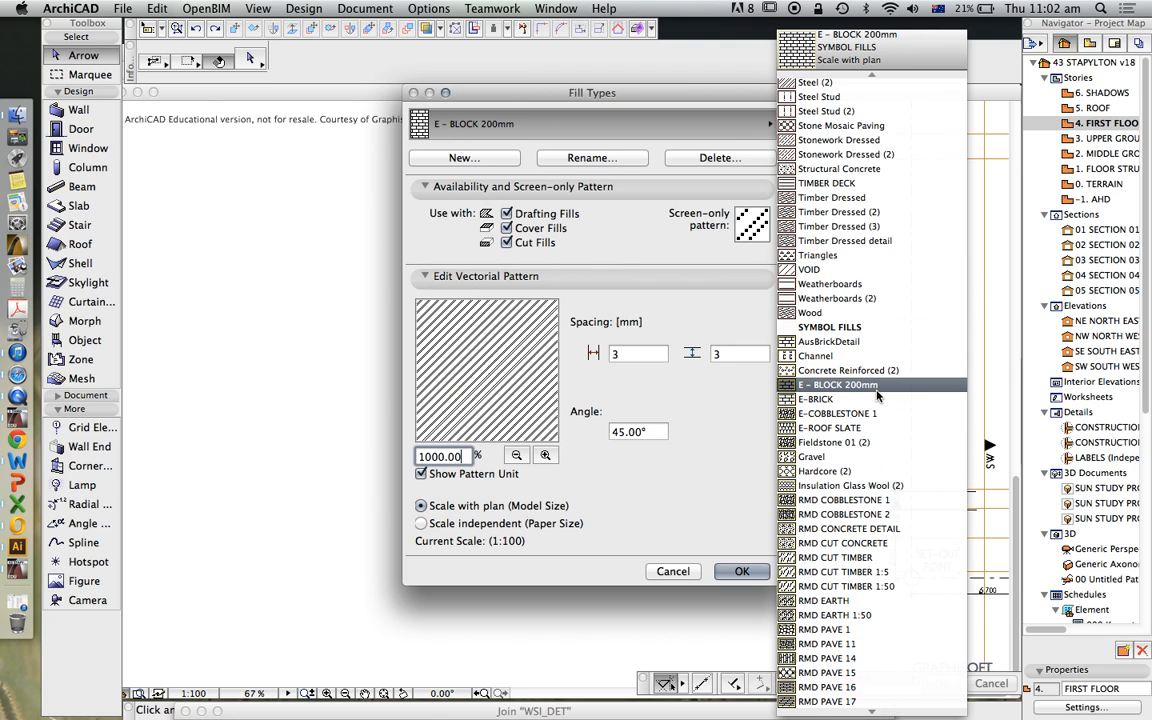
{"action": "left_click", "coordinate": [829, 341]}
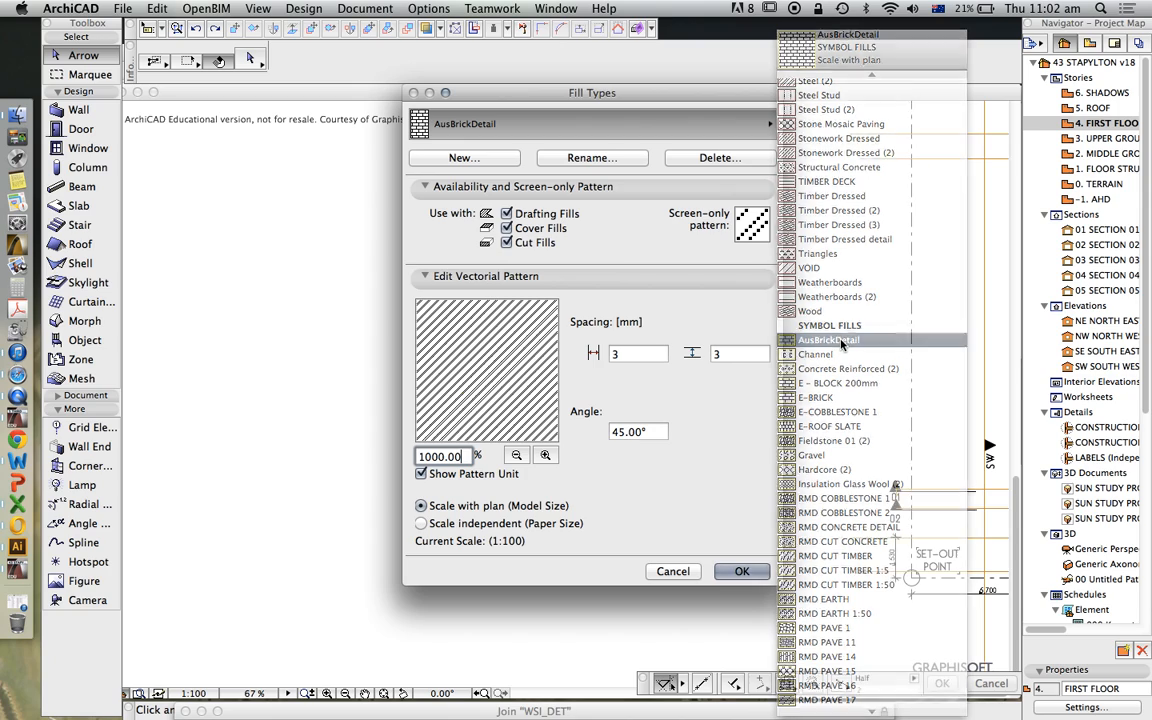
{"action": "left_click", "coordinate": [828, 340]}
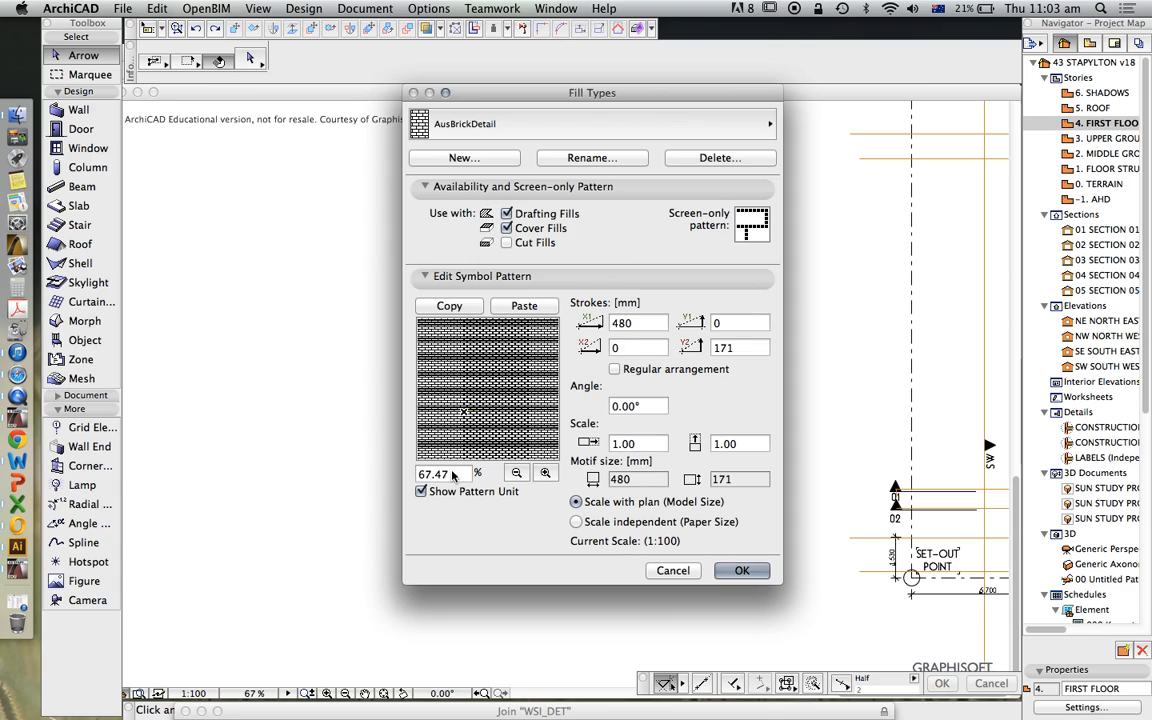
{"action": "left_click", "coordinate": [437, 473]}
{"action": "type", "text": "300"}
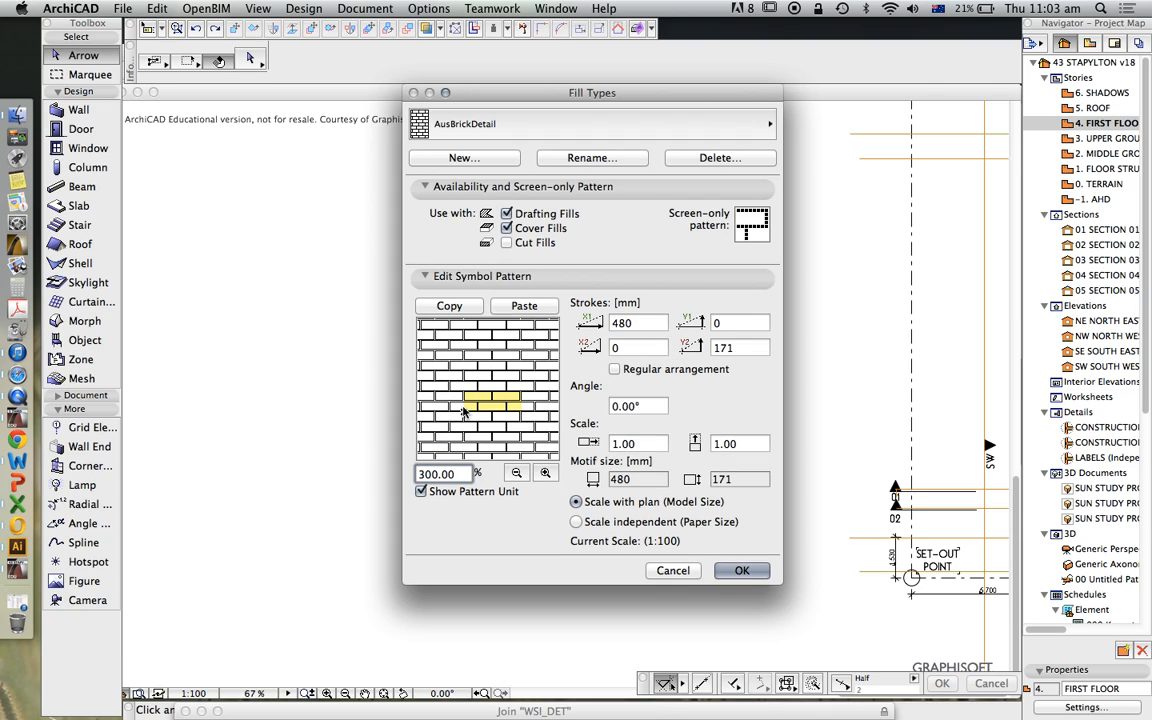
{"action": "mouse_move", "coordinate": [508, 416]}
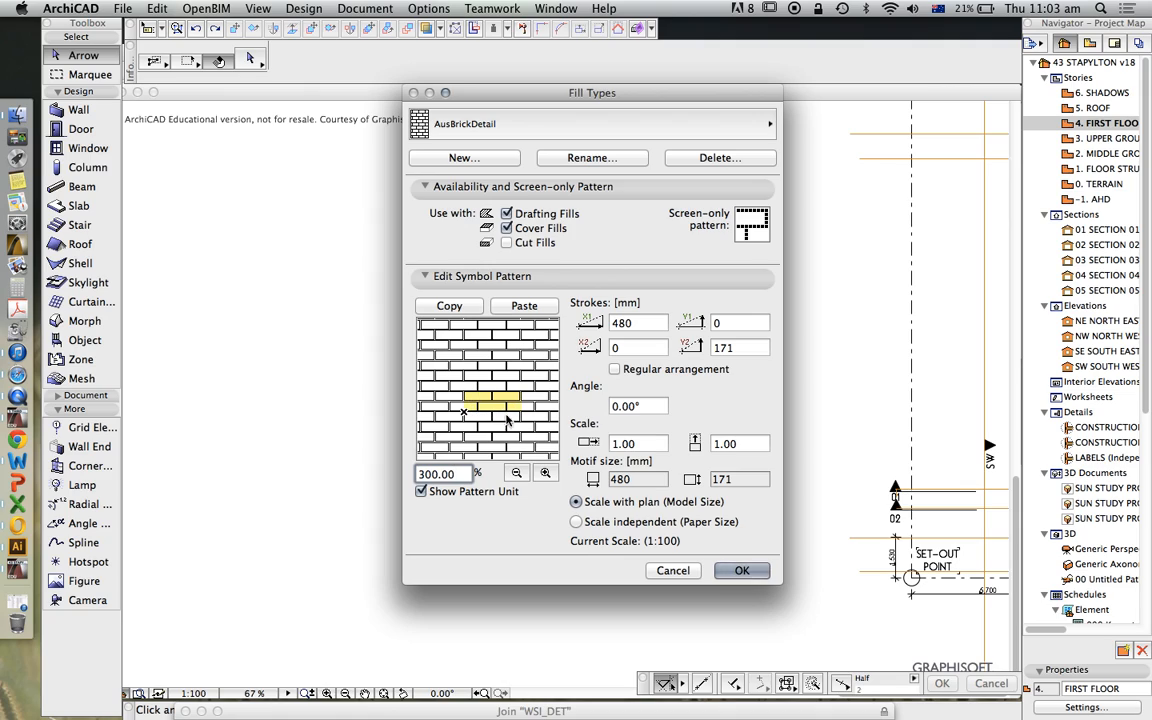
{"action": "mouse_move", "coordinate": [488, 428]}
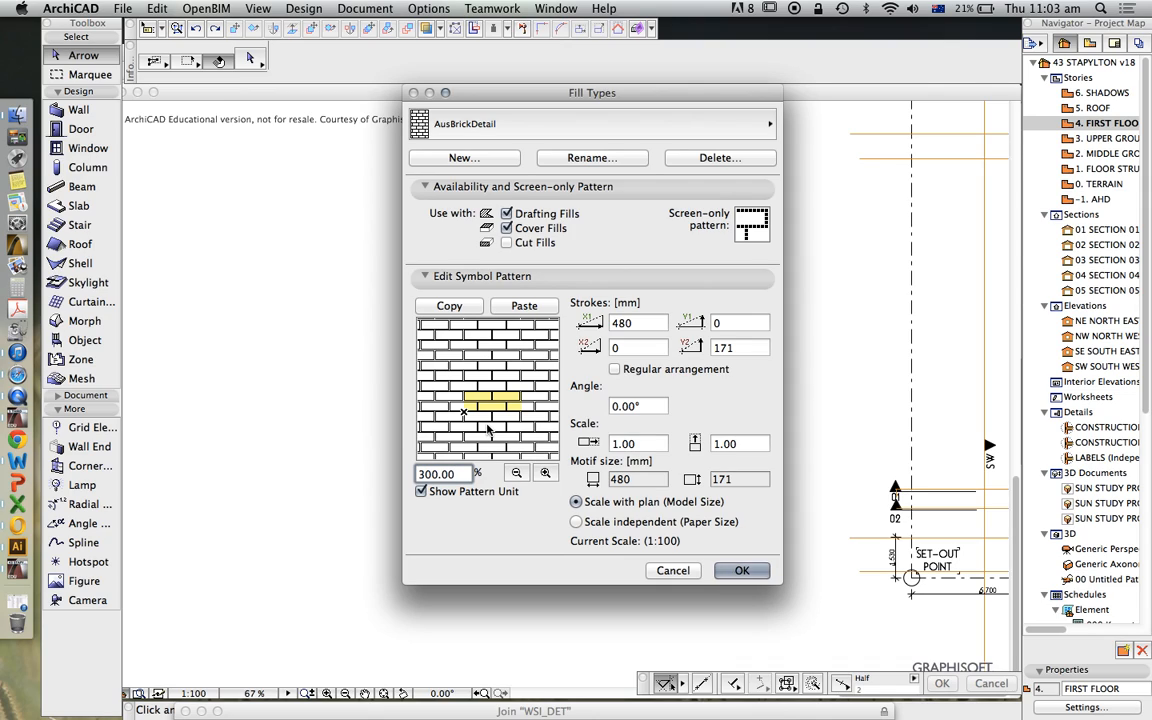
{"action": "mouse_move", "coordinate": [457, 386]}
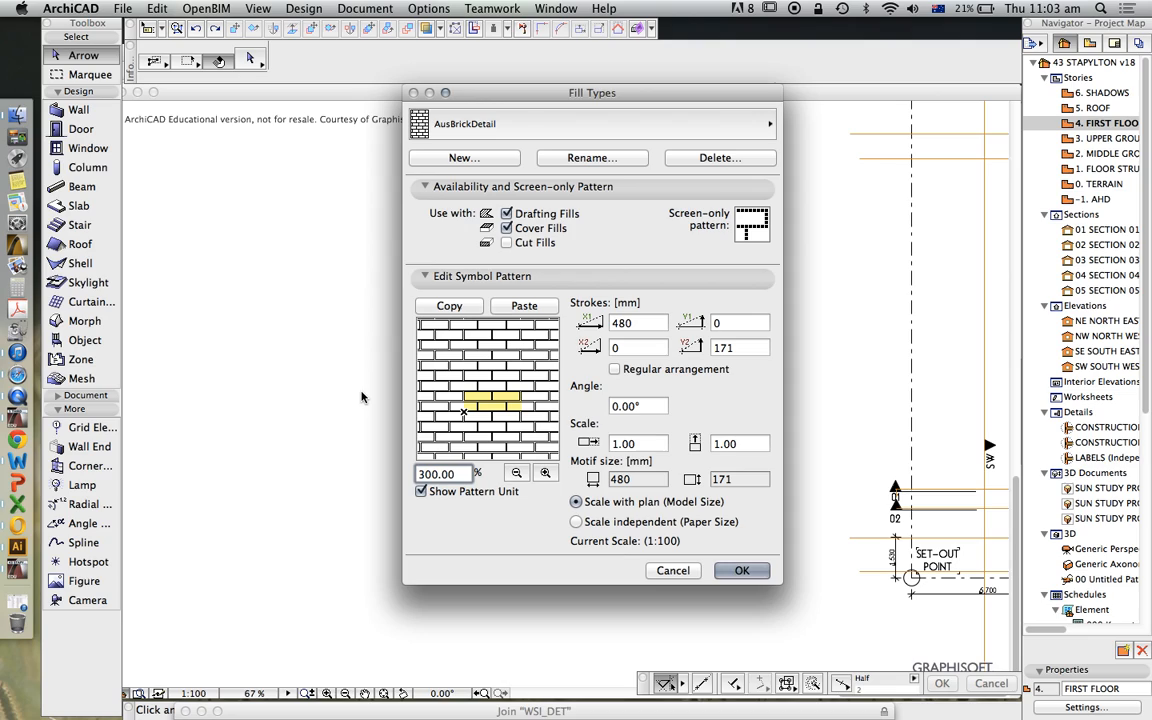
{"action": "mouse_move", "coordinate": [528, 423]}
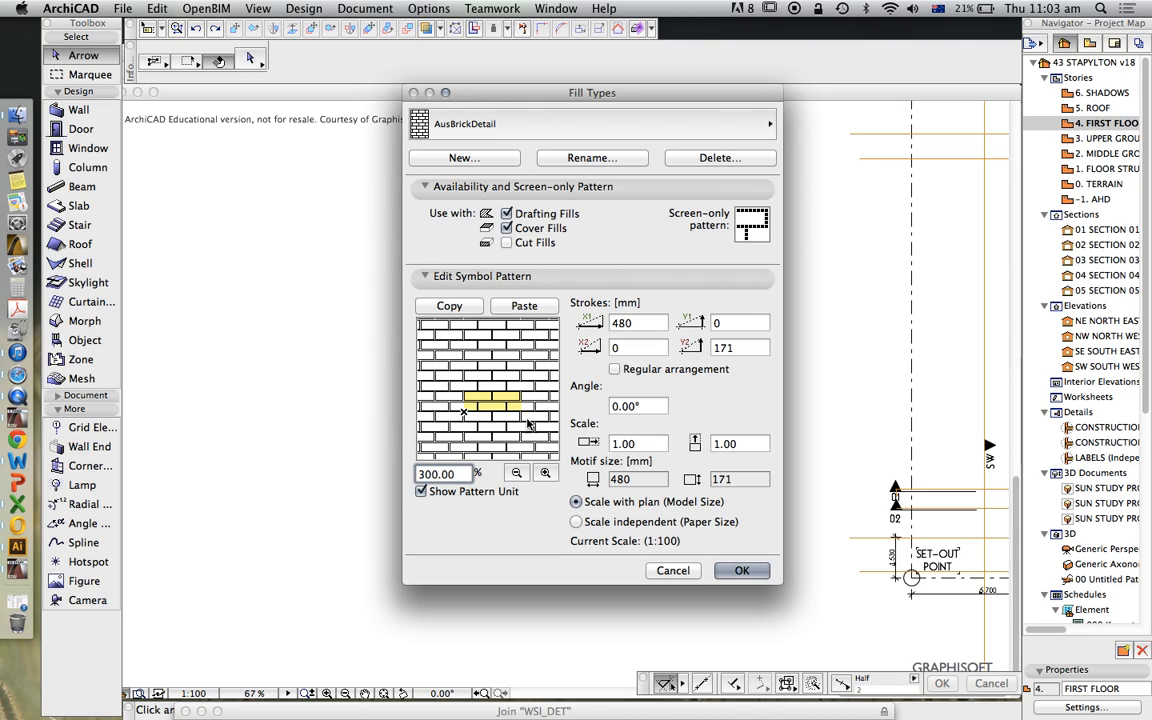
{"action": "mouse_move", "coordinate": [595, 104]}
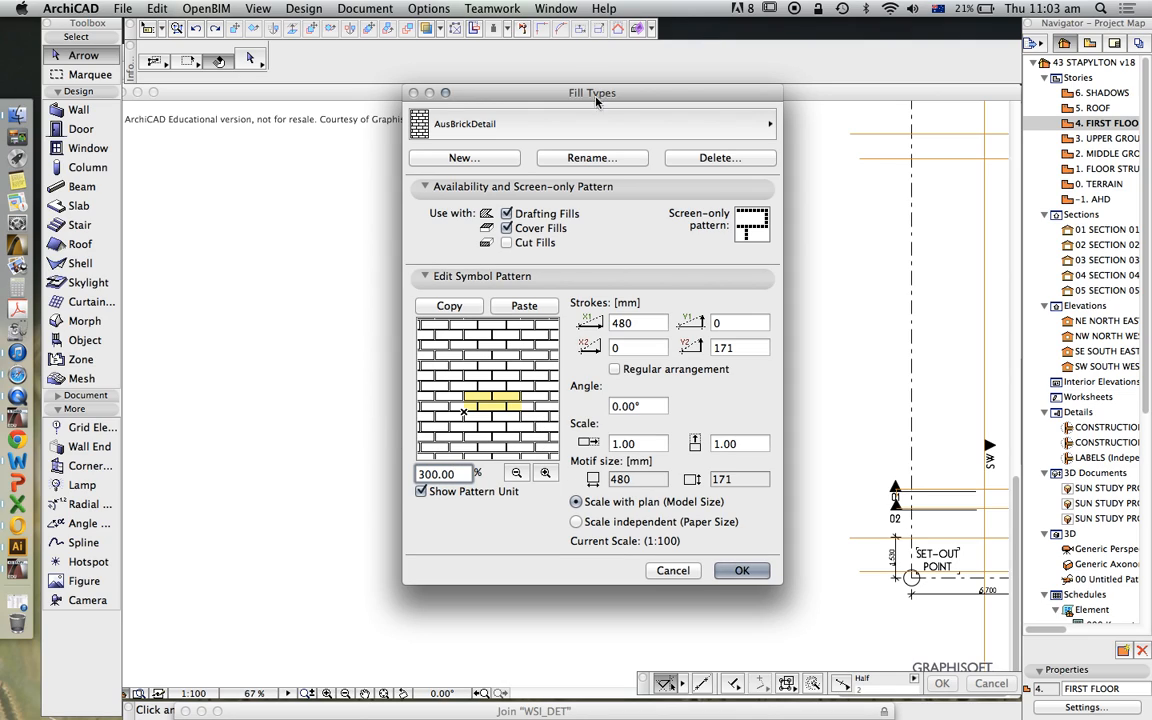
{"action": "mouse_move", "coordinate": [580, 124]}
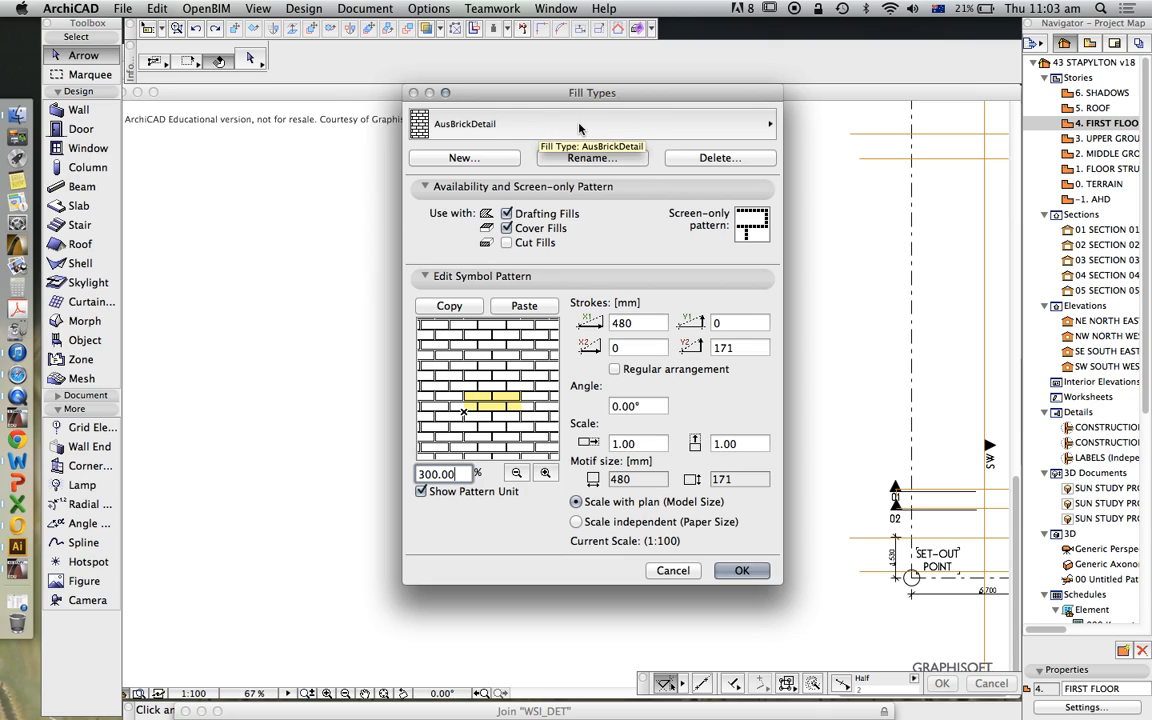
{"action": "mouse_move", "coordinate": [664, 261]}
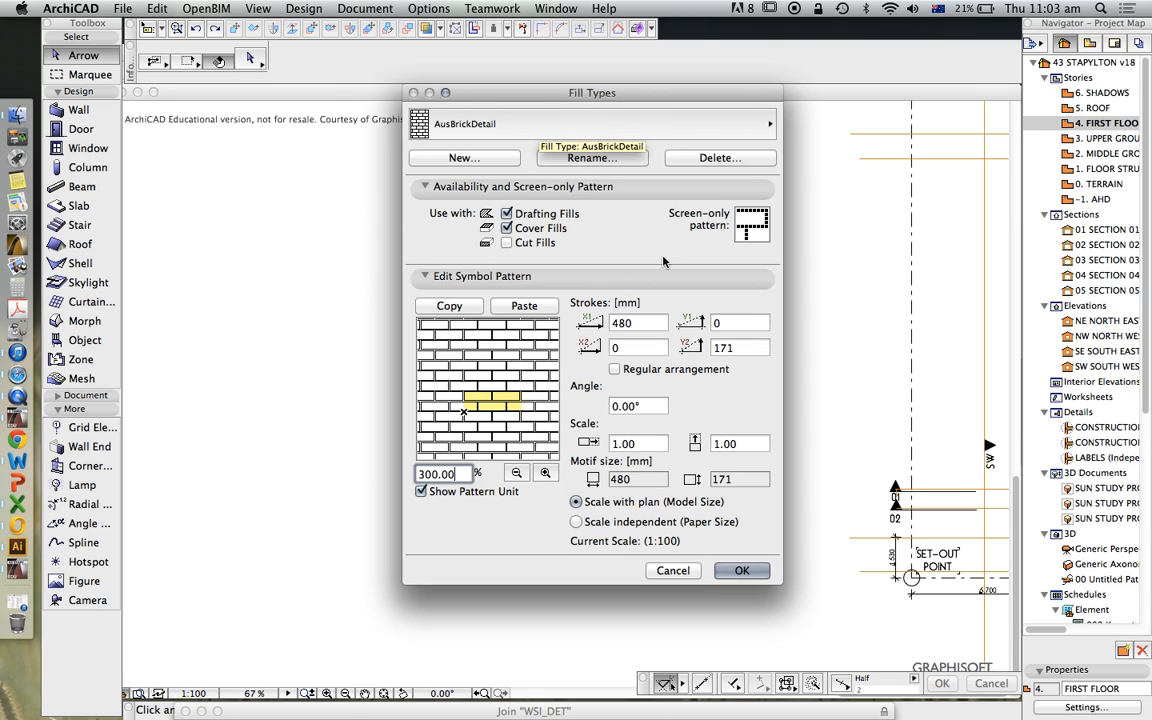
{"action": "left_click", "coordinate": [741, 570]}
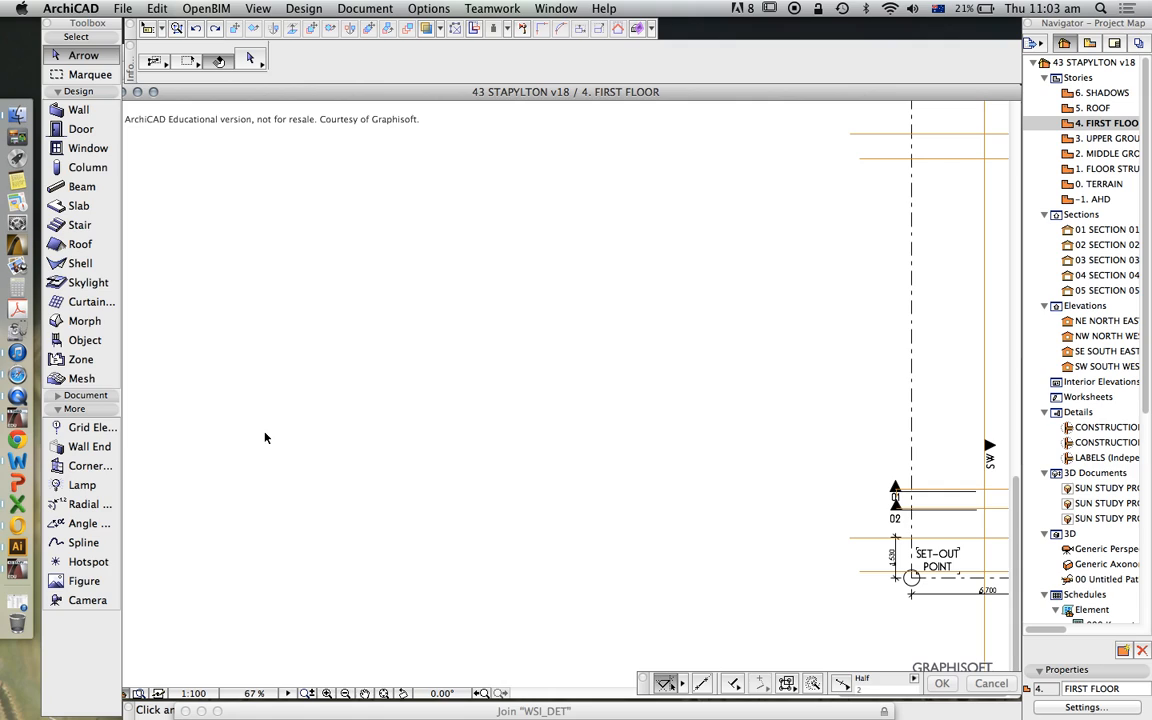
Activate the Fill tool from the Document toolbox and browse the fill patterns
{"action": "left_click", "coordinate": [81, 395]}
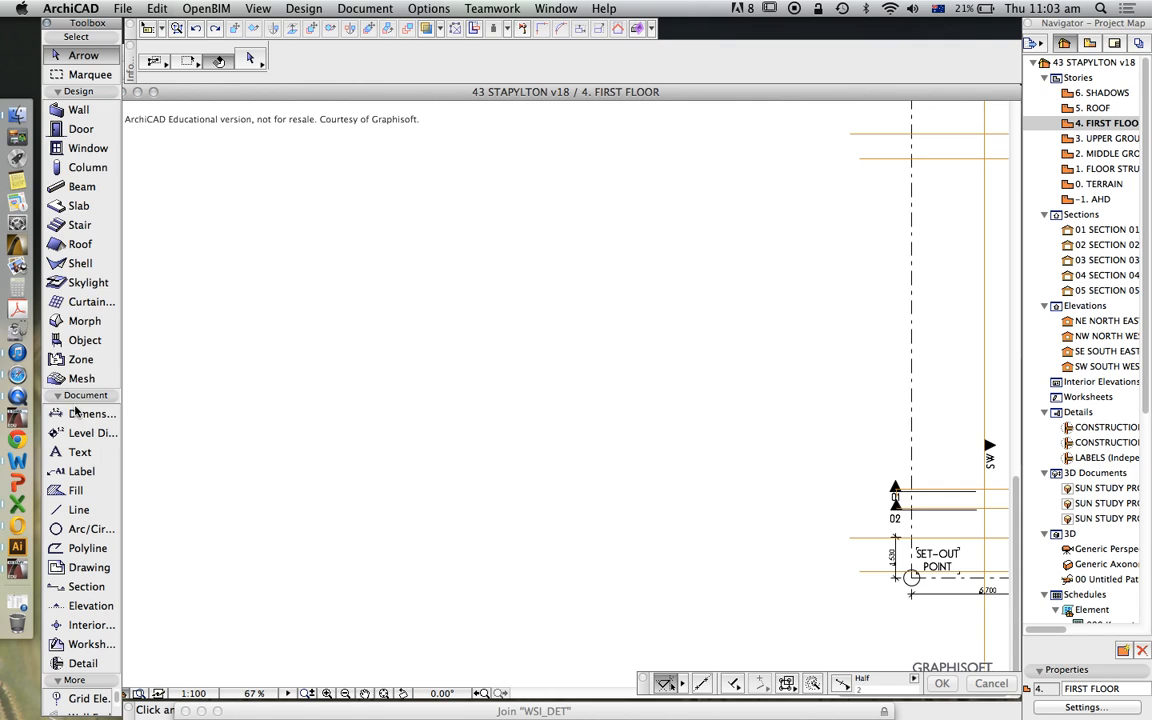
{"action": "left_click", "coordinate": [72, 490]}
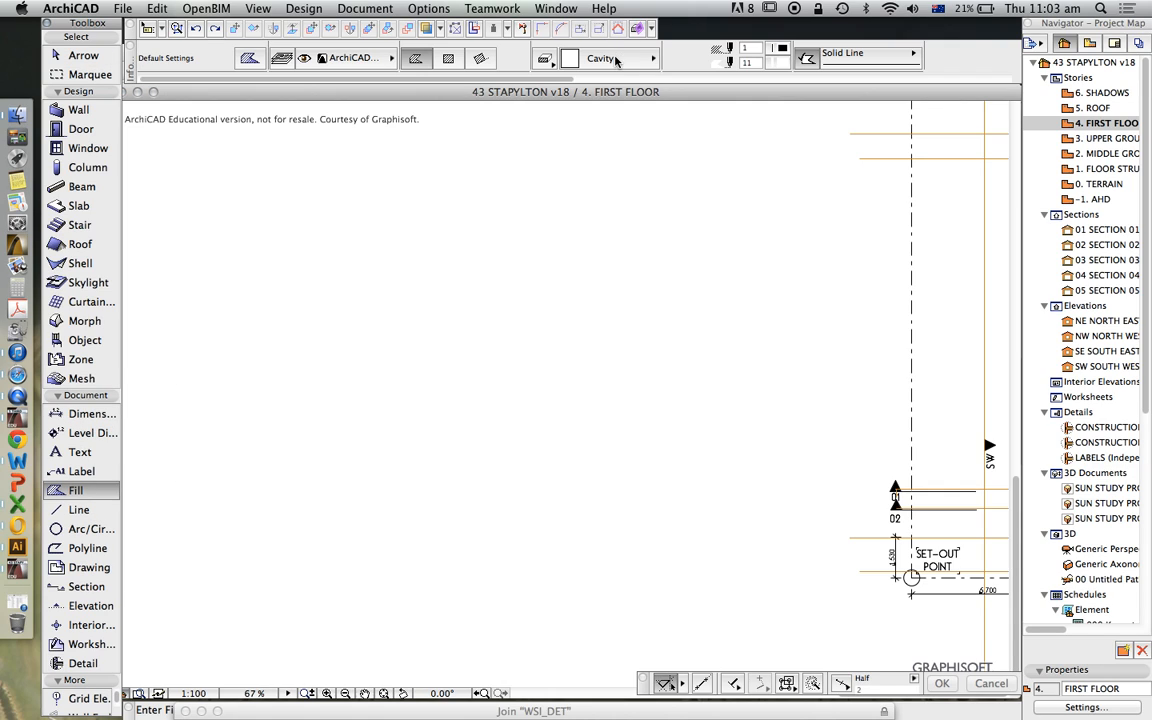
{"action": "left_click", "coordinate": [637, 58]}
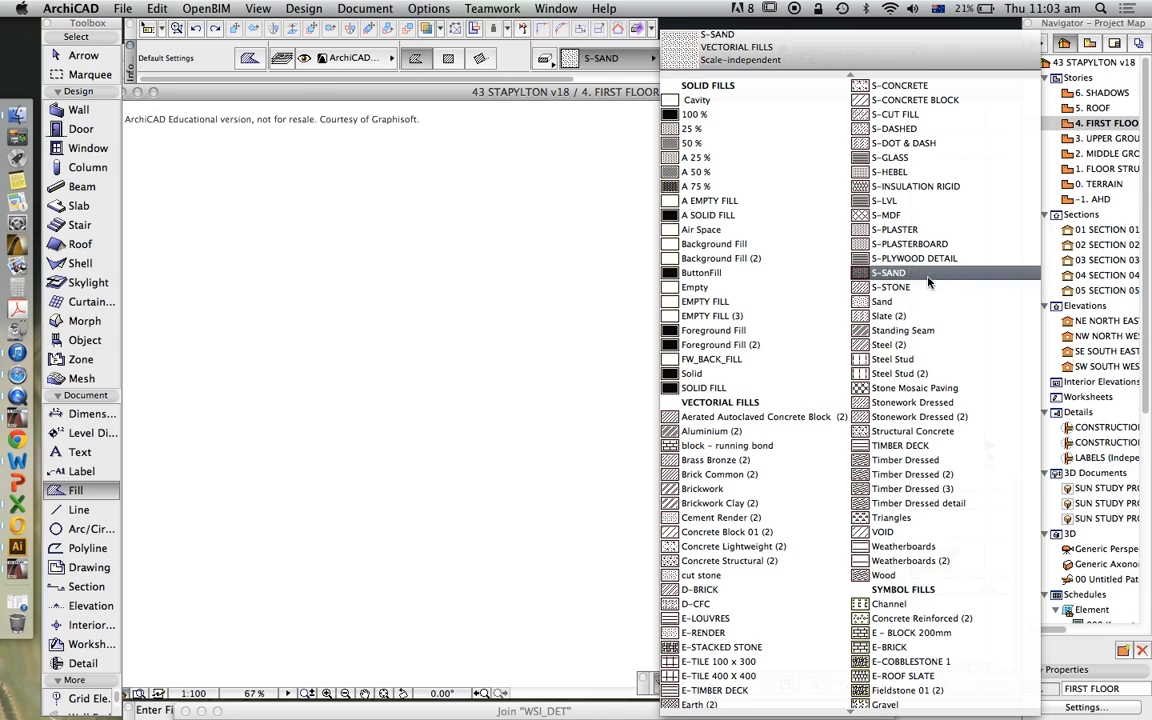
{"action": "left_click", "coordinate": [692, 100]}
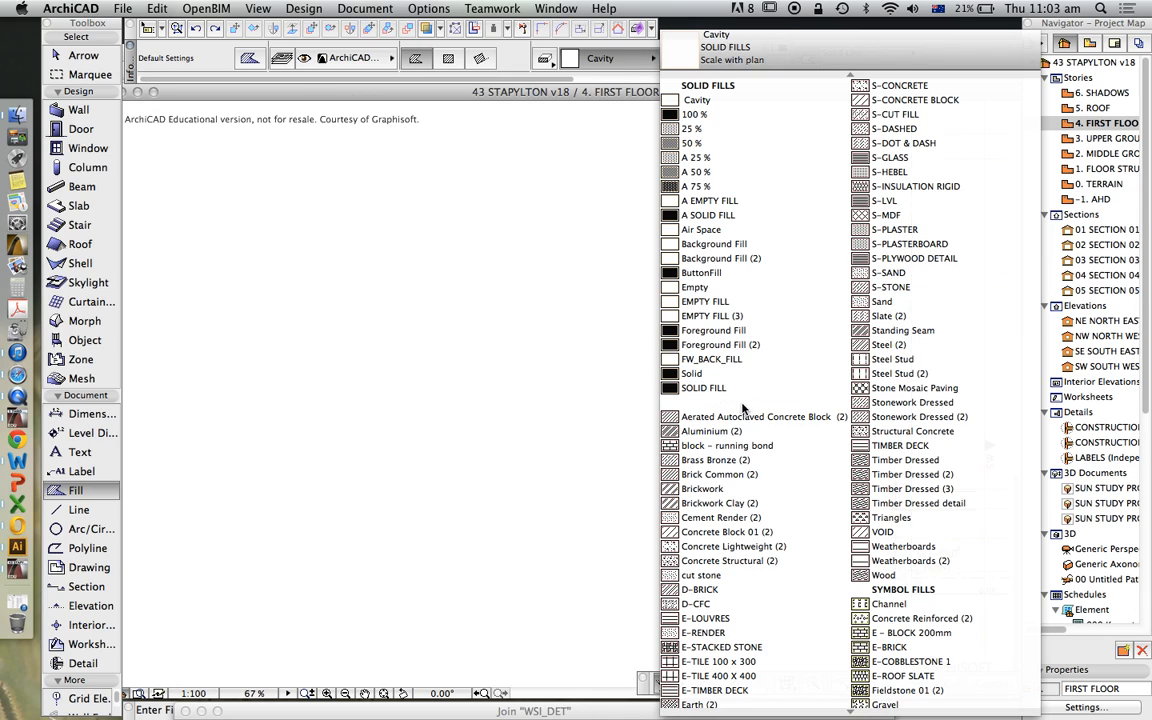
{"action": "left_click", "coordinate": [698, 157]}
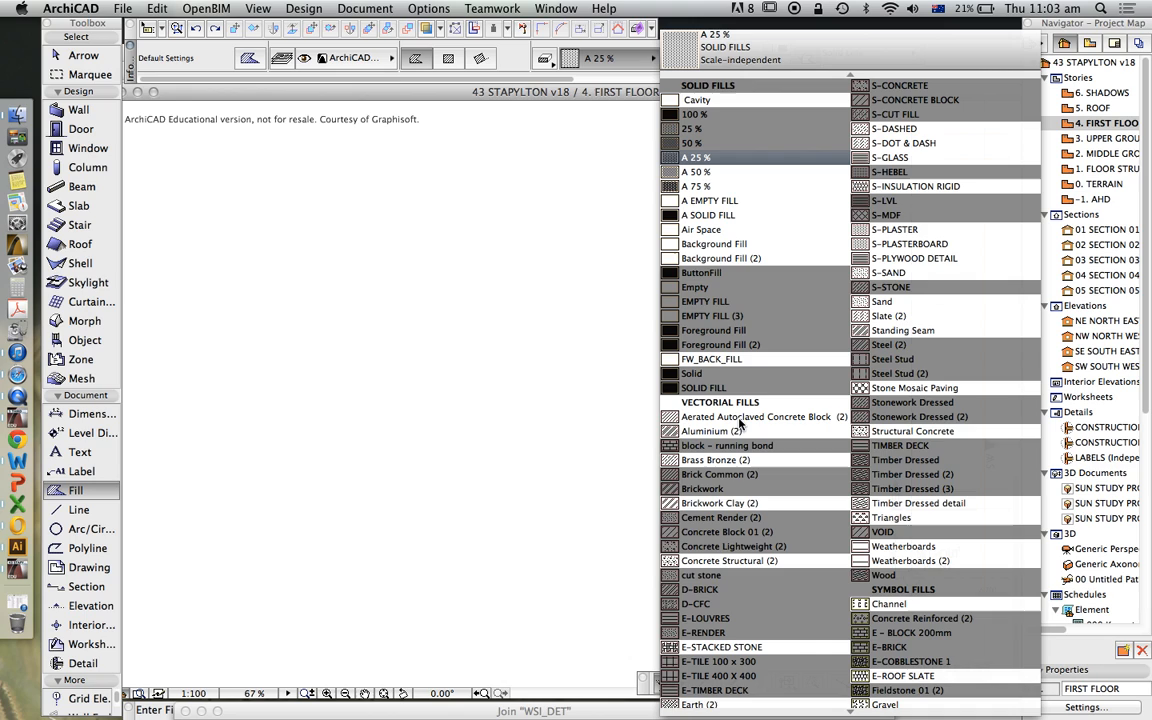
{"action": "left_click", "coordinate": [727, 445]}
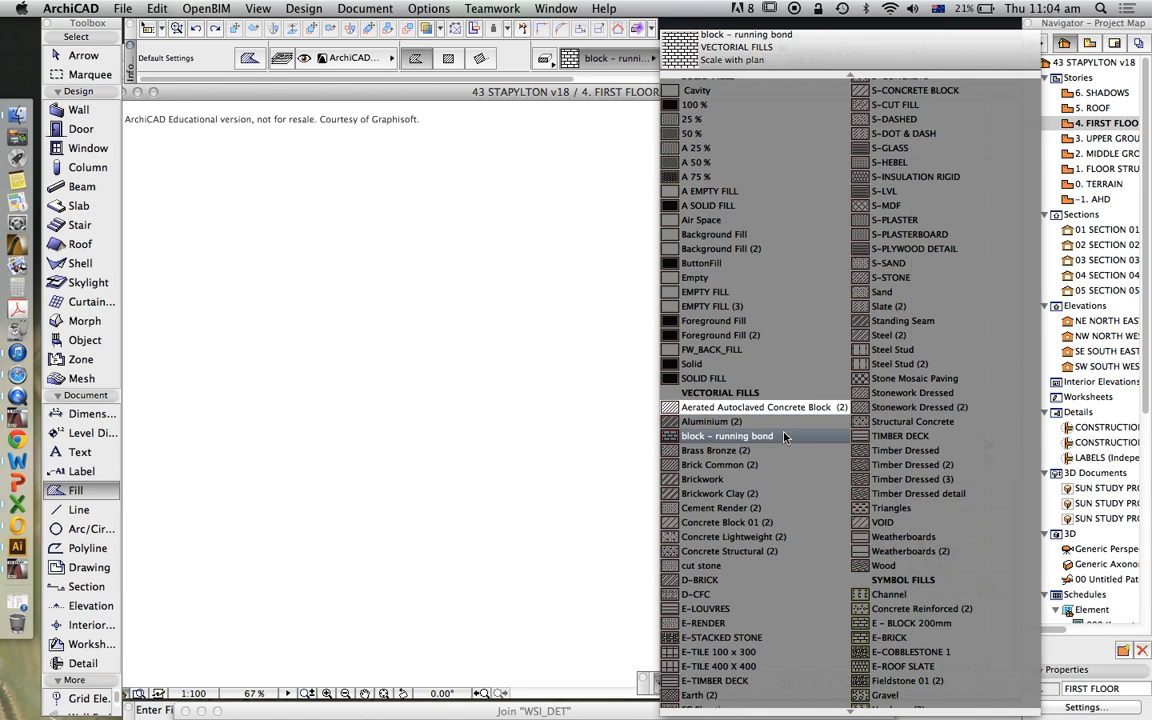
{"action": "left_click", "coordinate": [702, 472]}
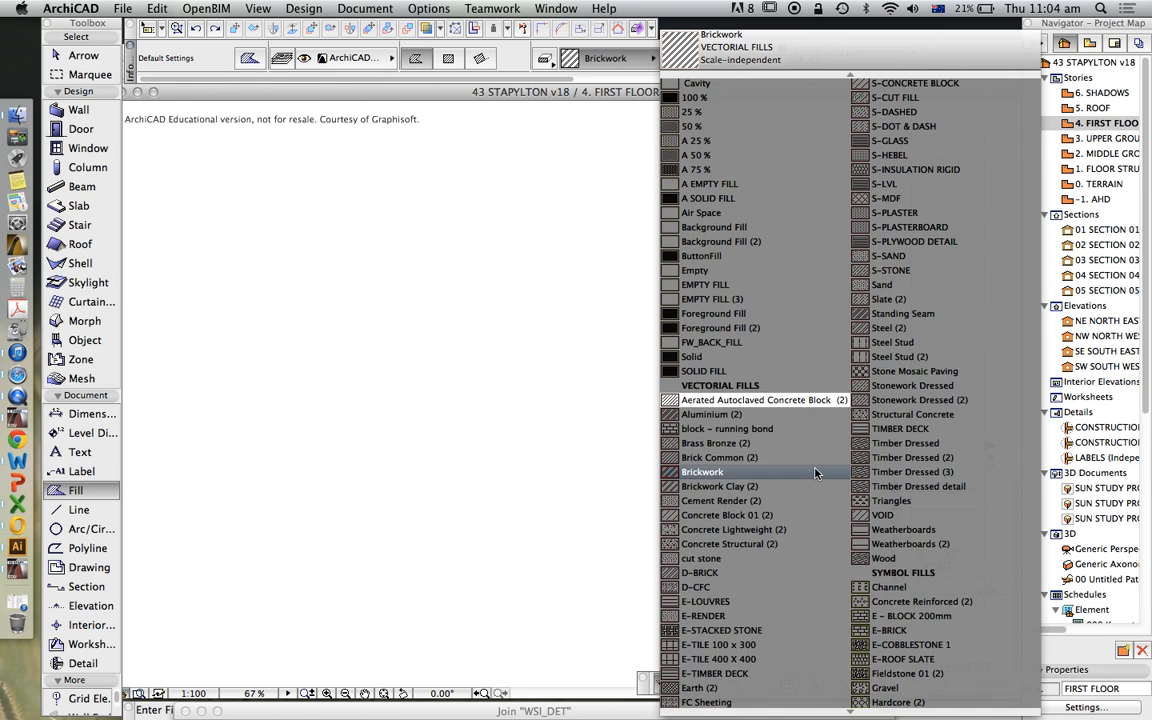
{"action": "left_click", "coordinate": [897, 373]}
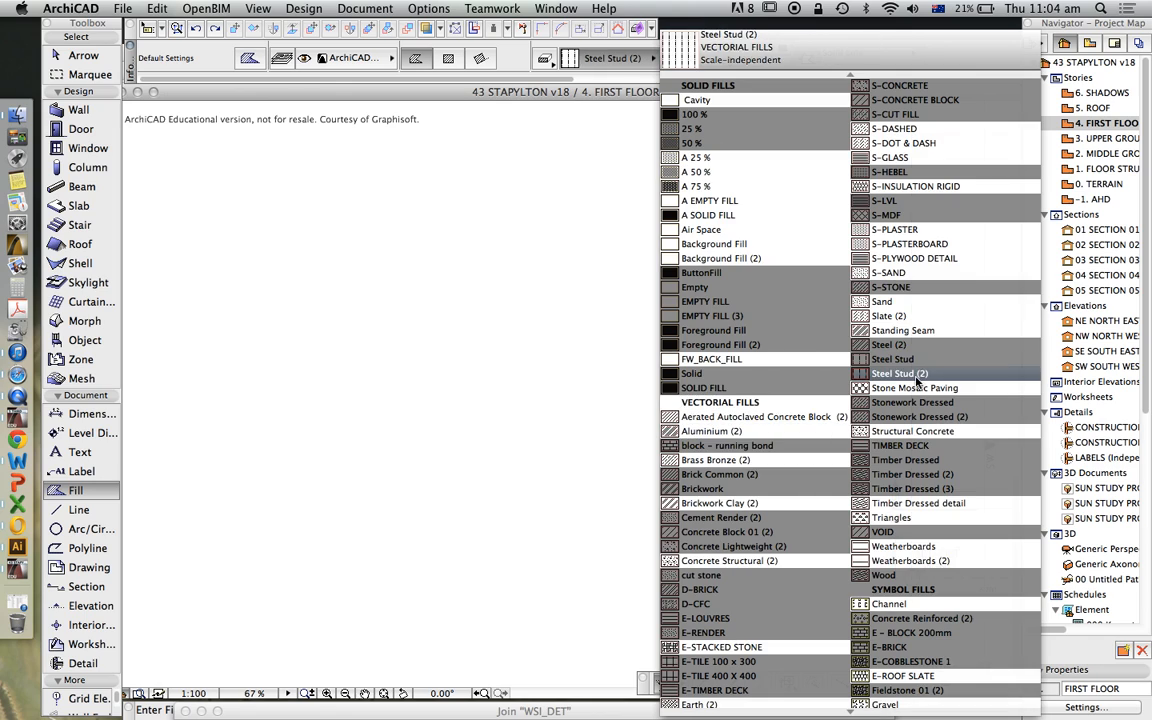
{"action": "left_click", "coordinate": [883, 378]}
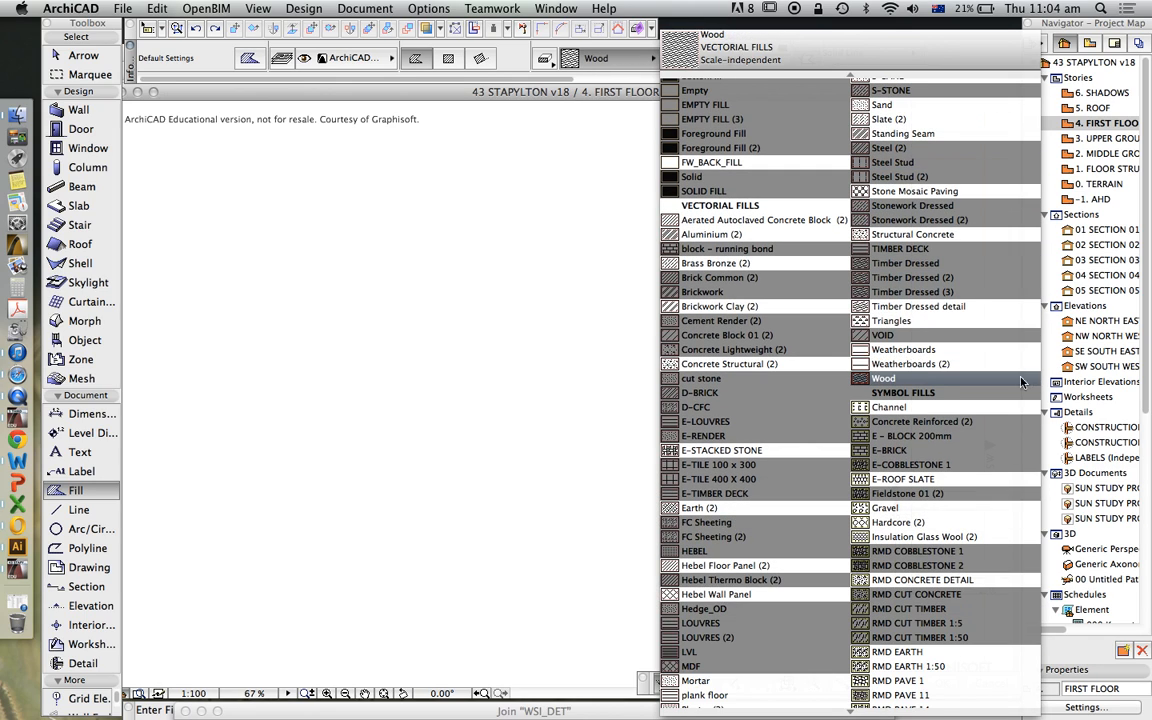
{"action": "left_click", "coordinate": [903, 371]}
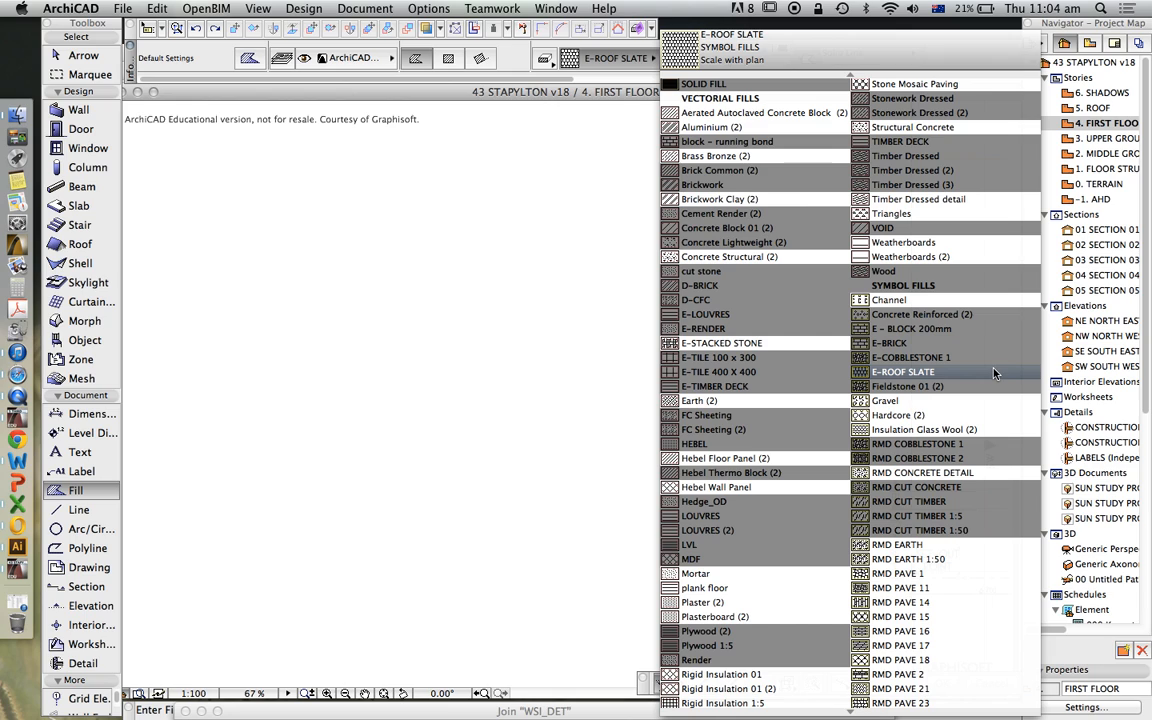
{"action": "mouse_move", "coordinate": [1005, 382]}
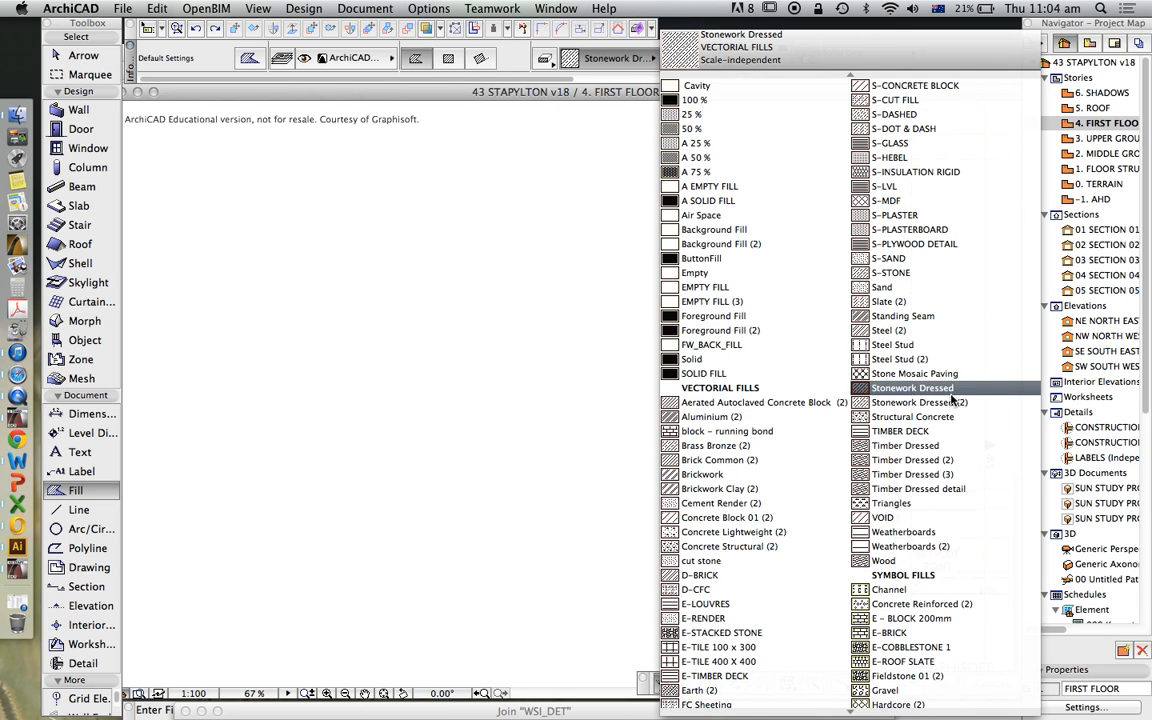
Choose the E-BRICK symbol pattern for new fills
{"action": "left_click", "coordinate": [763, 400]}
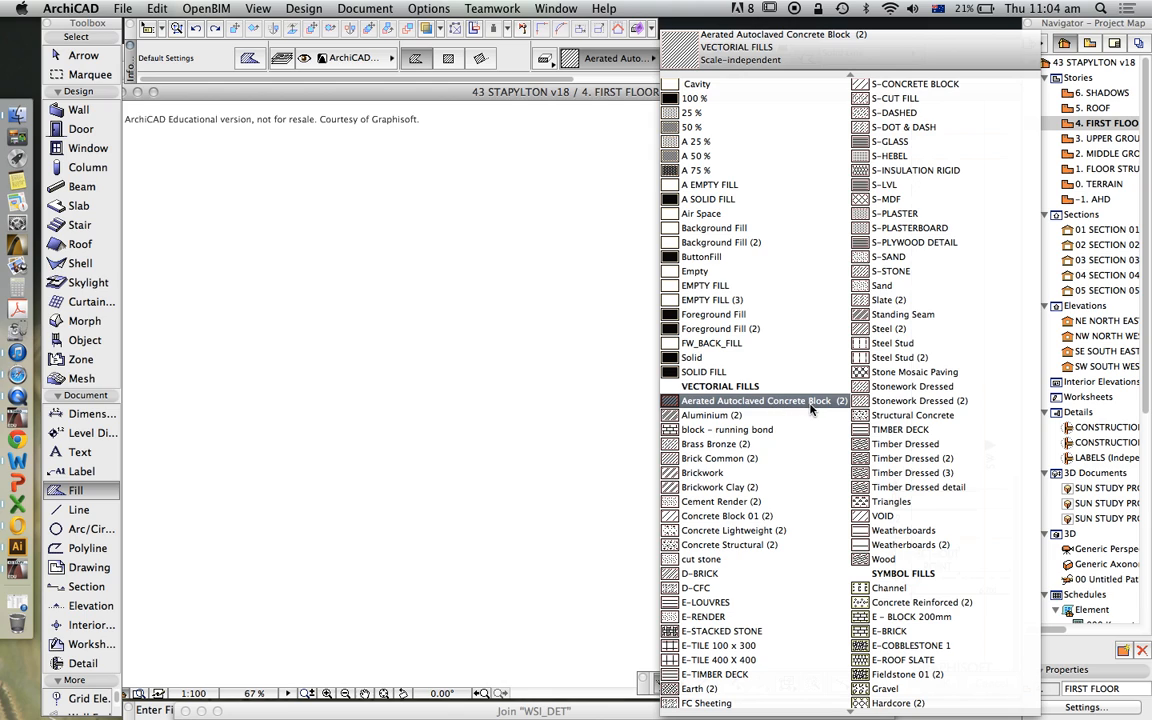
{"action": "left_click", "coordinate": [716, 409]}
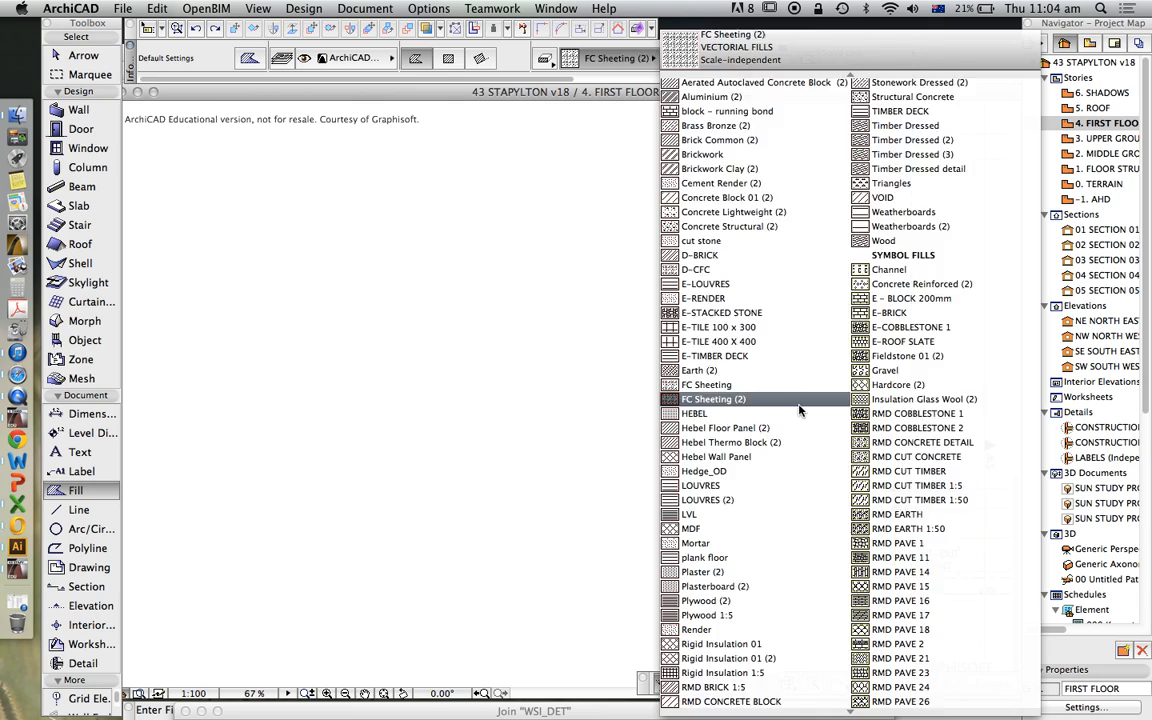
{"action": "left_click", "coordinate": [900, 514]}
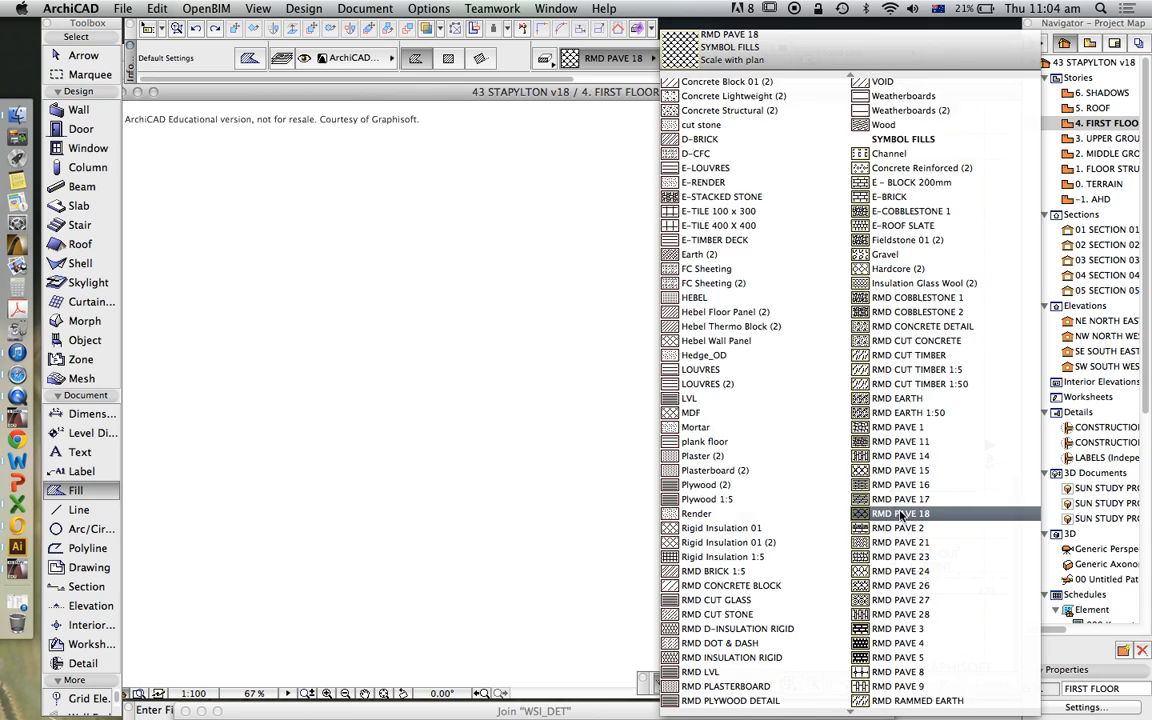
{"action": "left_click", "coordinate": [901, 518]}
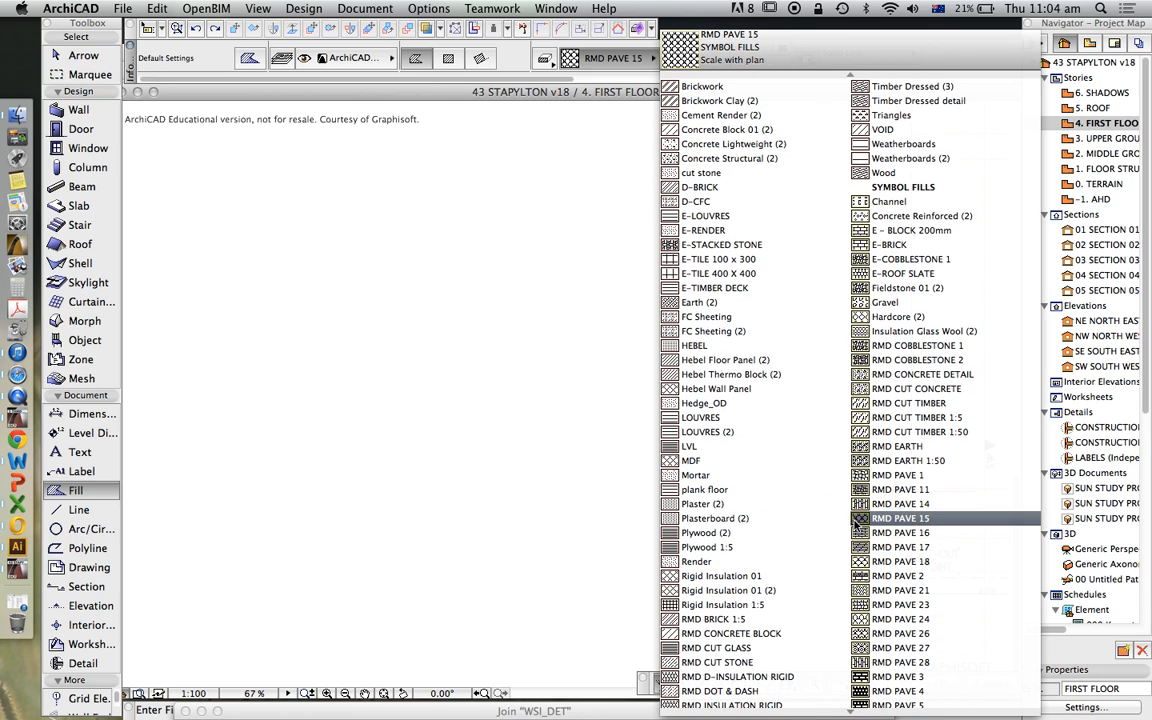
{"action": "left_click", "coordinate": [899, 532]}
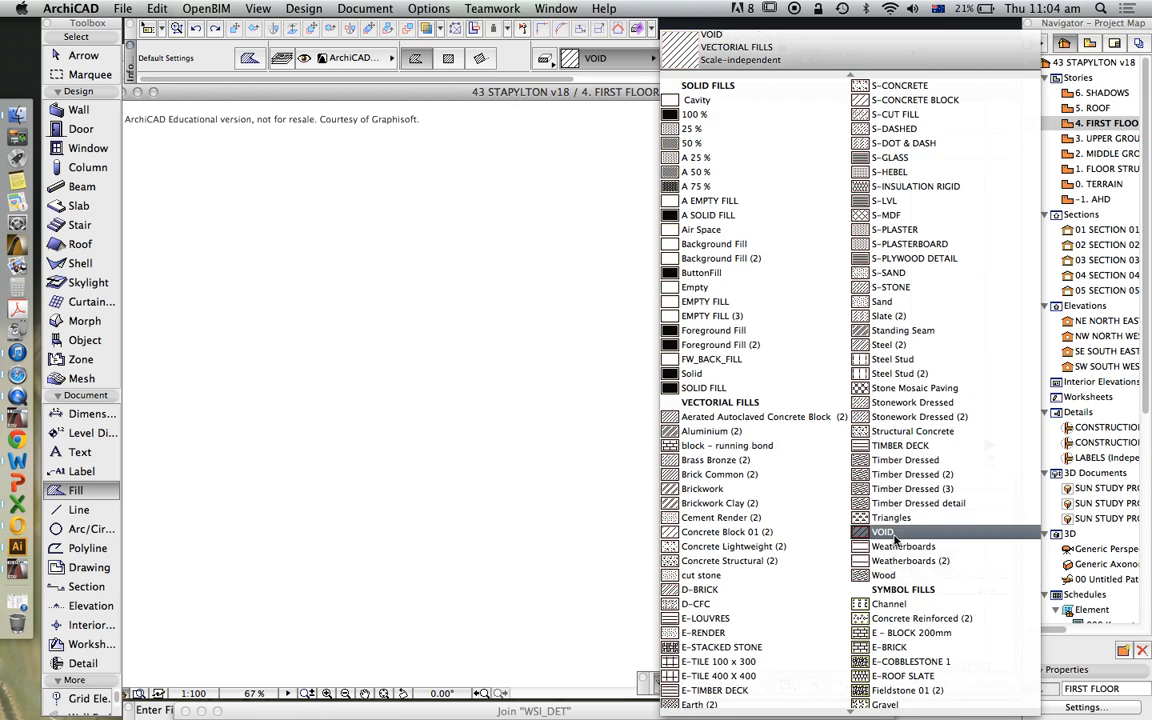
{"action": "left_click", "coordinate": [924, 452]}
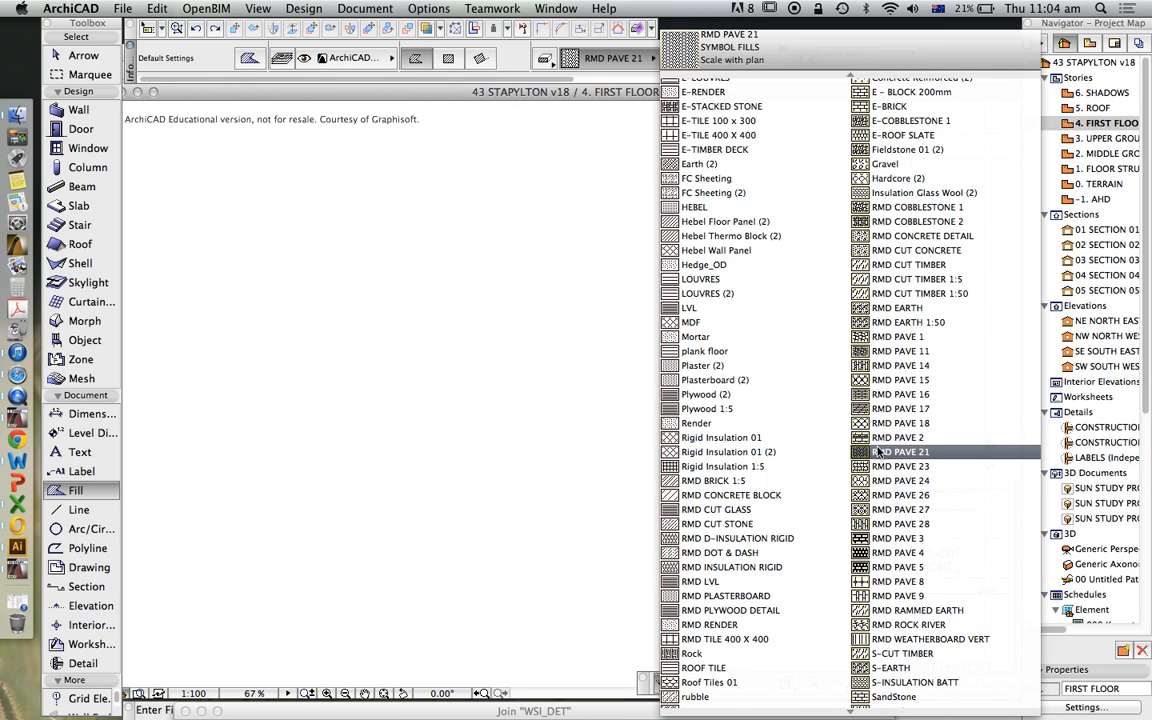
{"action": "left_click", "coordinate": [715, 484]}
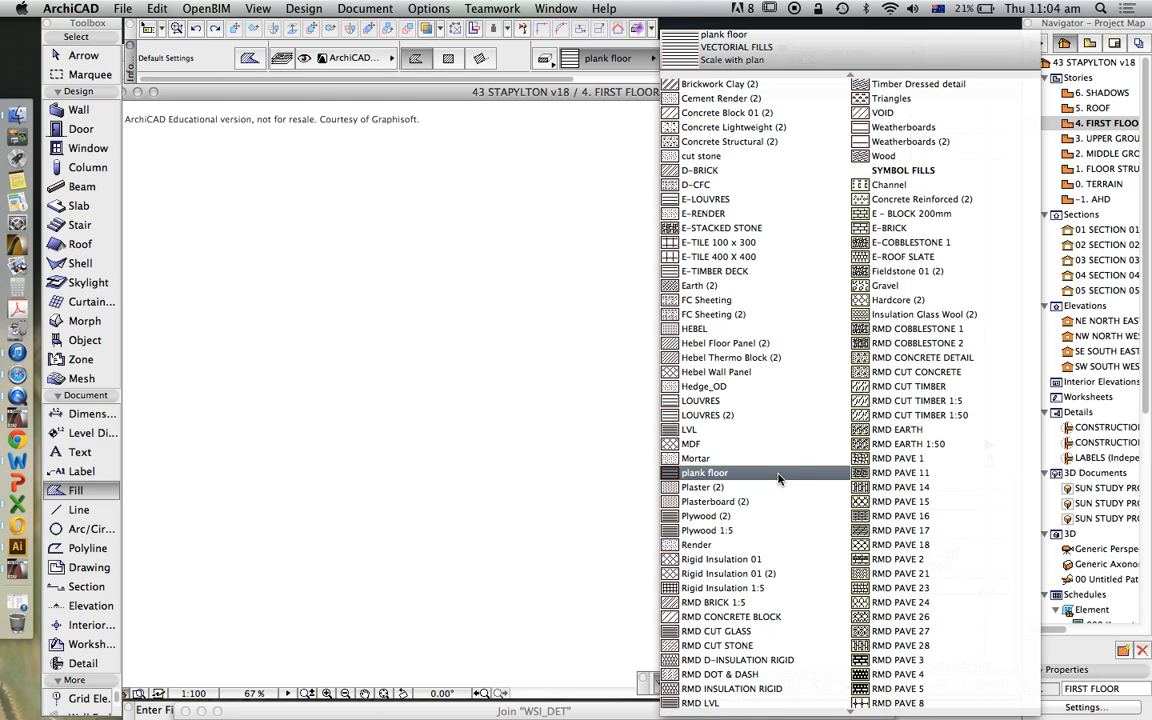
{"action": "left_click", "coordinate": [723, 474]}
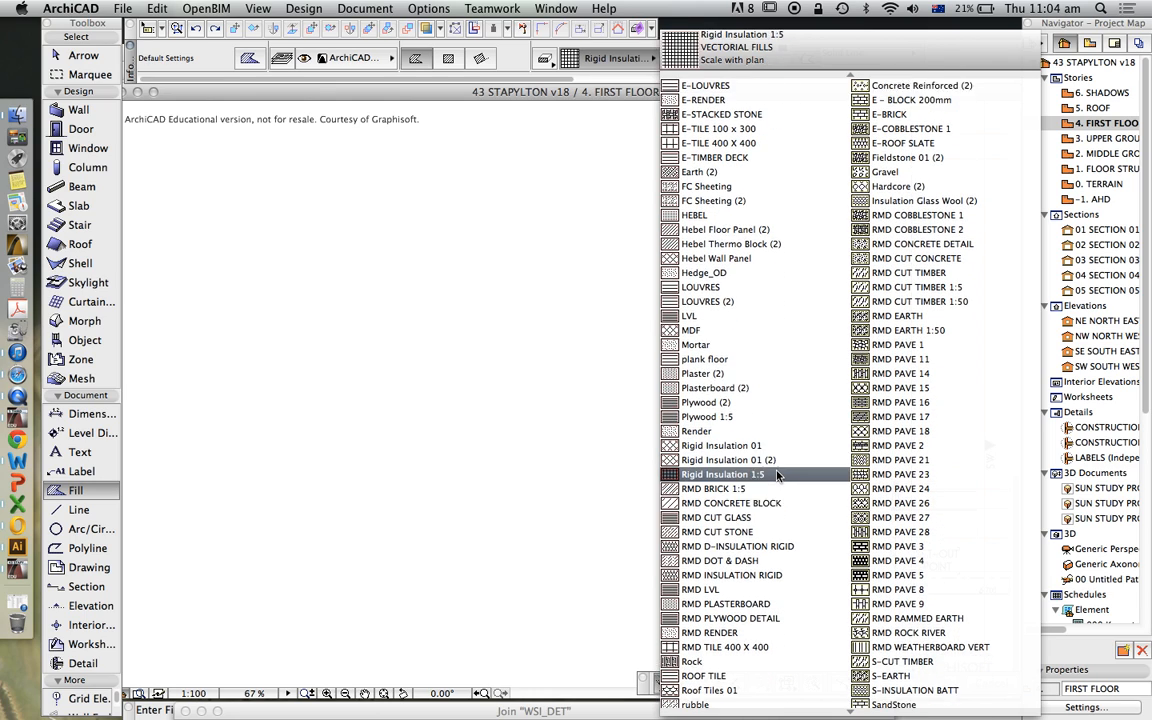
{"action": "left_click", "coordinate": [713, 475]}
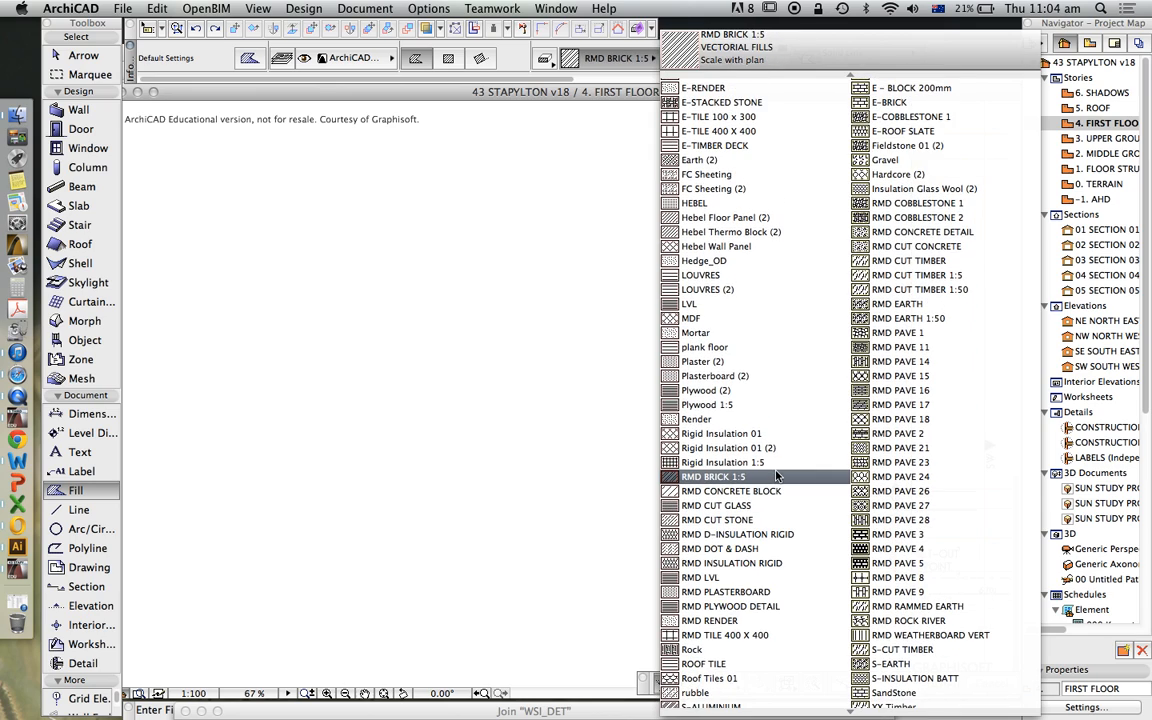
{"action": "left_click", "coordinate": [896, 103]}
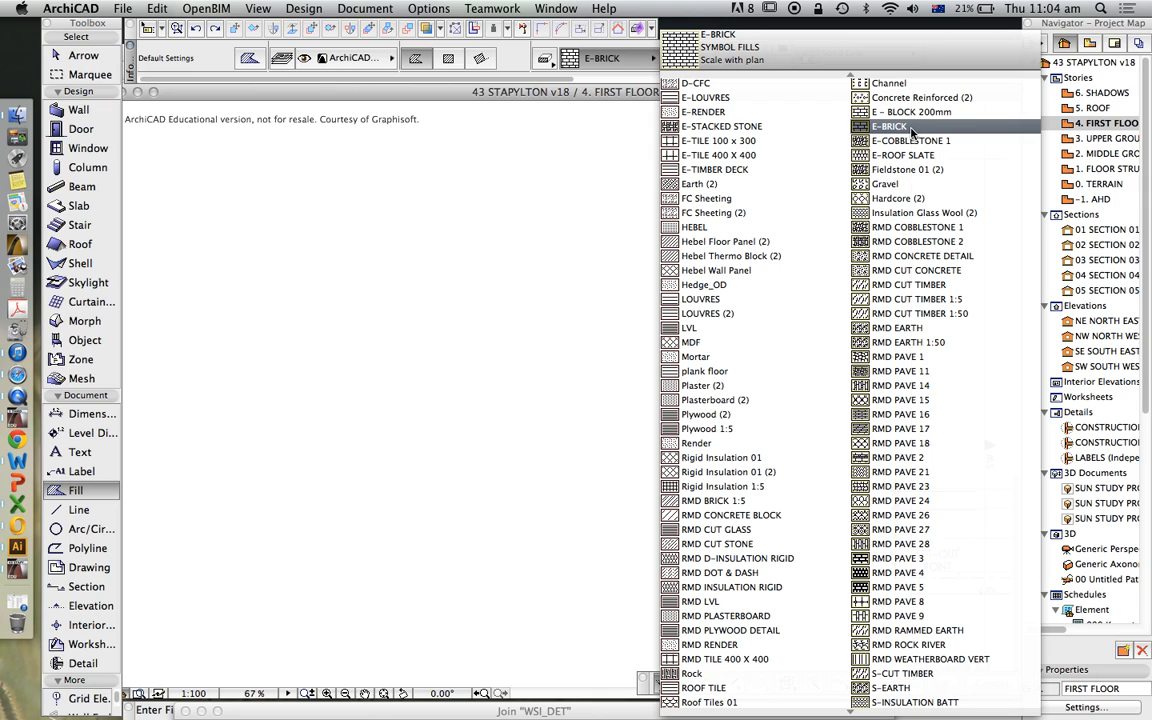
{"action": "left_click", "coordinate": [890, 125]}
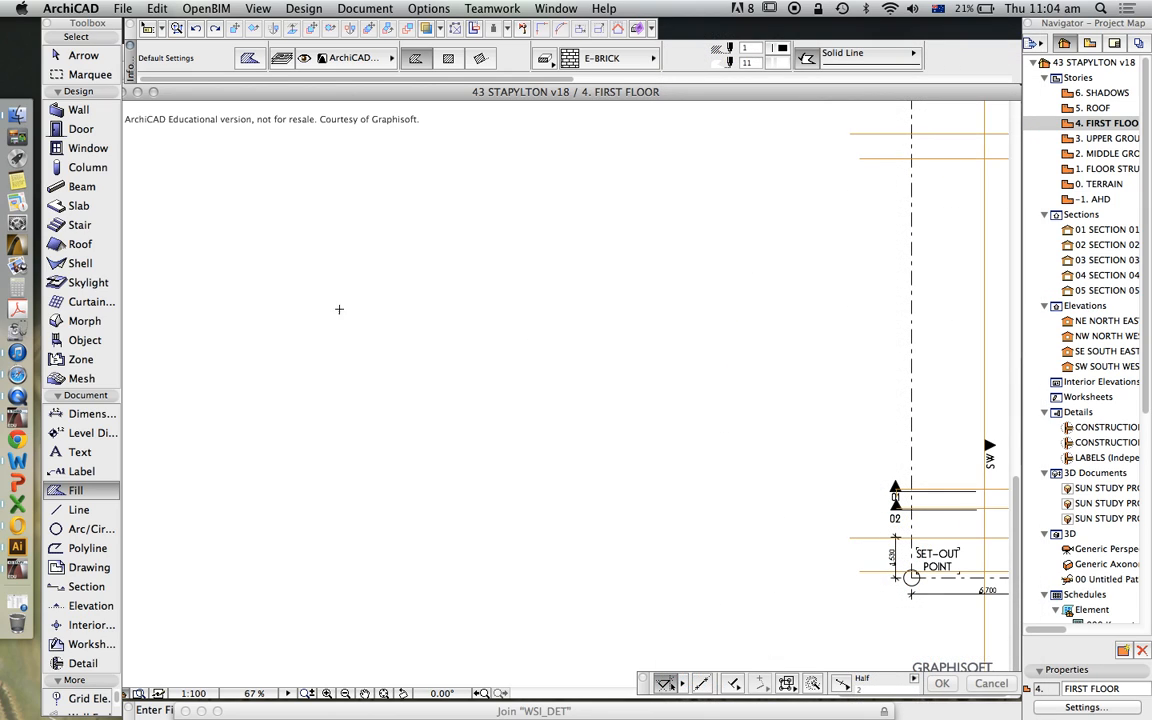
Drag a large rectangular E-BRICK fill area on the First Floor plan
{"action": "left_click_drag", "start_coordinate": [304, 291], "coordinate": [450, 482]}
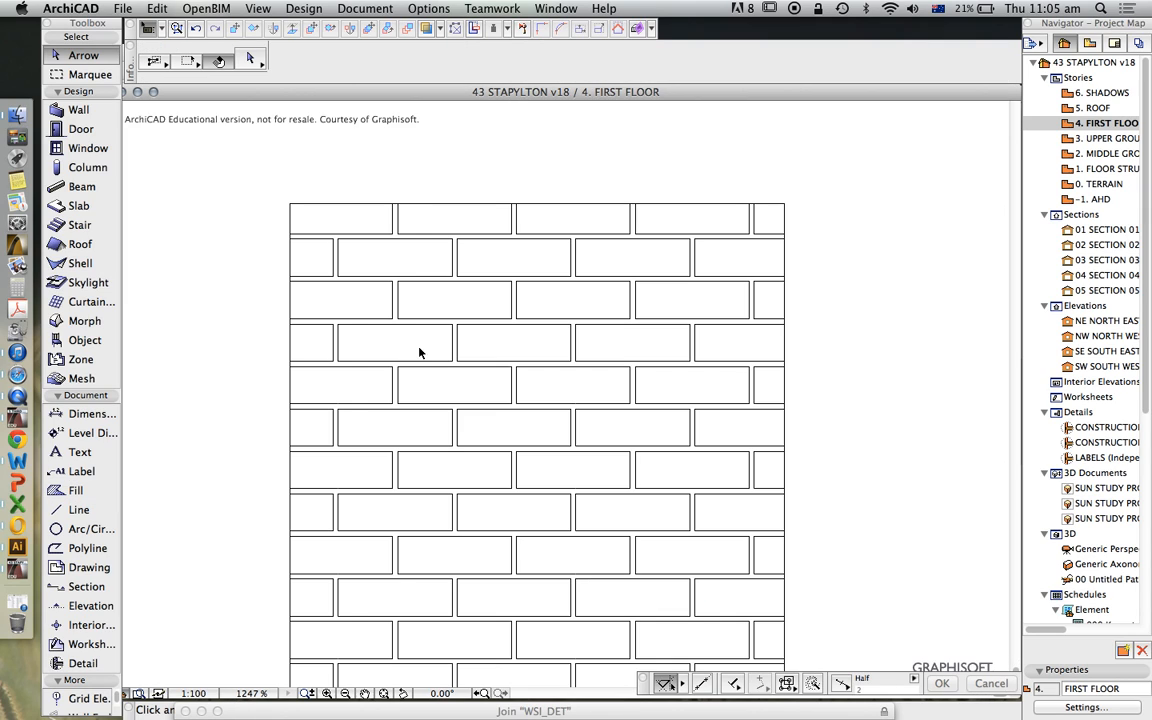
Activate the Line tool with red pen 21
{"action": "left_click", "coordinate": [420, 353]}
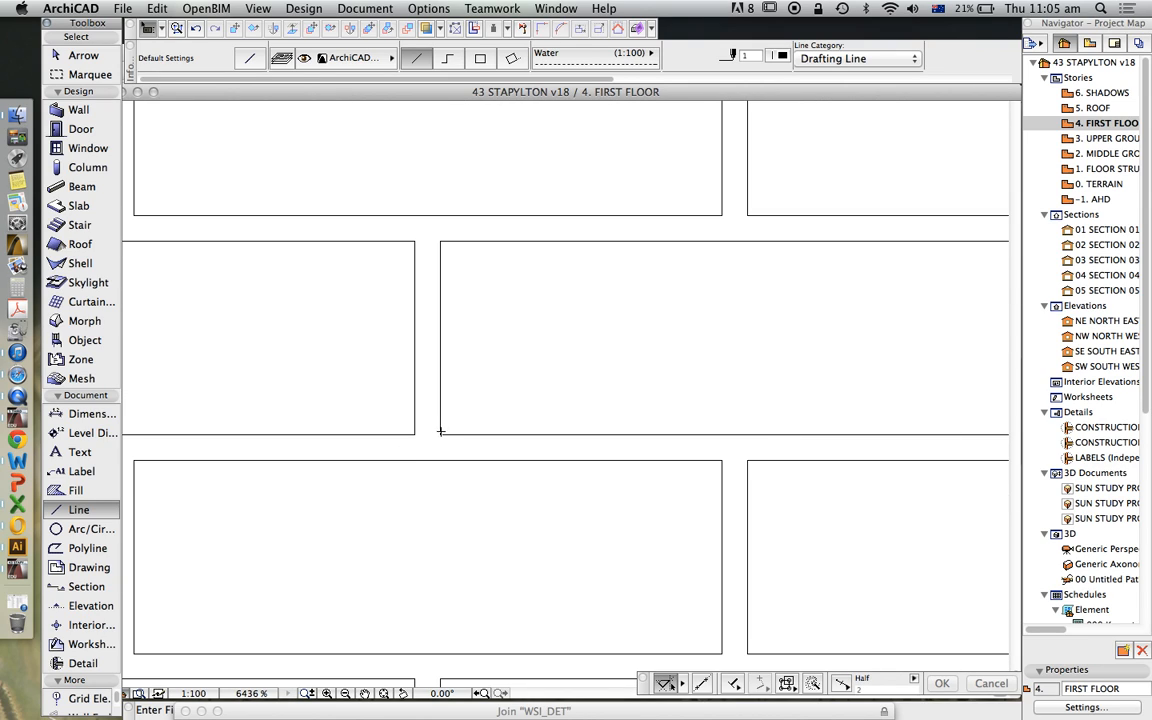
{"action": "left_click", "coordinate": [780, 58]}
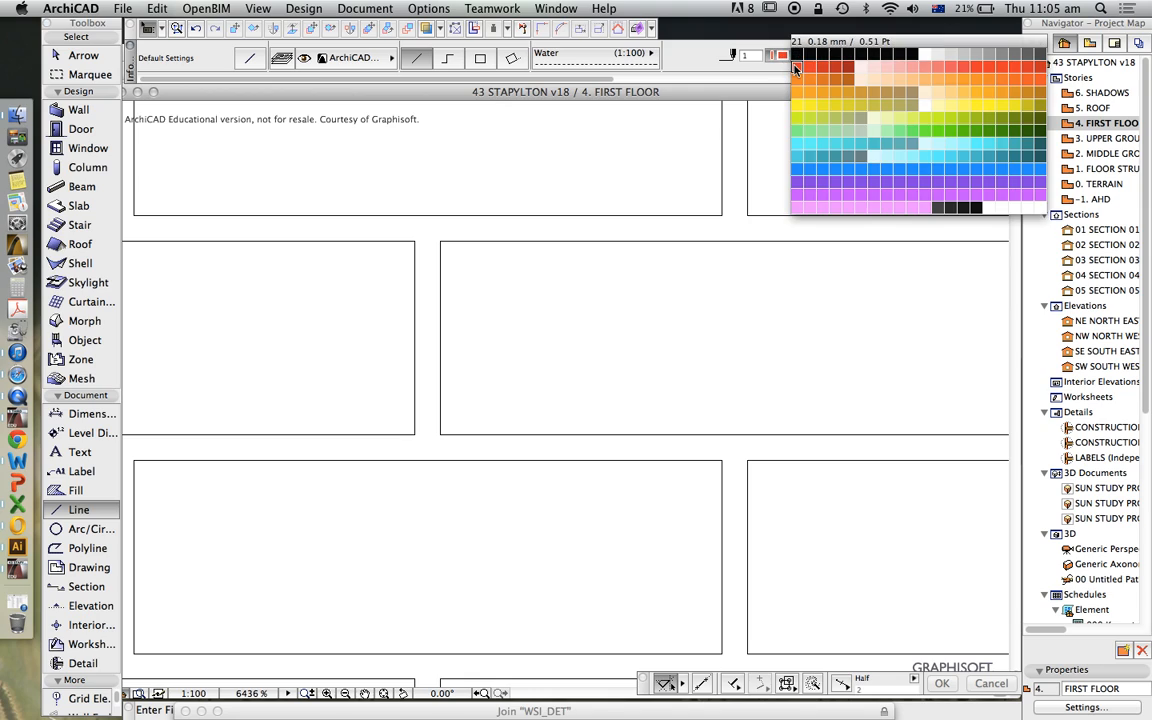
{"action": "left_click", "coordinate": [797, 64]}
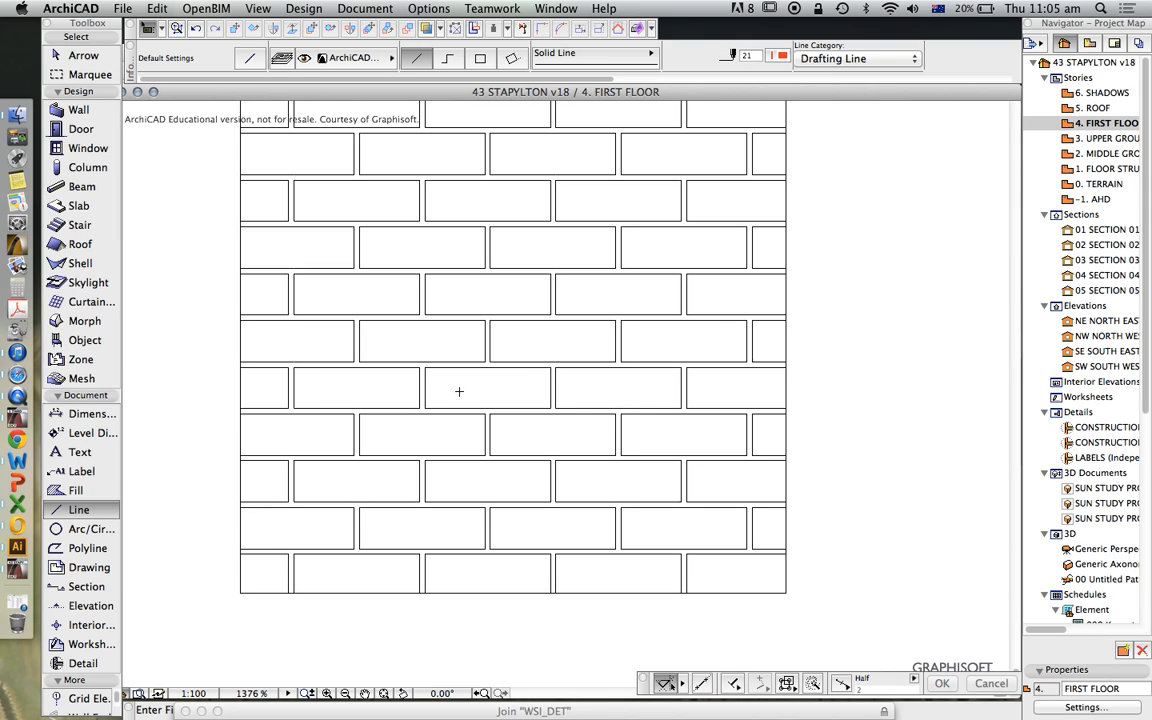
{"action": "mouse_move", "coordinate": [529, 384]}
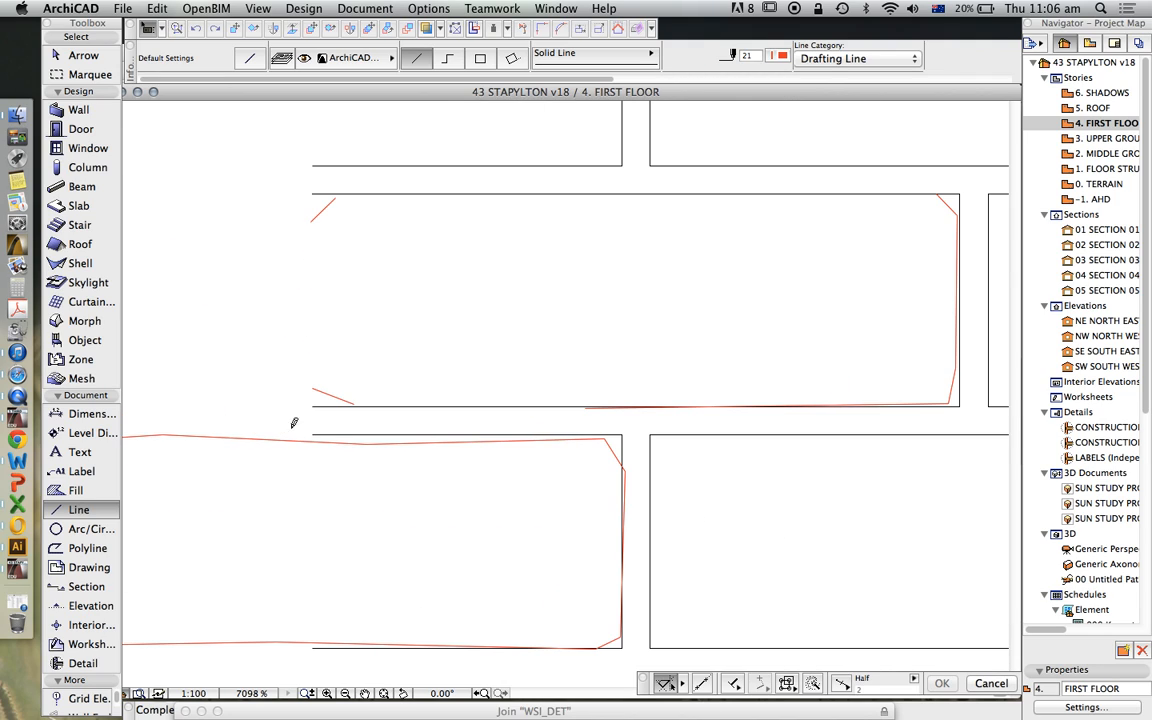
Draw a red hand-drawn brick edge over the central bricks
{"action": "left_click", "coordinate": [310, 217]}
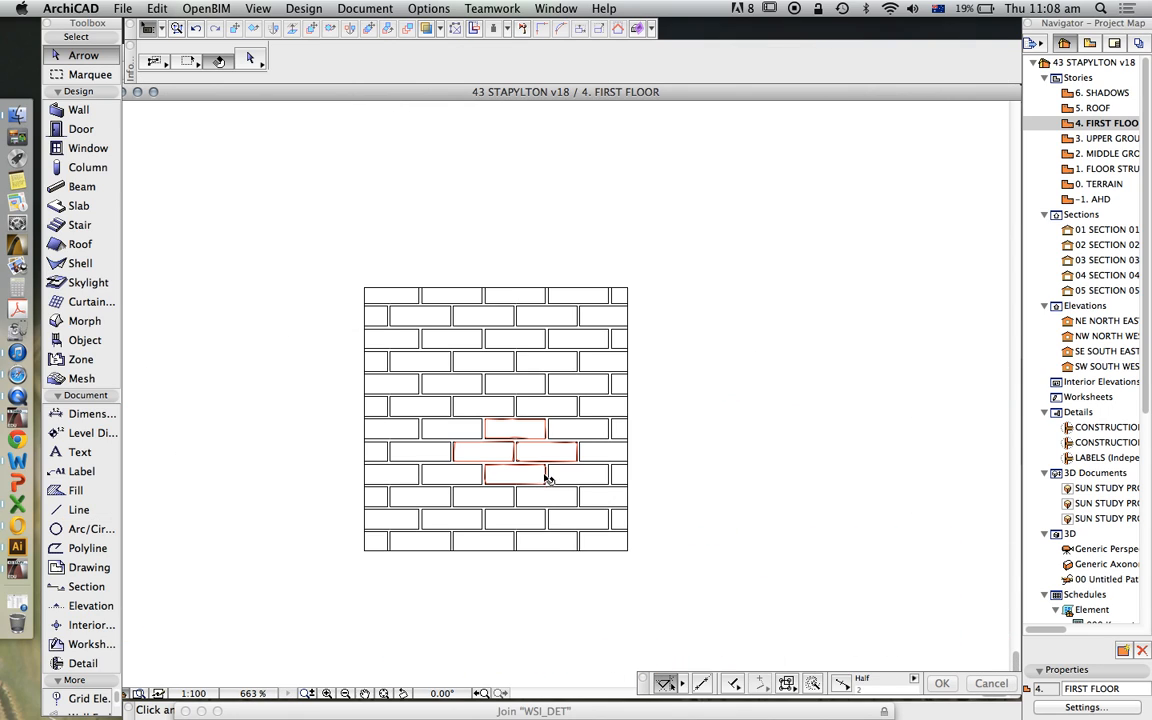
Activate the Fill tool and choose a 25% fill pattern
{"action": "left_click", "coordinate": [71, 490]}
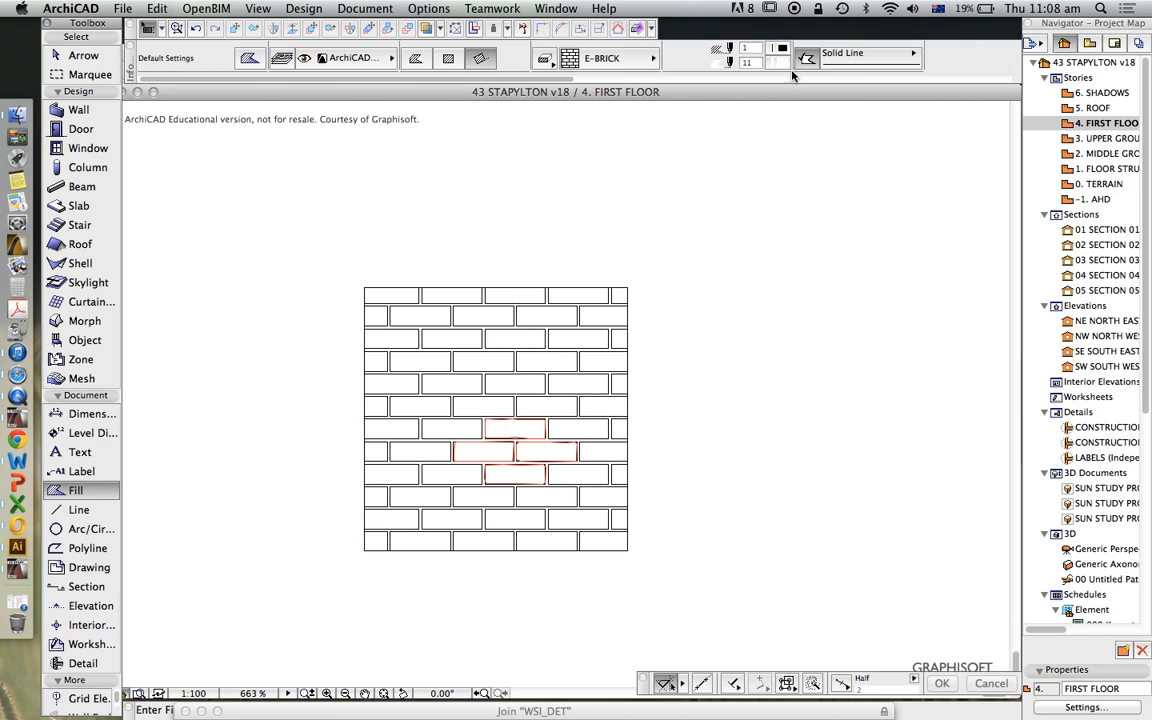
{"action": "left_click", "coordinate": [607, 57]}
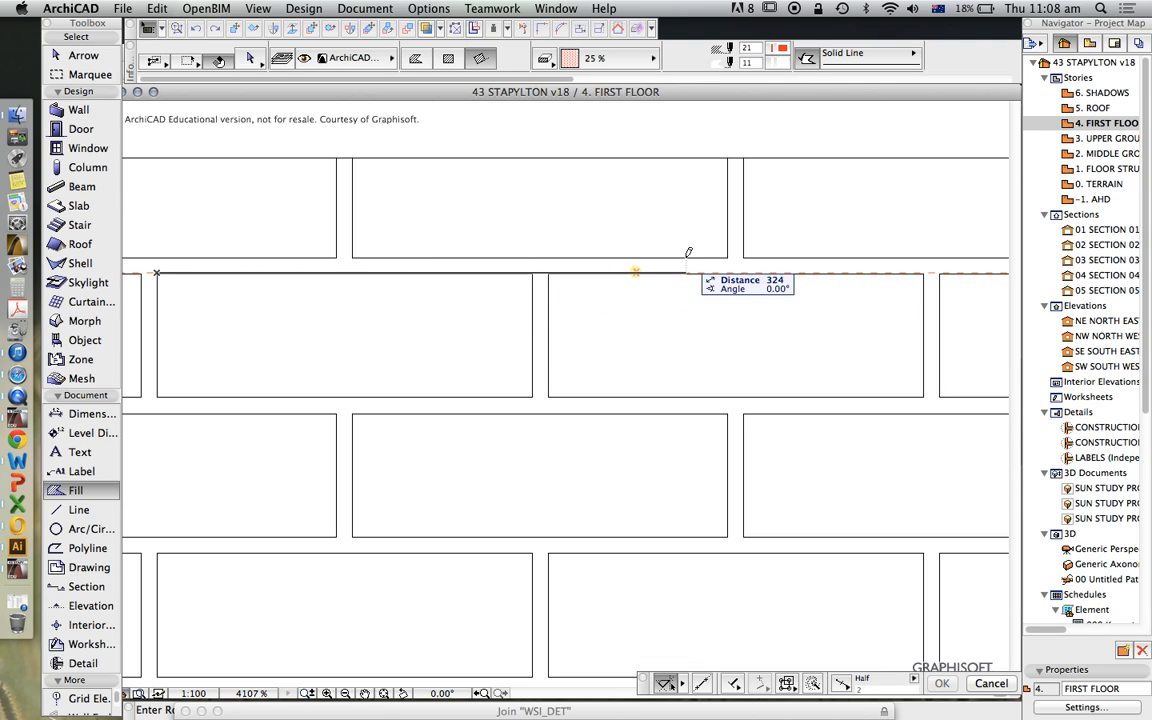
{"action": "mouse_move", "coordinate": [778, 251]}
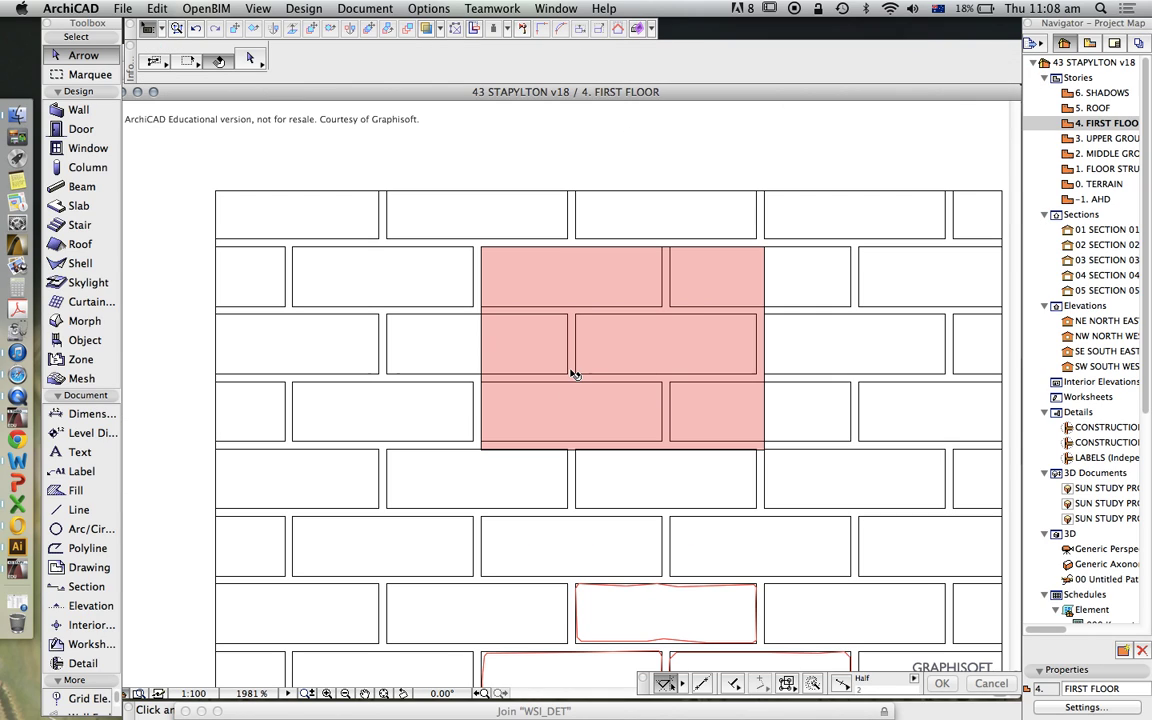
{"action": "mouse_move", "coordinate": [606, 299]}
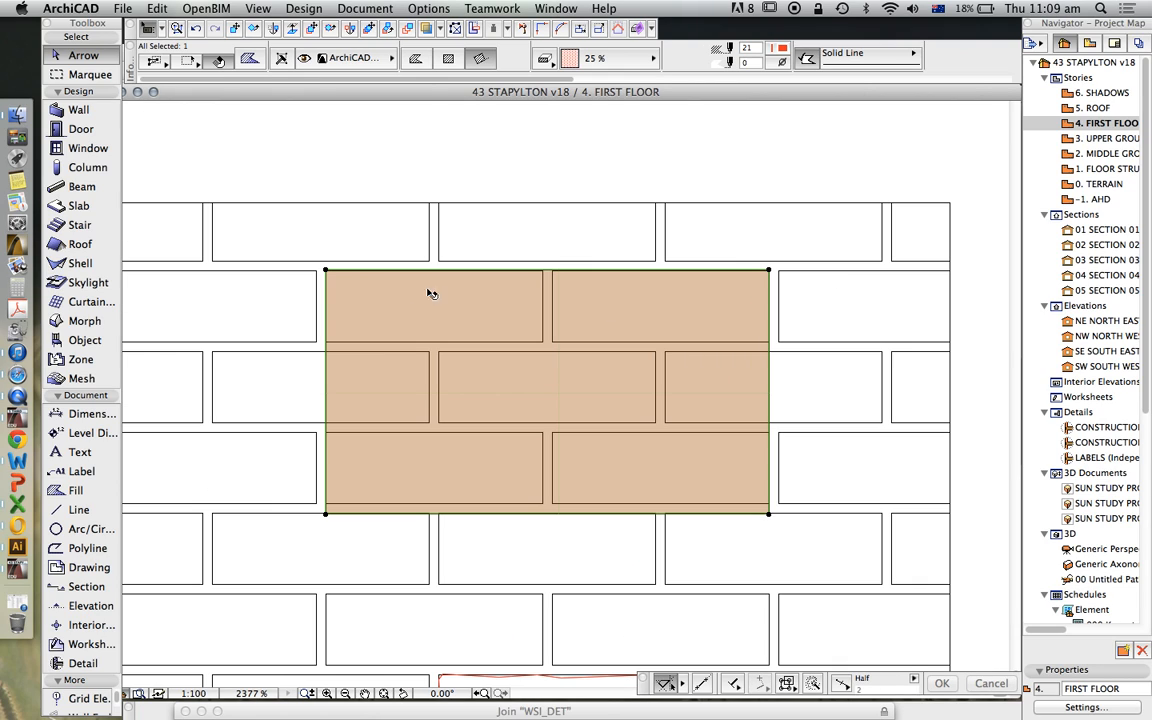
Scroll the view around the rectangular 25% fill over the brick courses
{"action": "scroll", "scroll_direction": "down", "scroll_amount": 3}
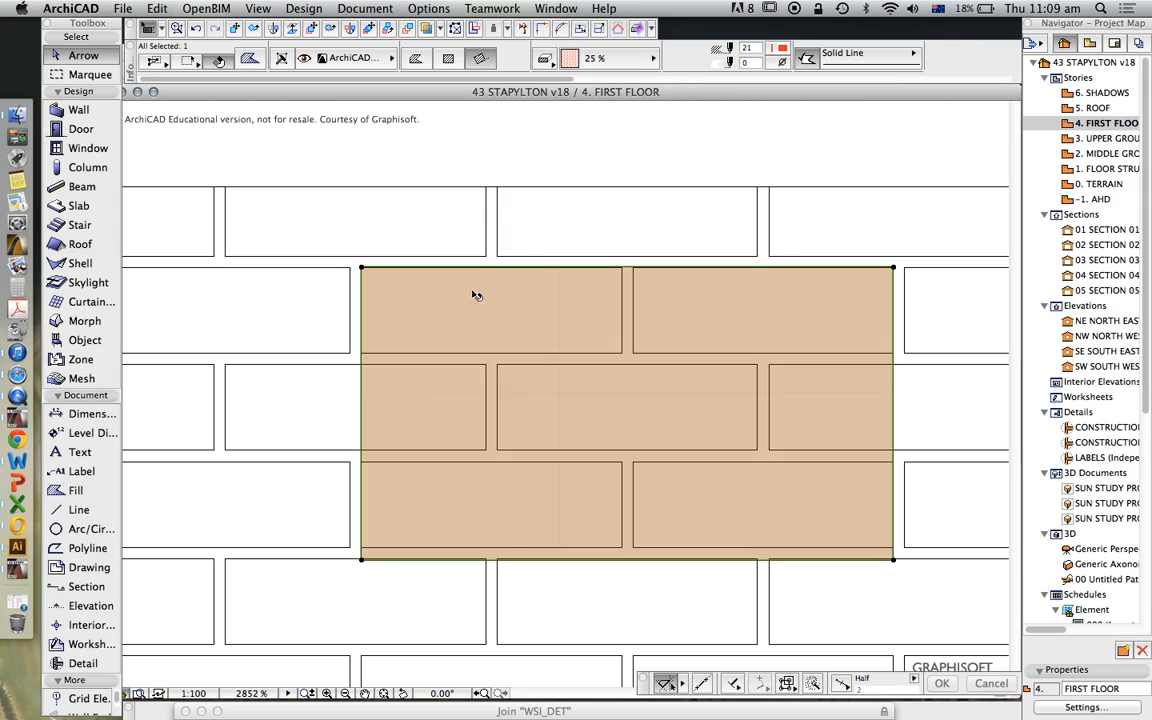
{"action": "mouse_move", "coordinate": [493, 516]}
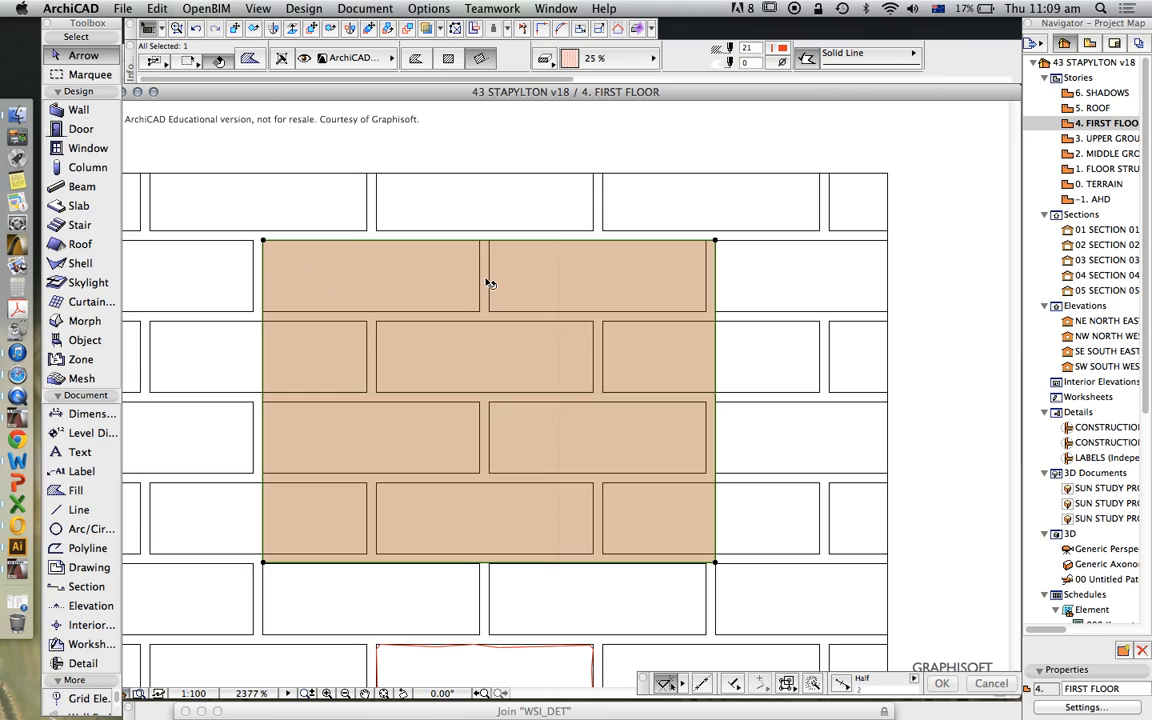
{"action": "mouse_move", "coordinate": [238, 259]}
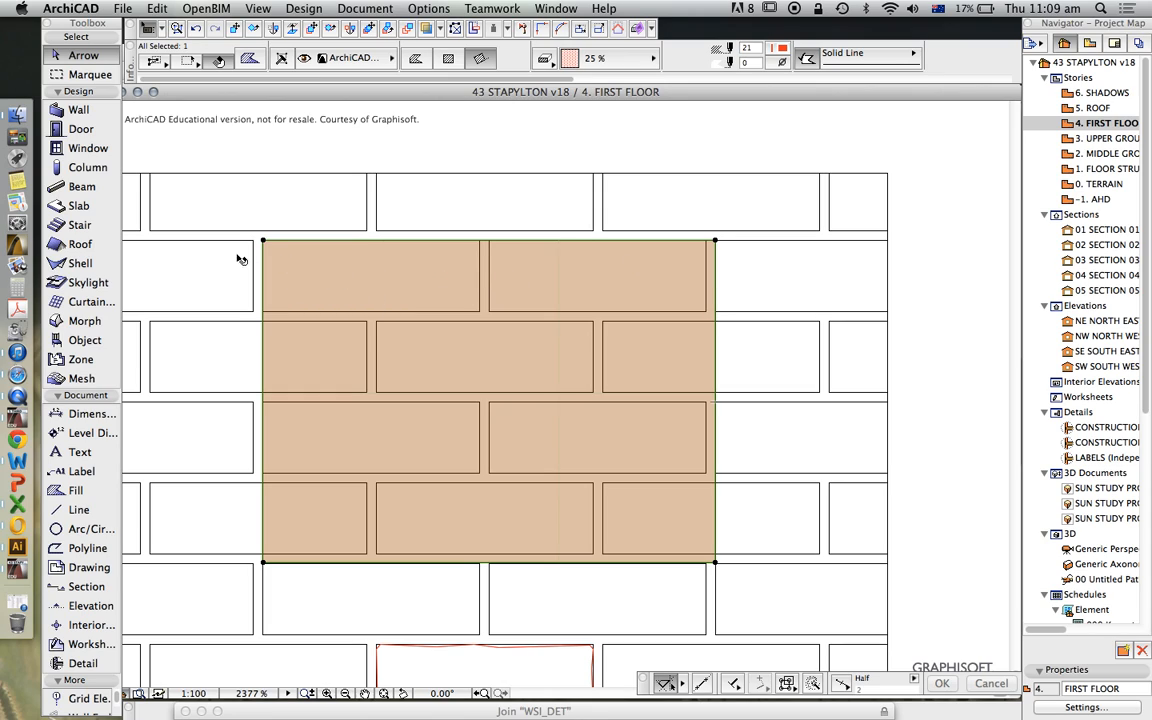
{"action": "mouse_move", "coordinate": [268, 340]}
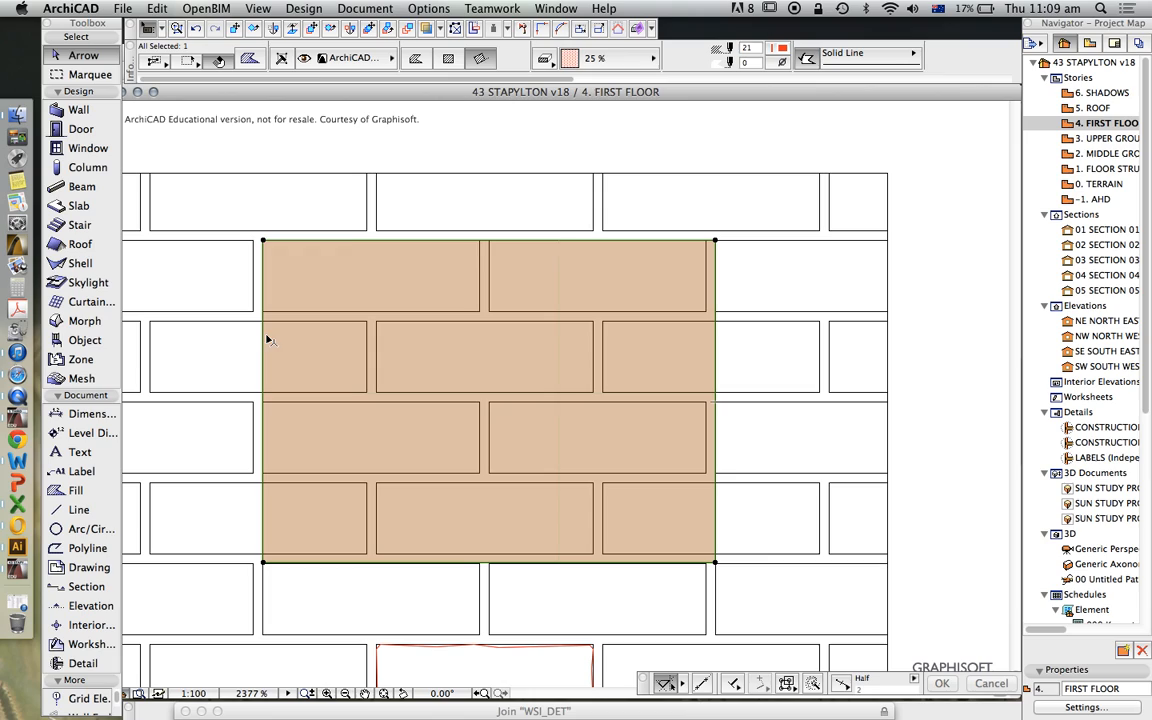
{"action": "mouse_move", "coordinate": [509, 370]}
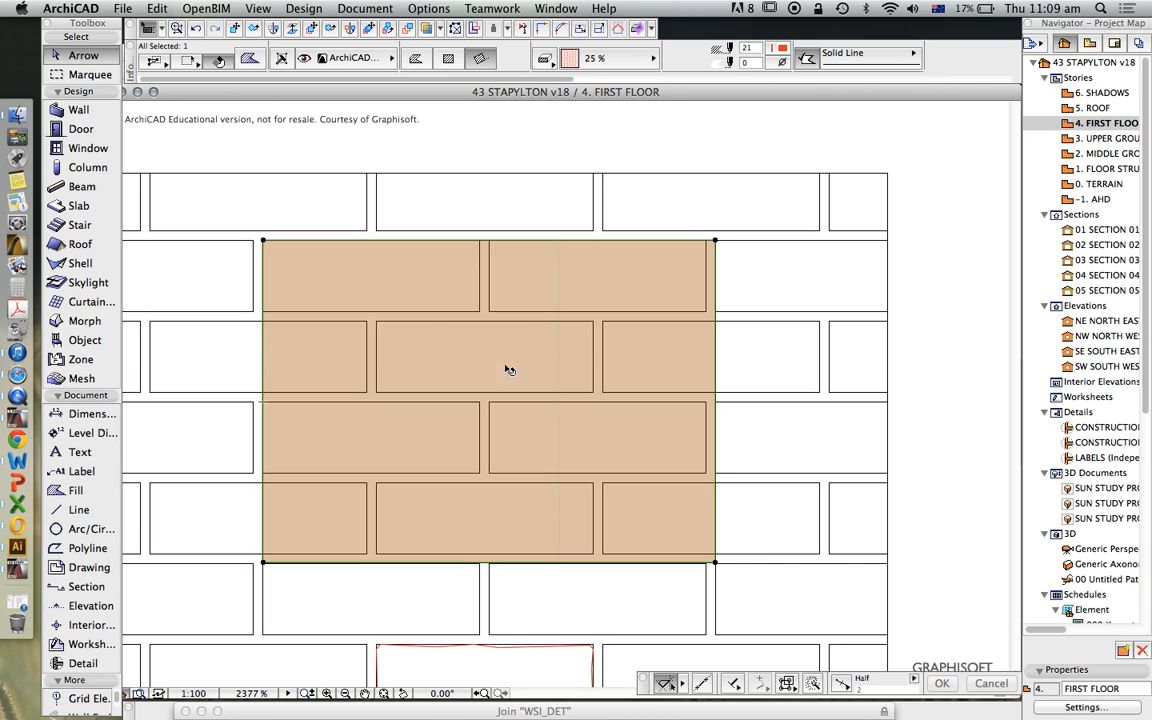
{"action": "mouse_move", "coordinate": [714, 352]}
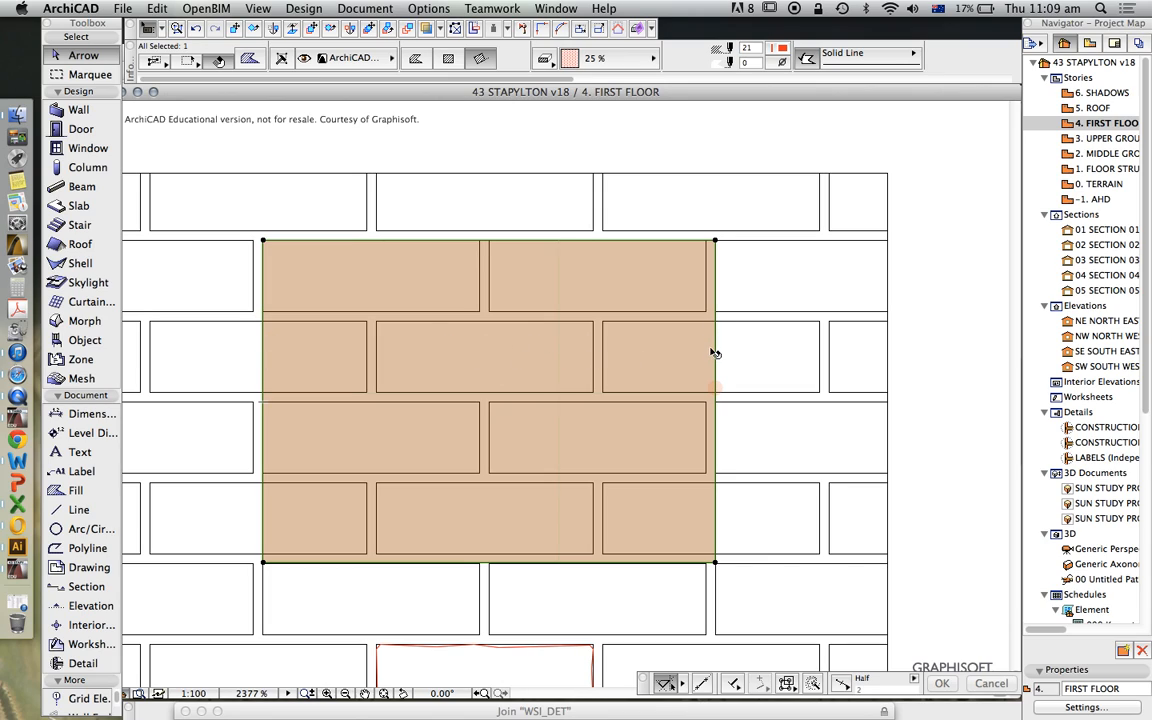
{"action": "mouse_move", "coordinate": [322, 414]}
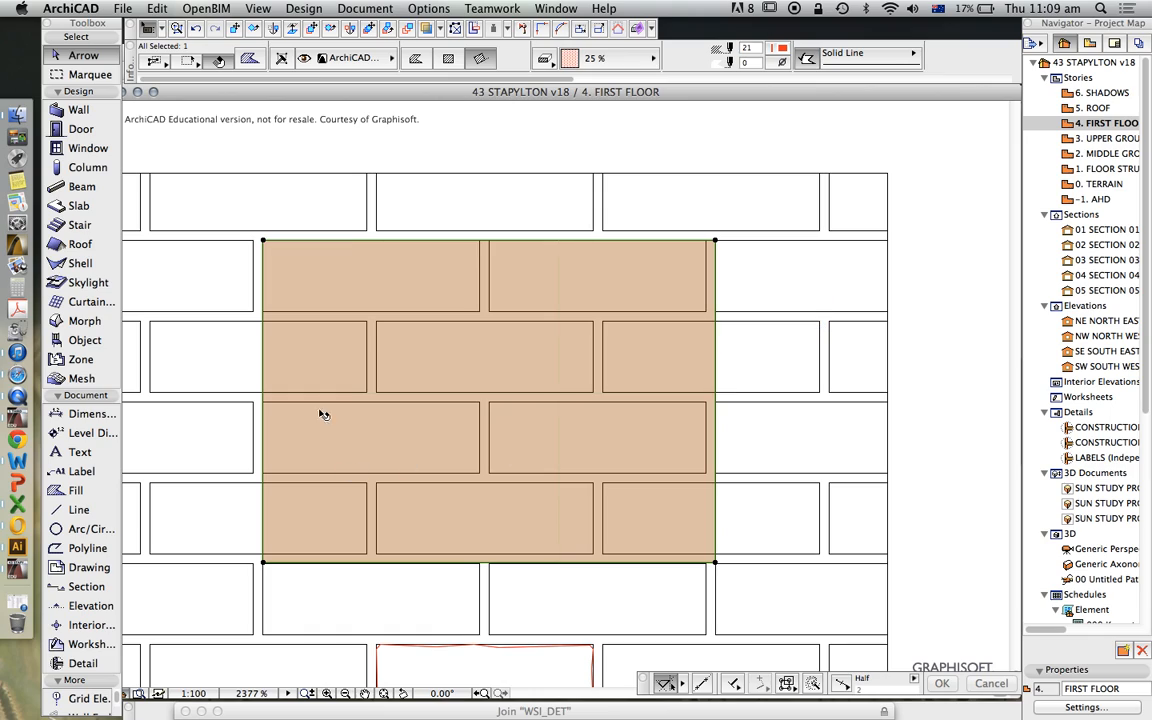
{"action": "mouse_move", "coordinate": [311, 283]}
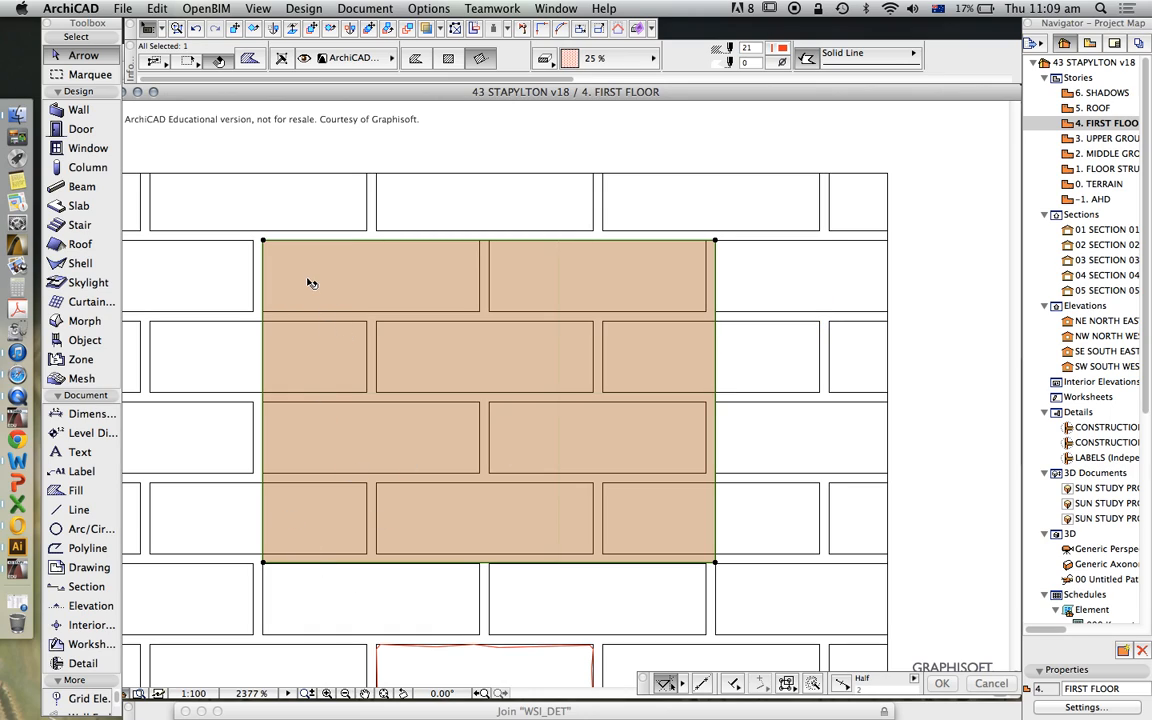
{"action": "mouse_move", "coordinate": [348, 588]}
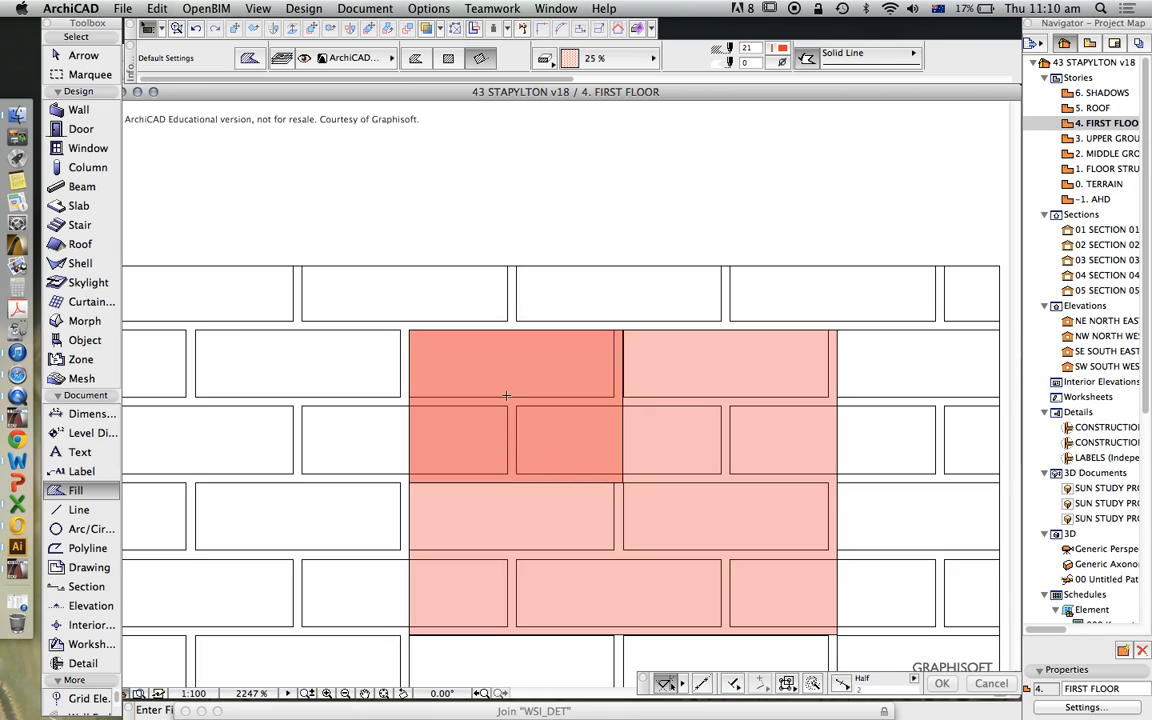
{"action": "mouse_move", "coordinate": [473, 325]}
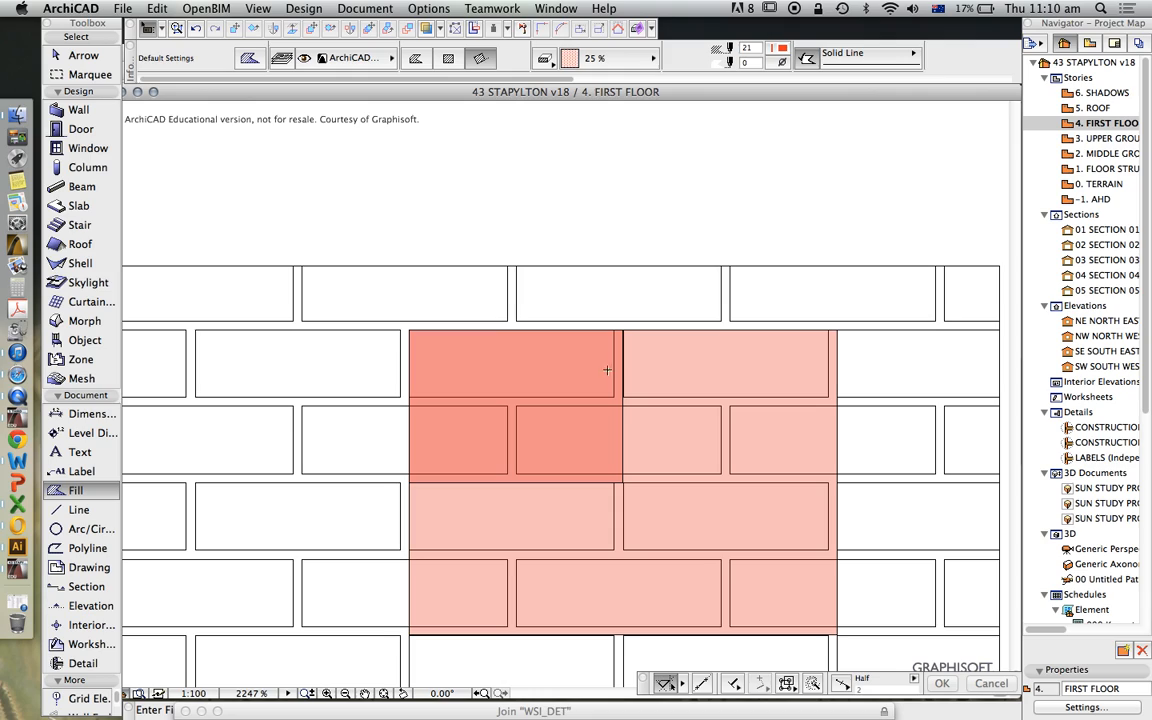
{"action": "mouse_move", "coordinate": [427, 406]}
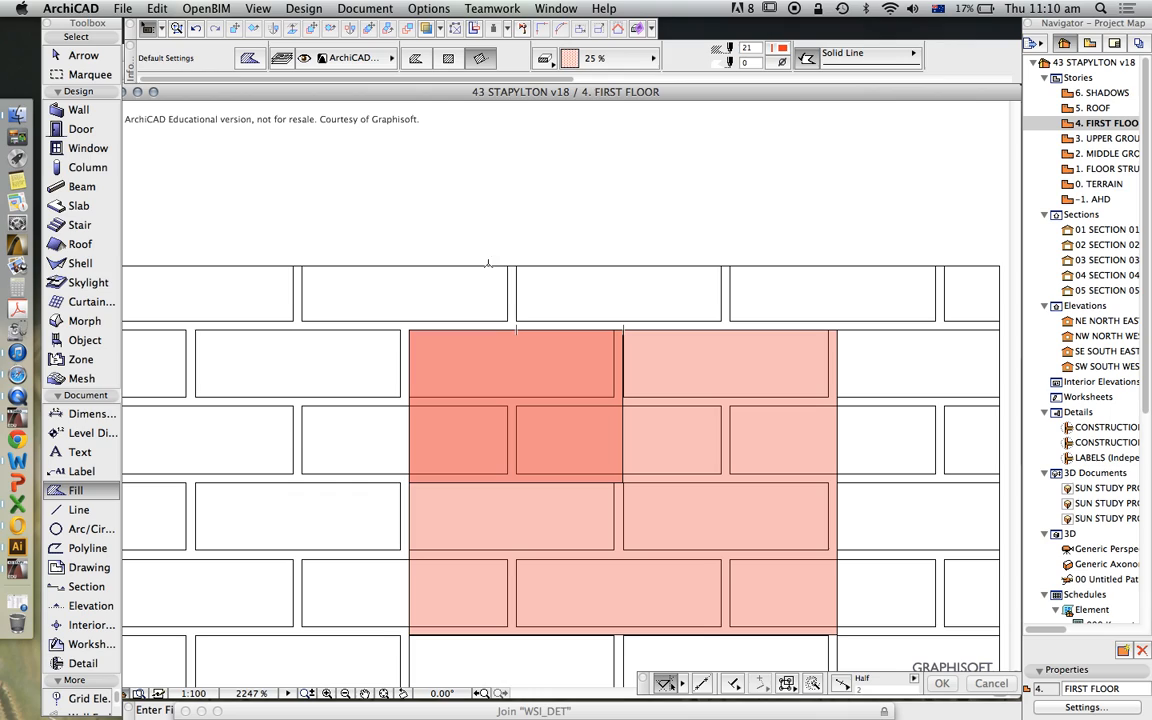
{"action": "mouse_move", "coordinate": [470, 347]}
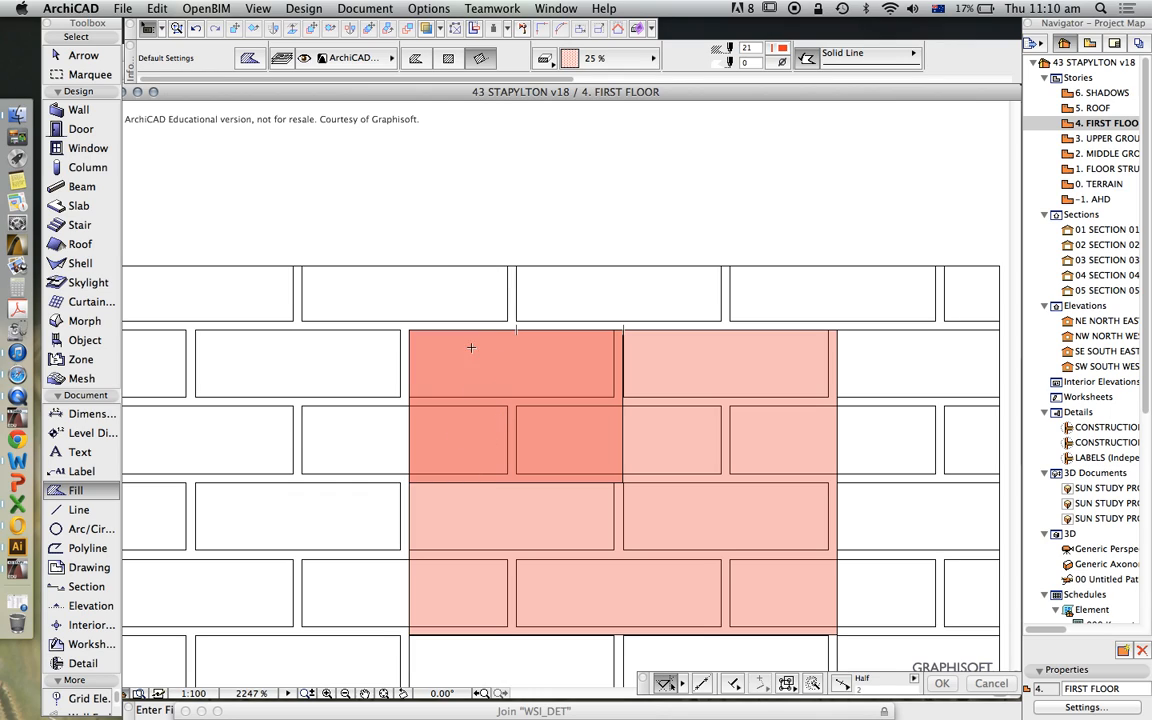
{"action": "mouse_move", "coordinate": [472, 378]}
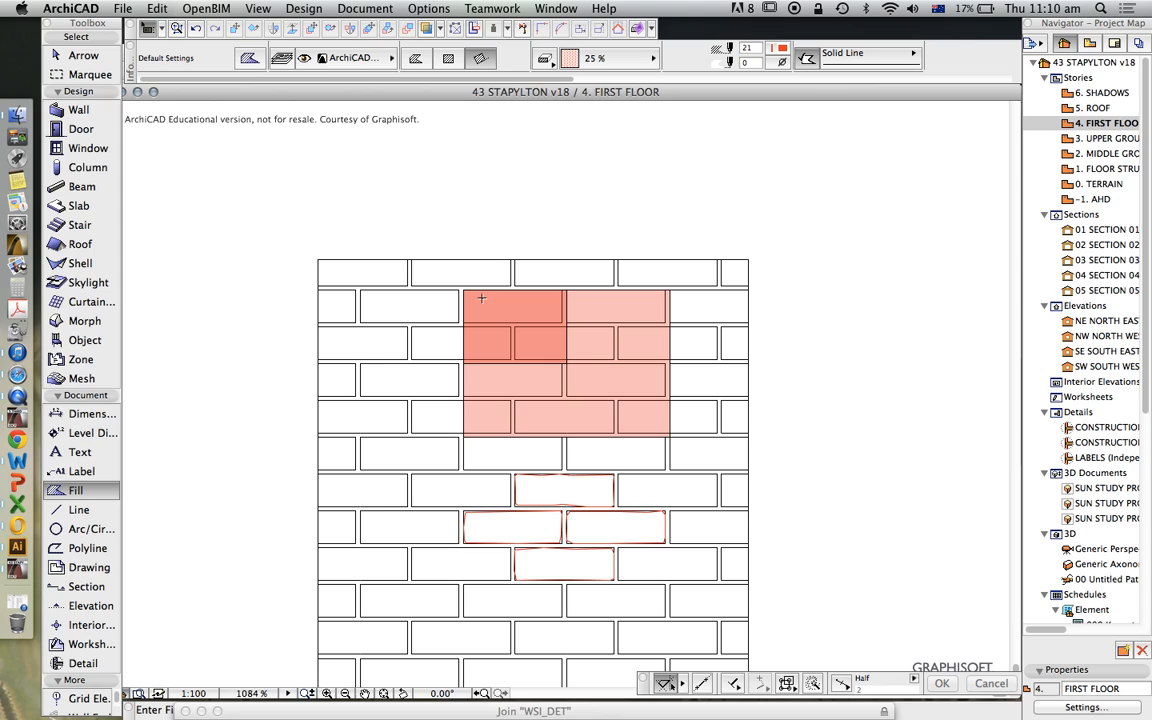
{"action": "mouse_move", "coordinate": [506, 297]}
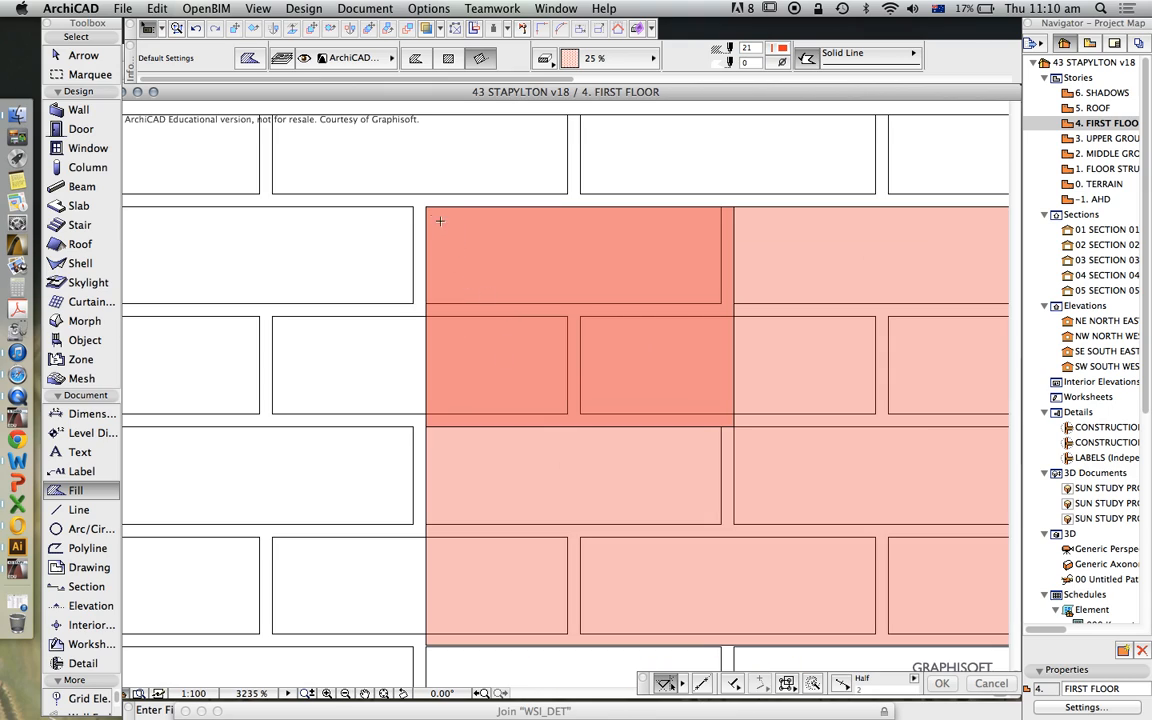
{"action": "mouse_move", "coordinate": [428, 205]}
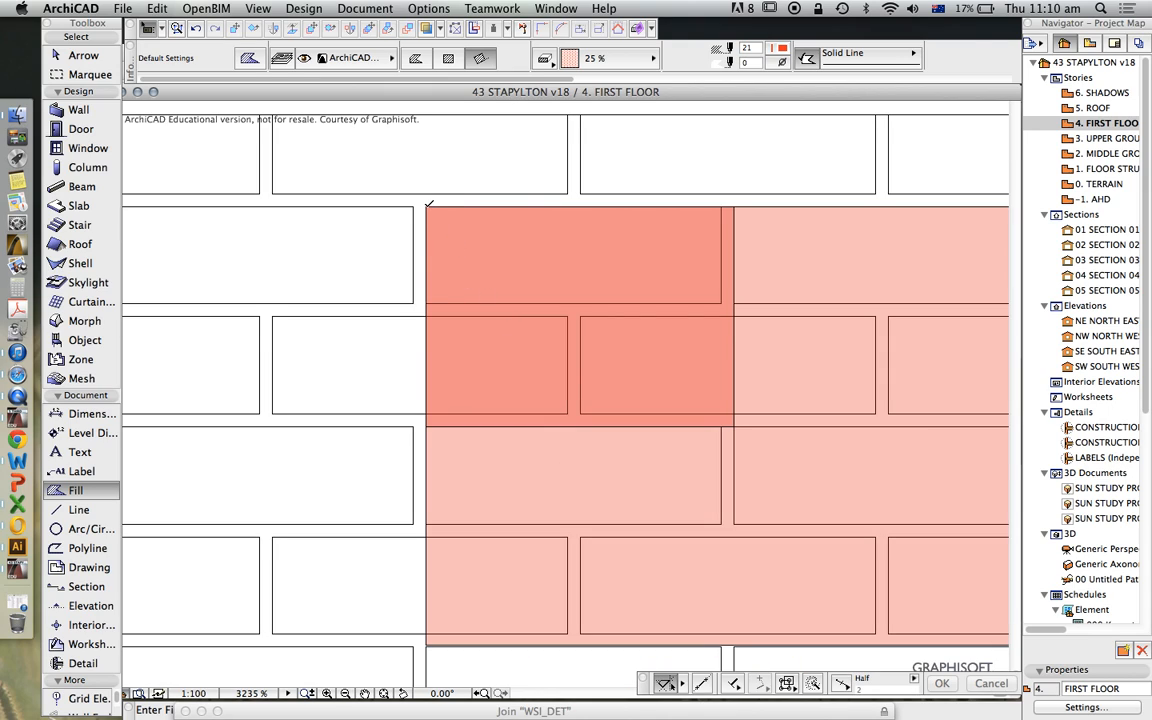
{"action": "mouse_move", "coordinate": [580, 207]}
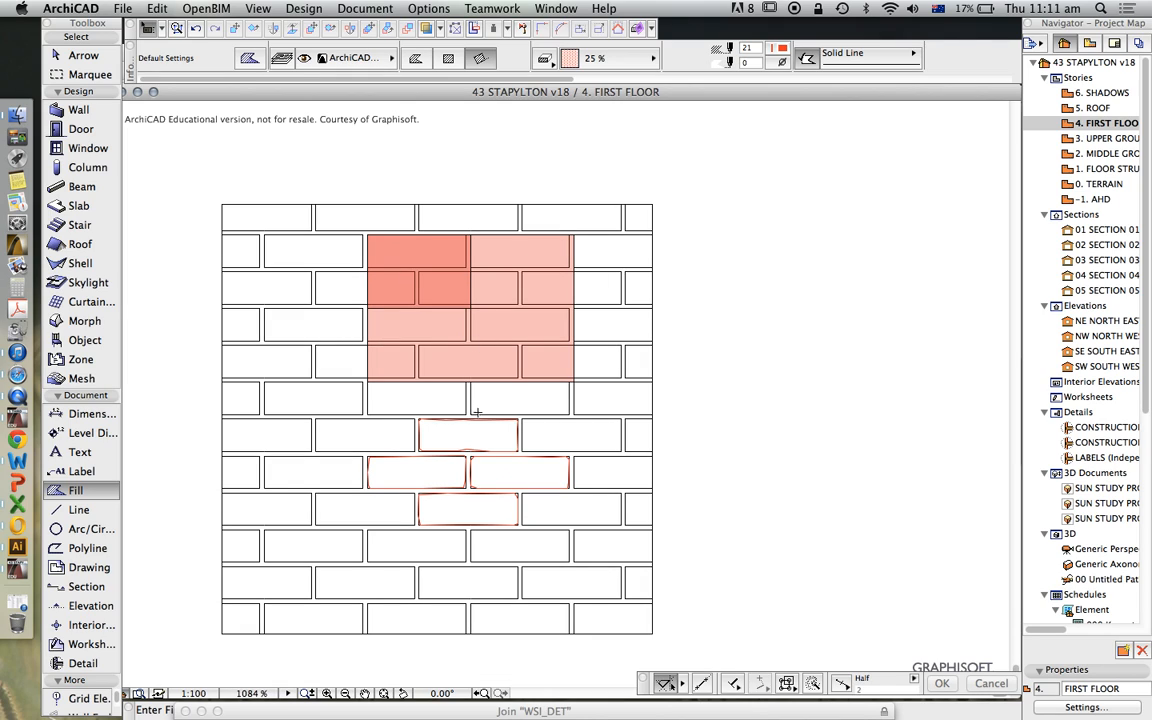
{"action": "mouse_move", "coordinate": [489, 277]}
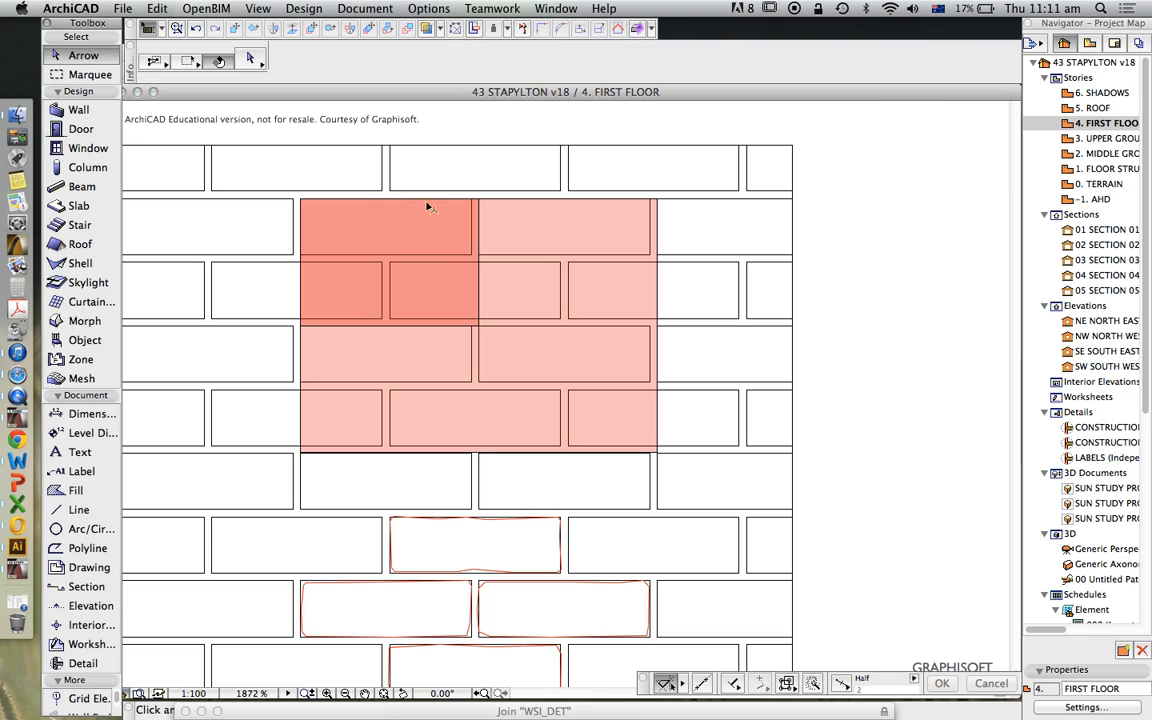
{"action": "left_click", "coordinate": [347, 268]}
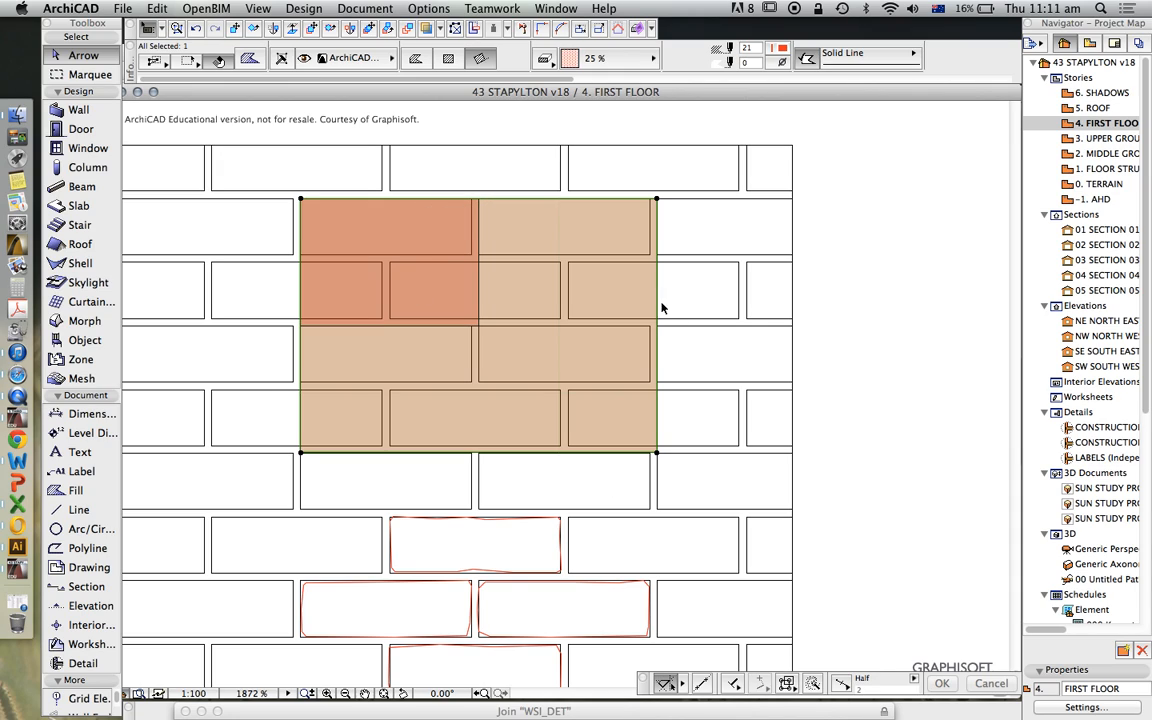
{"action": "mouse_move", "coordinate": [340, 338]}
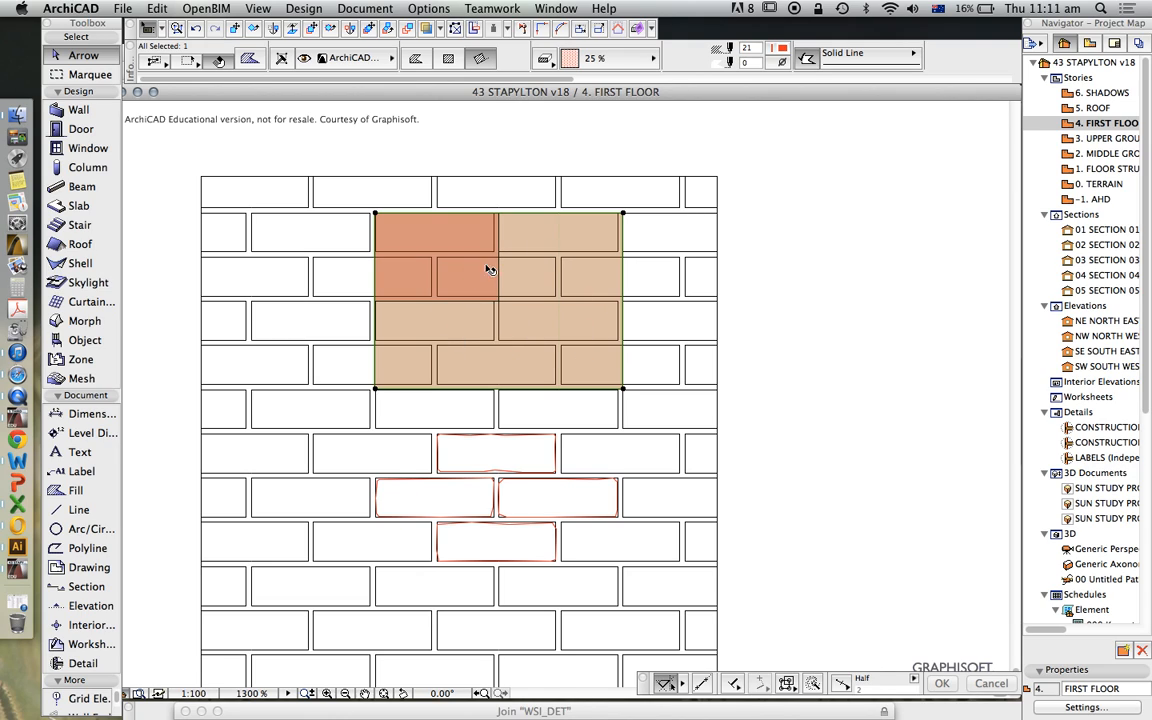
{"action": "mouse_move", "coordinate": [503, 462]}
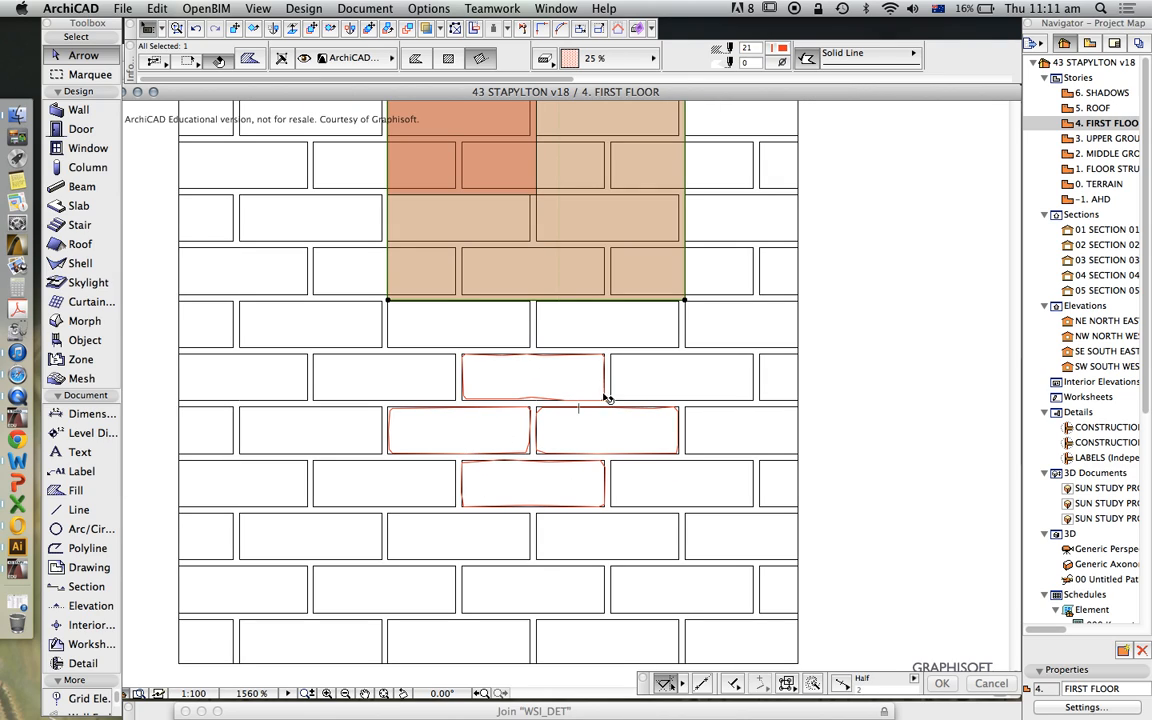
{"action": "mouse_move", "coordinate": [590, 428]}
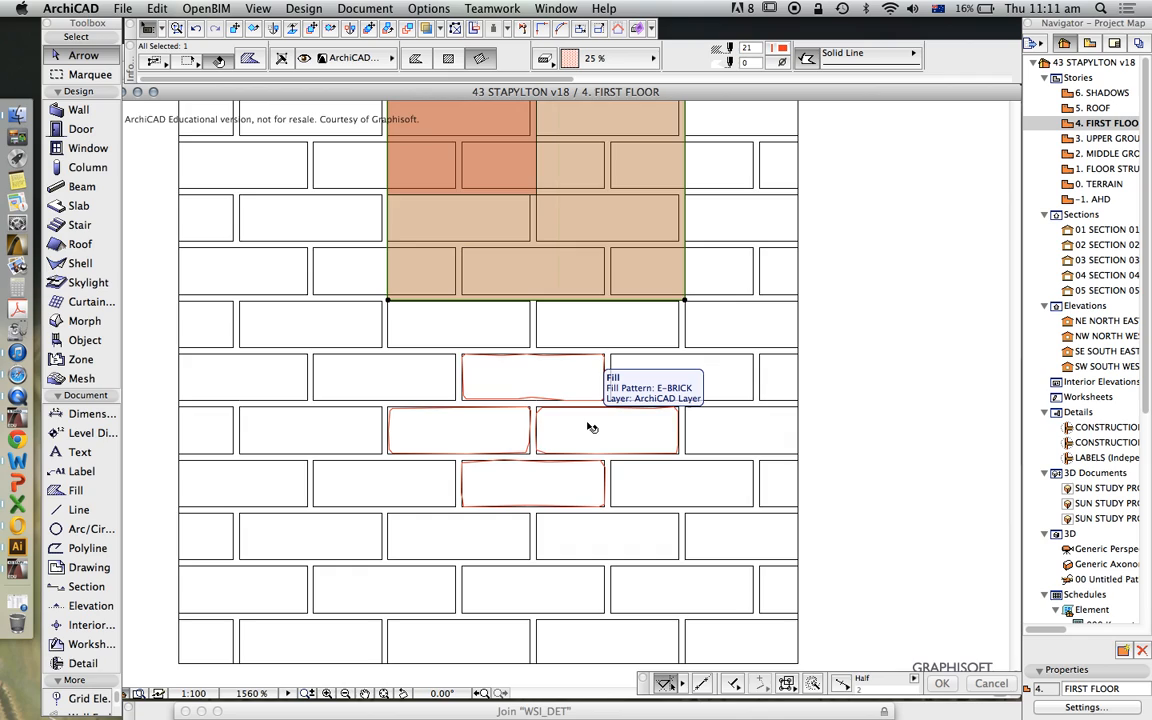
{"action": "mouse_move", "coordinate": [594, 430]}
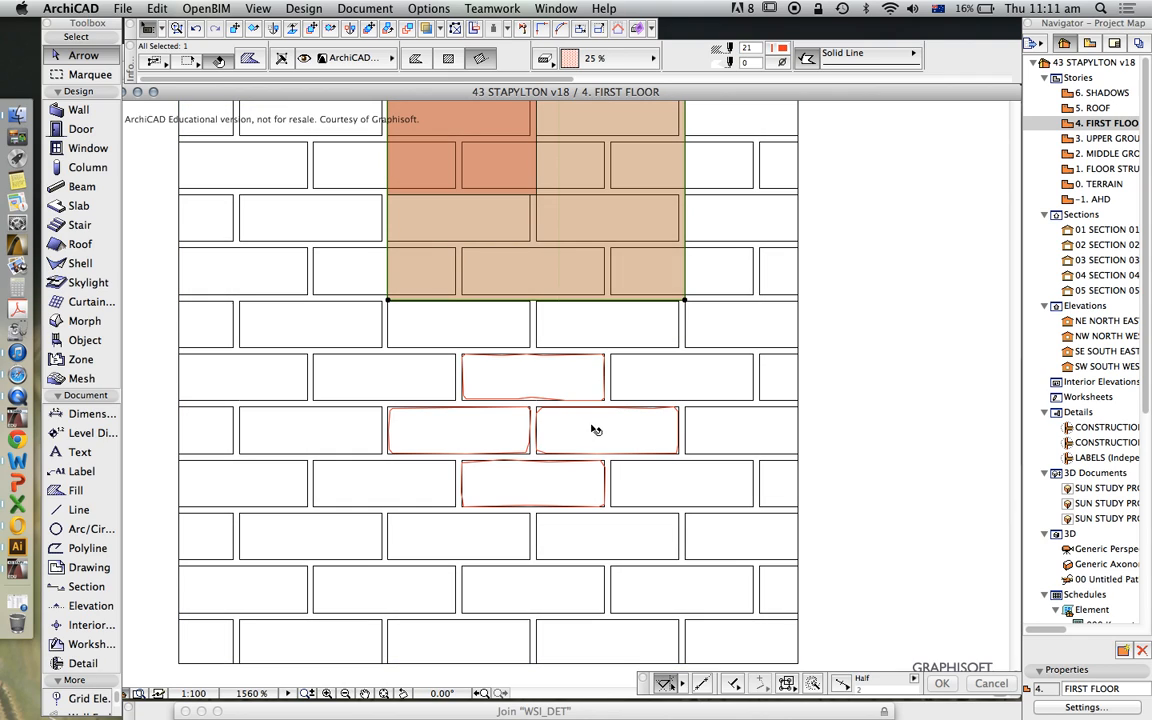
{"action": "mouse_move", "coordinate": [525, 374]}
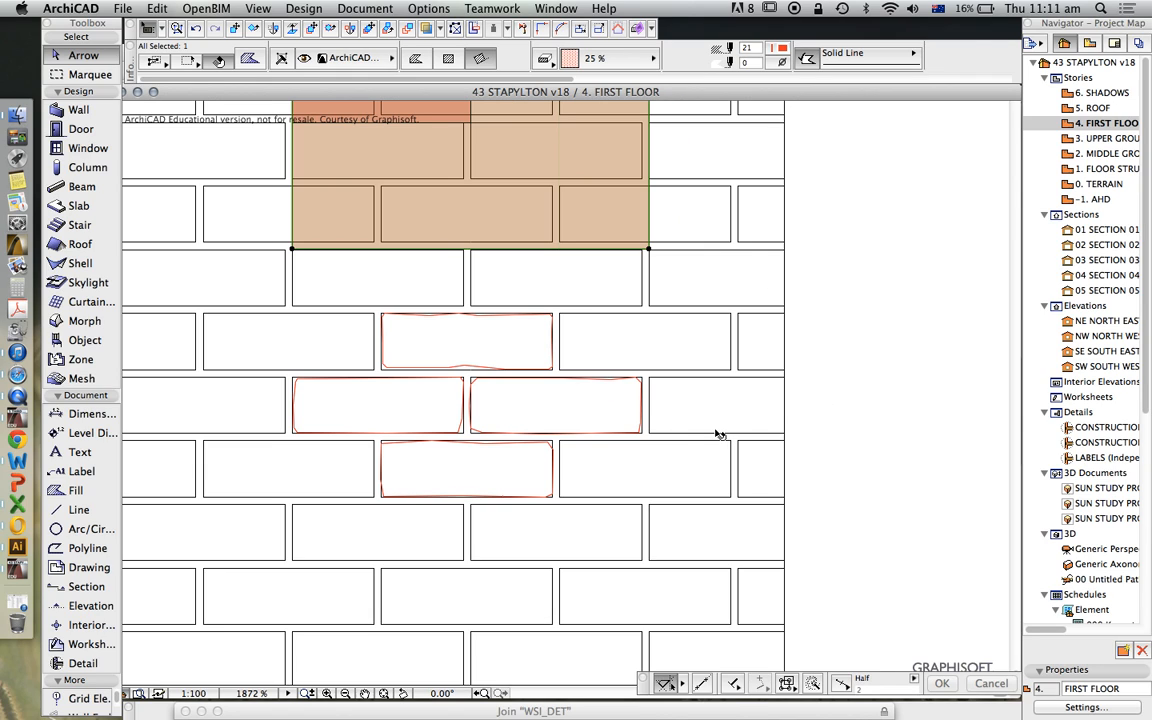
{"action": "mouse_move", "coordinate": [717, 434]}
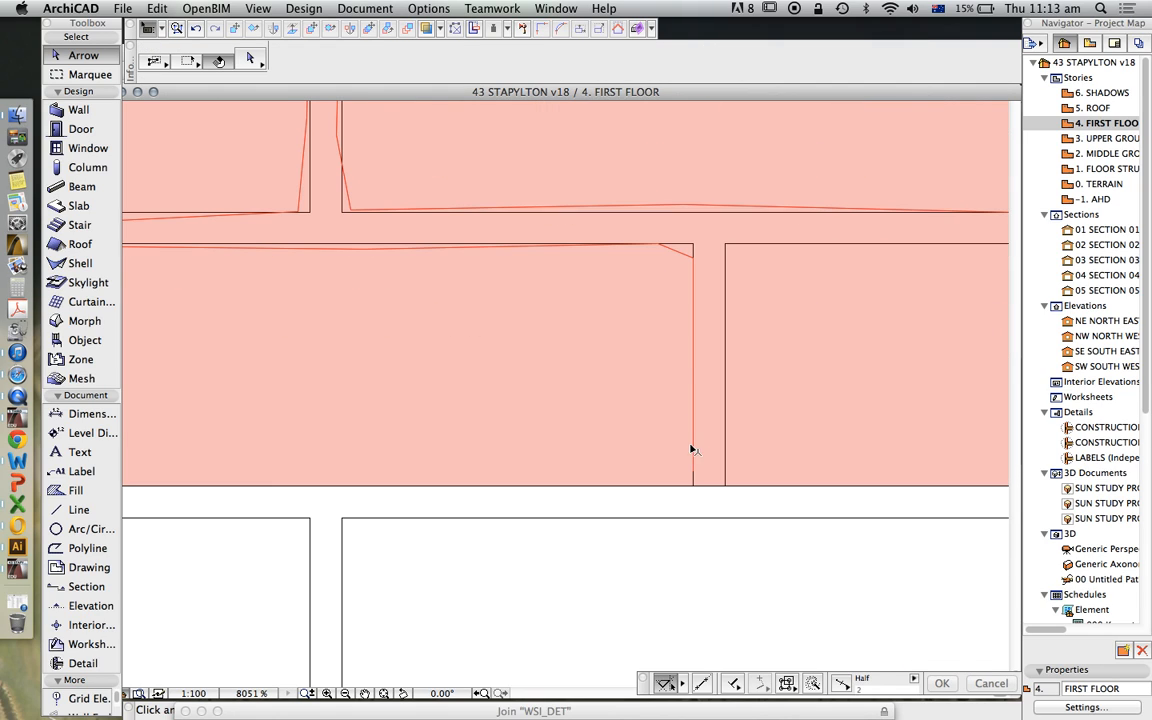
Draw a pink E-BRICK RECYCLED fill area across several brick courses
{"action": "left_click", "coordinate": [77, 509]}
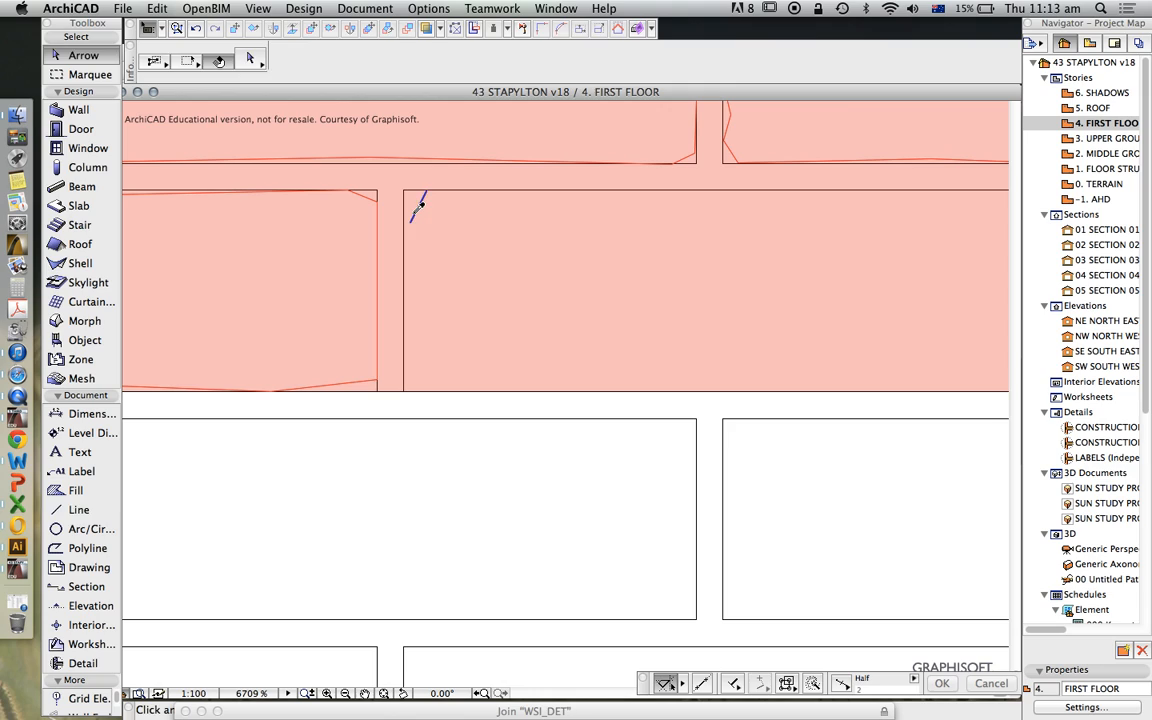
{"action": "left_click", "coordinate": [77, 509]}
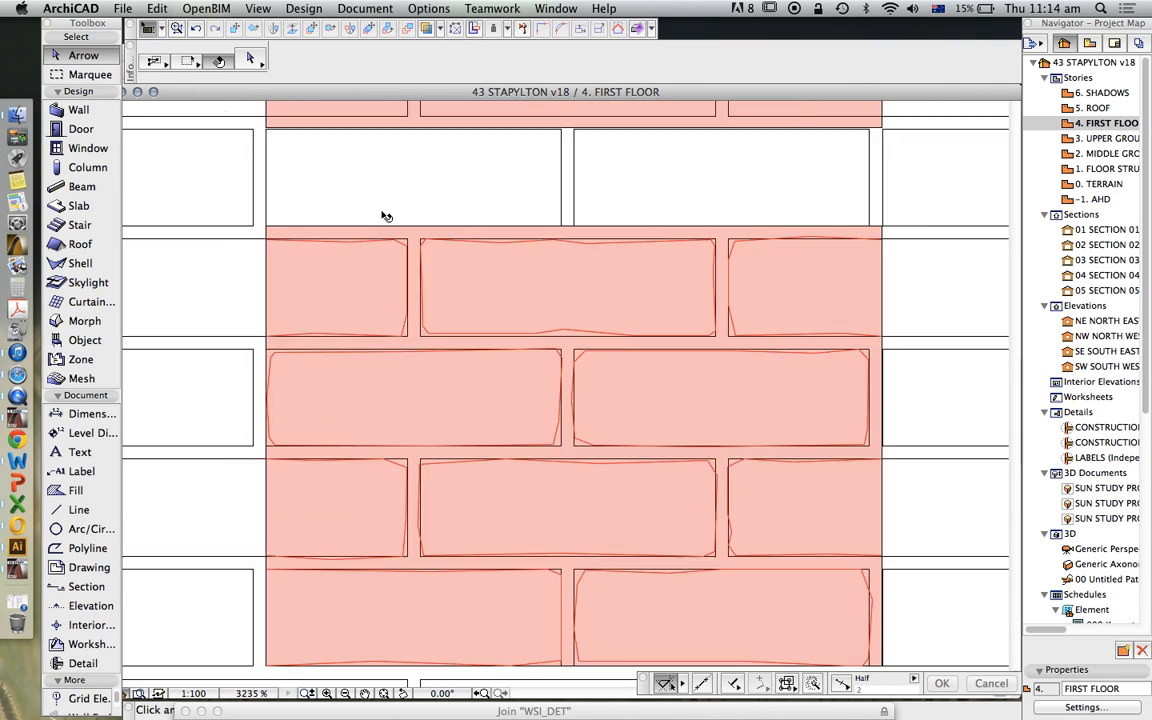
{"action": "scroll", "scroll_direction": "down", "scroll_amount": 3}
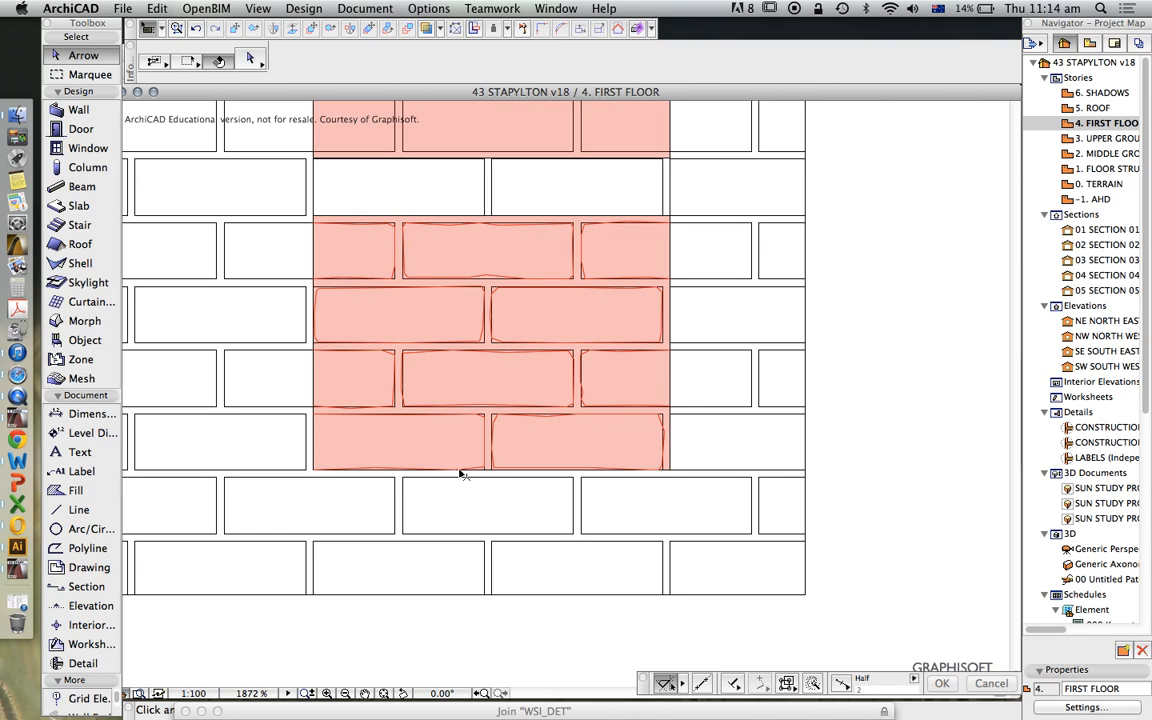
{"action": "mouse_move", "coordinate": [507, 382]}
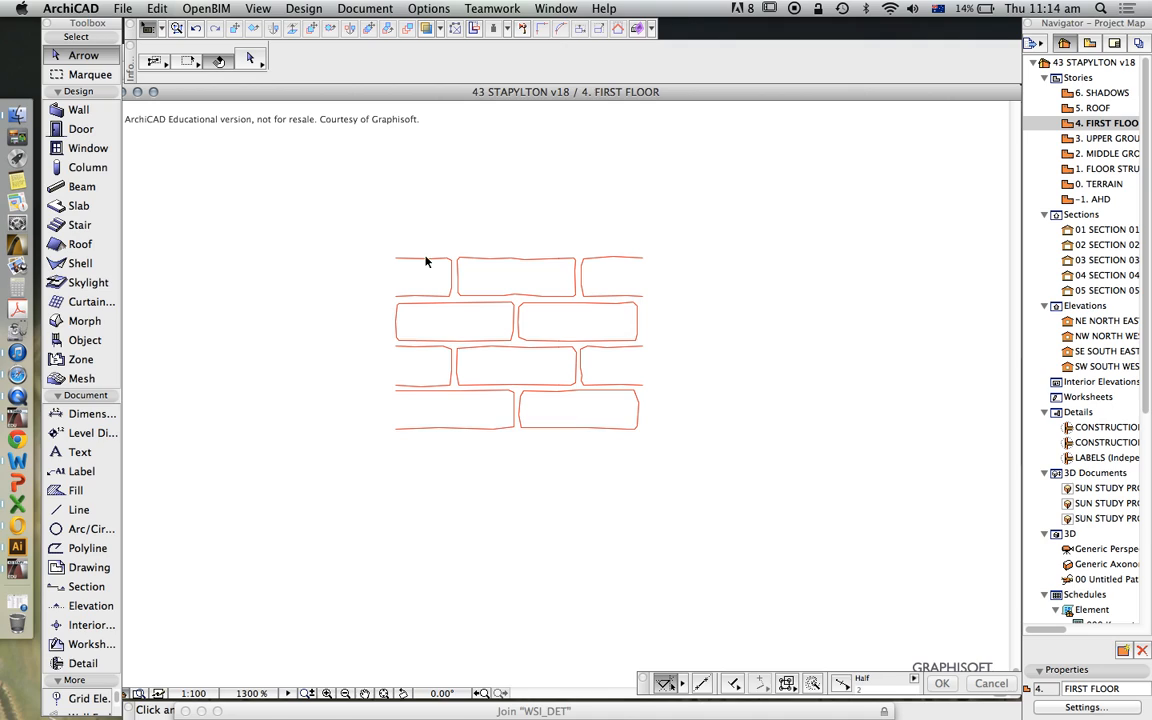
{"action": "mouse_move", "coordinate": [623, 387]}
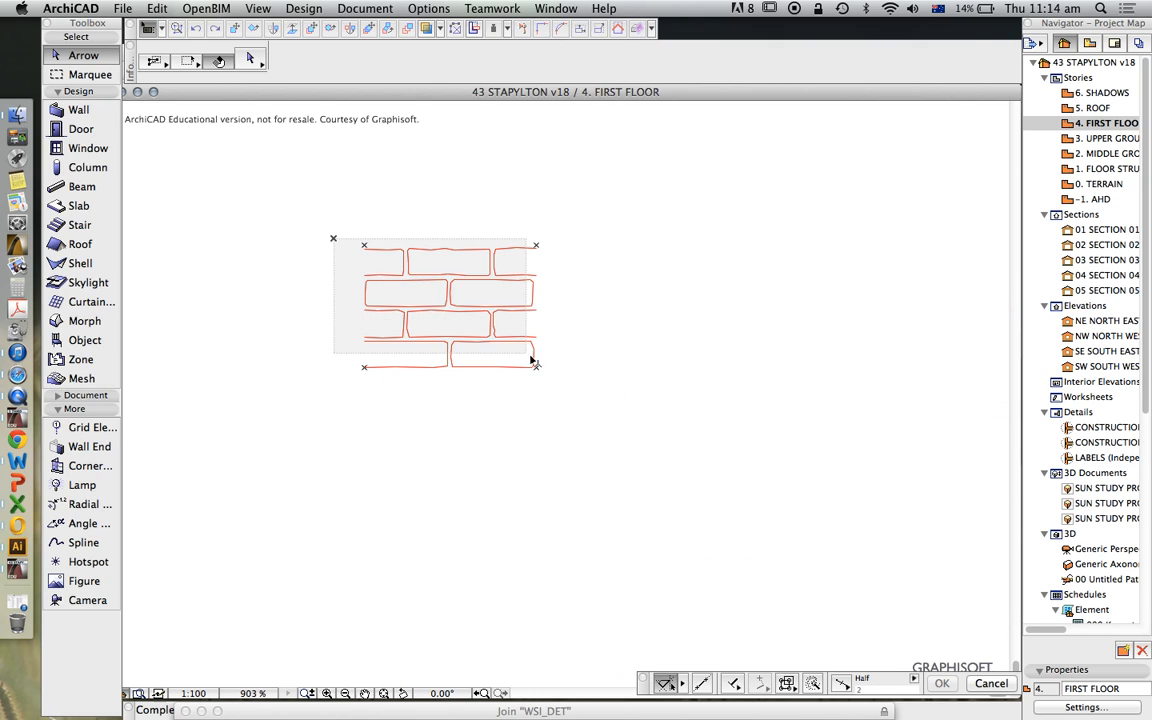
Place a hotspot marker at a corner of the repeating brick unit
{"action": "left_click", "coordinate": [753, 57]}
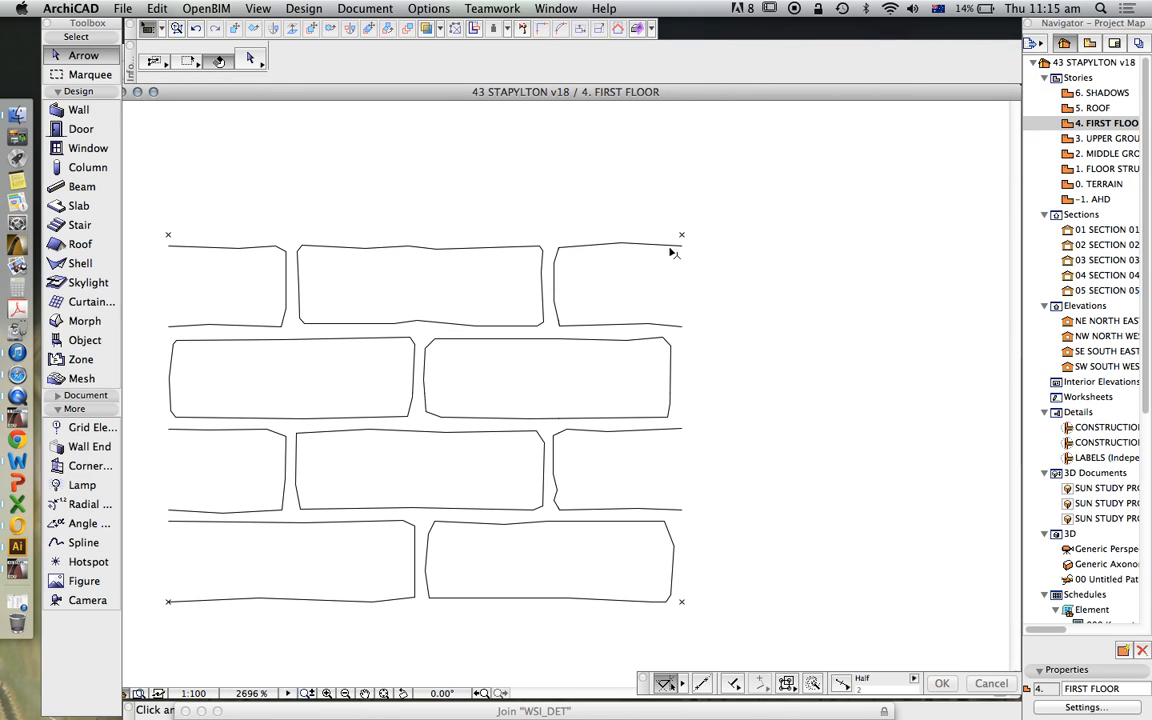
{"action": "scroll", "scroll_direction": "down", "scroll_amount": 3}
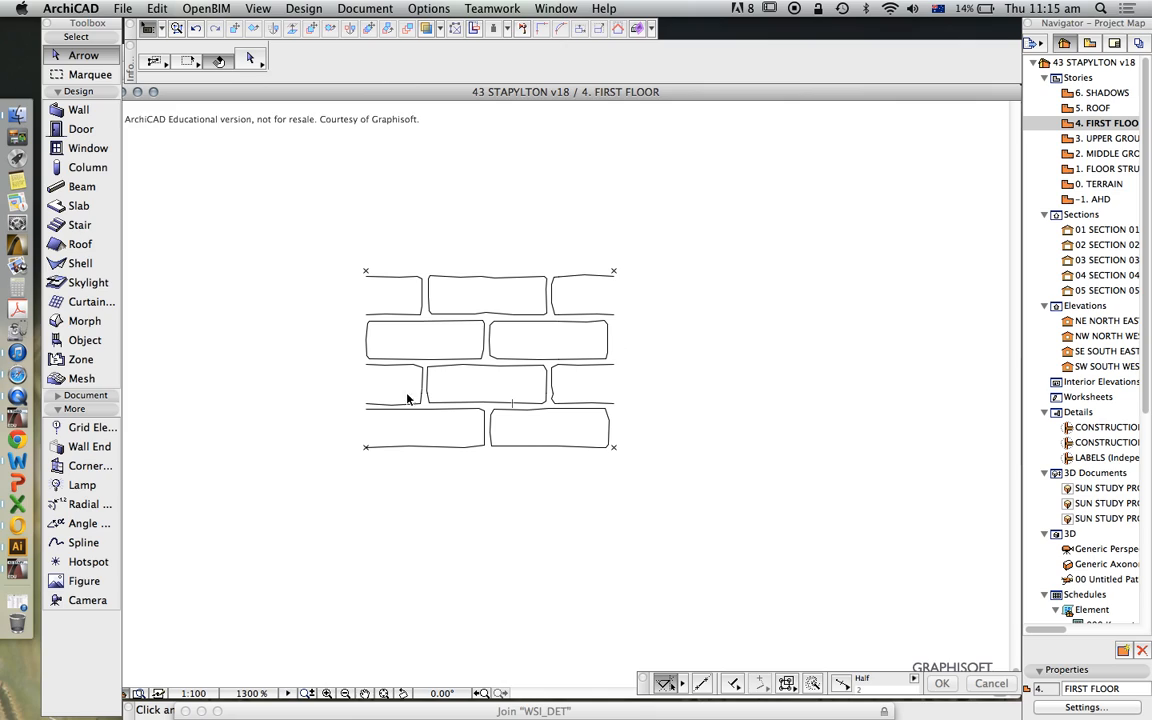
{"action": "mouse_move", "coordinate": [427, 305]}
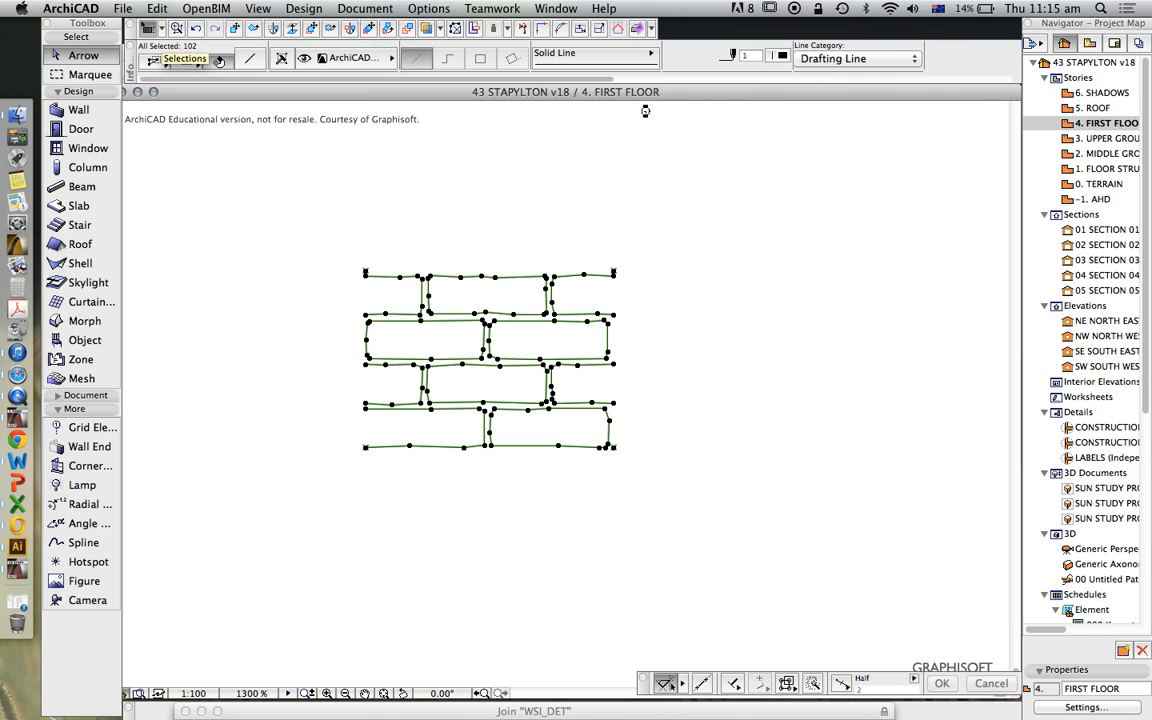
Show the Fill Types settings with the E-BRICK symbol fill selected
{"action": "left_click", "coordinate": [437, 8]}
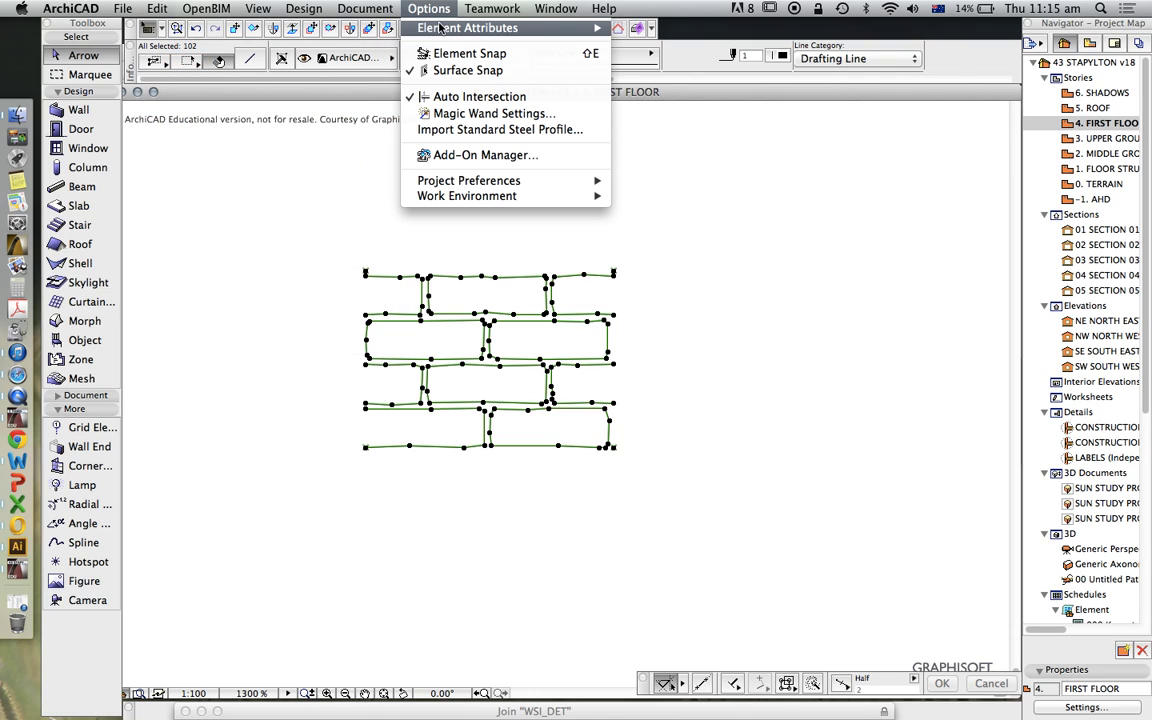
{"action": "left_click", "coordinate": [485, 29]}
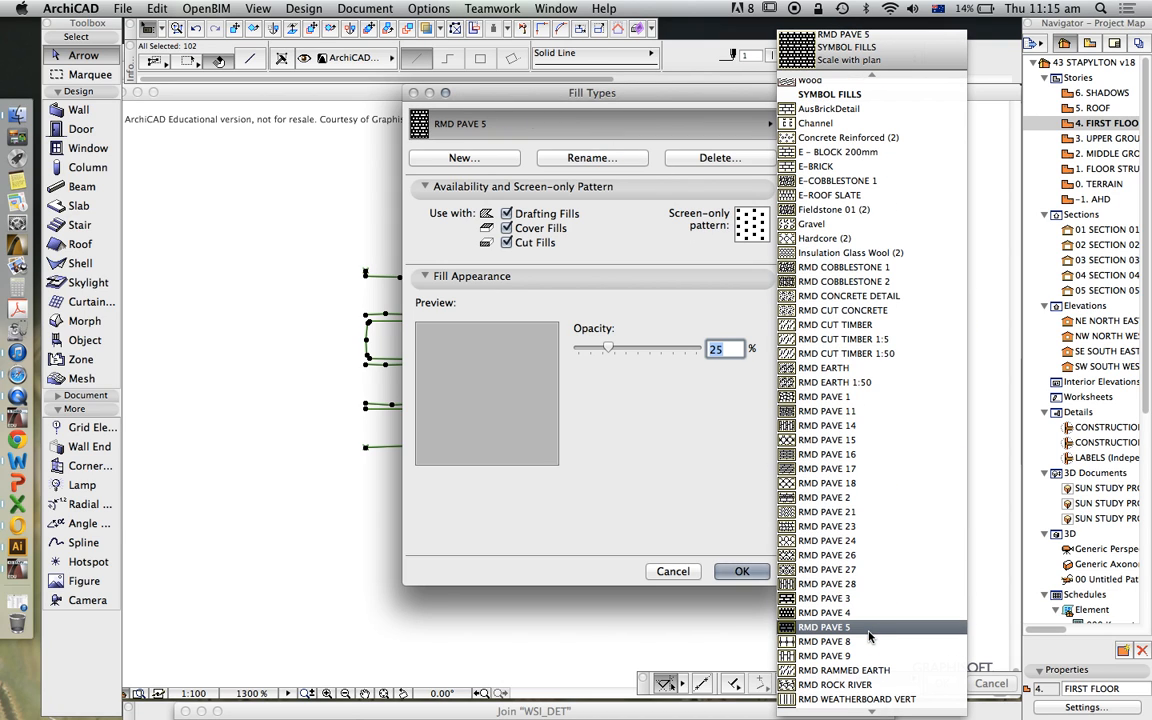
{"action": "left_click", "coordinate": [832, 425]}
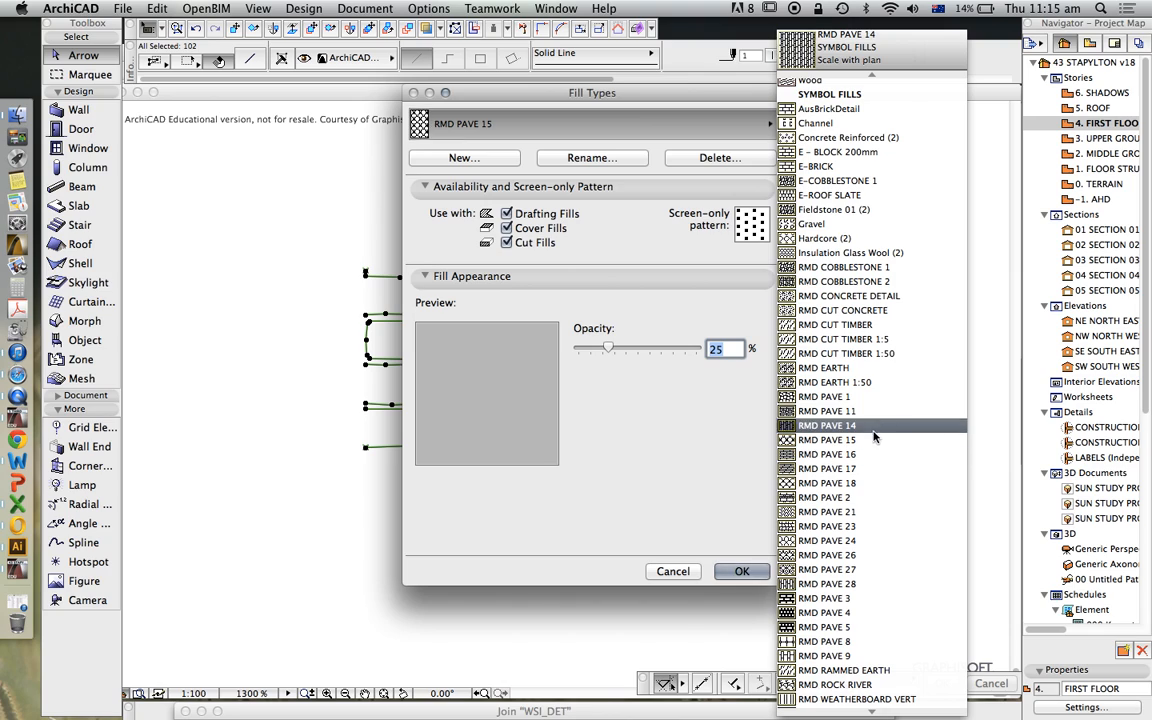
{"action": "left_click", "coordinate": [816, 166]}
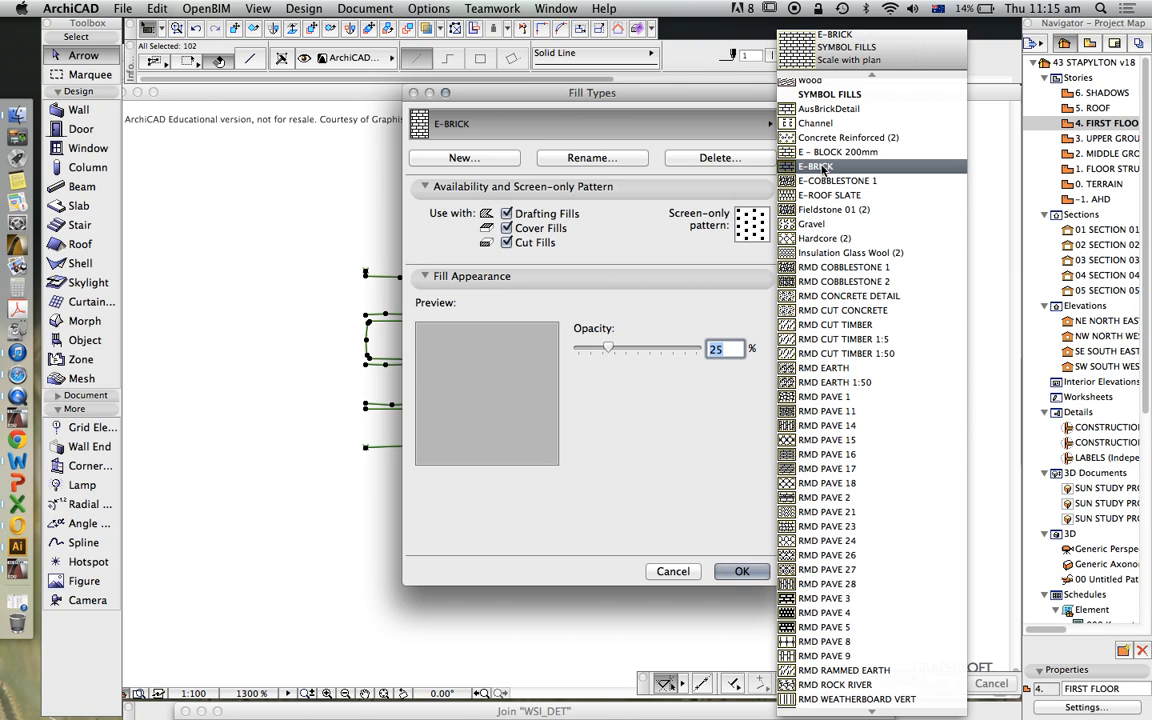
{"action": "mouse_move", "coordinate": [818, 173]}
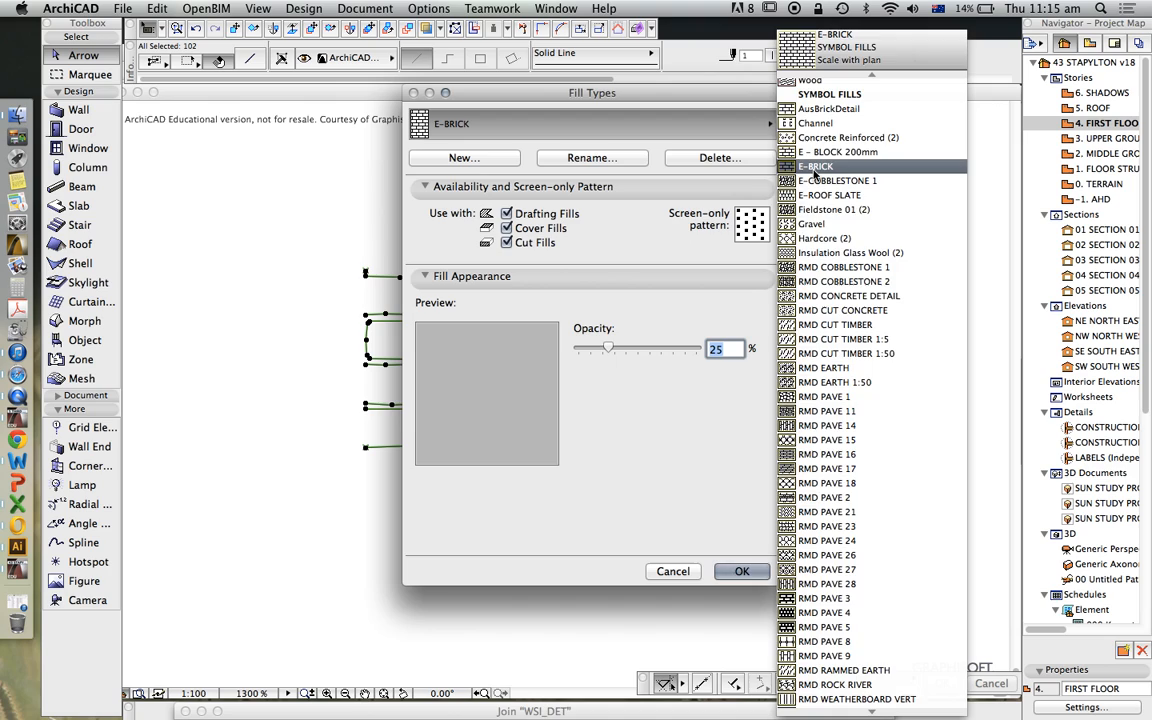
{"action": "left_click", "coordinate": [814, 166]}
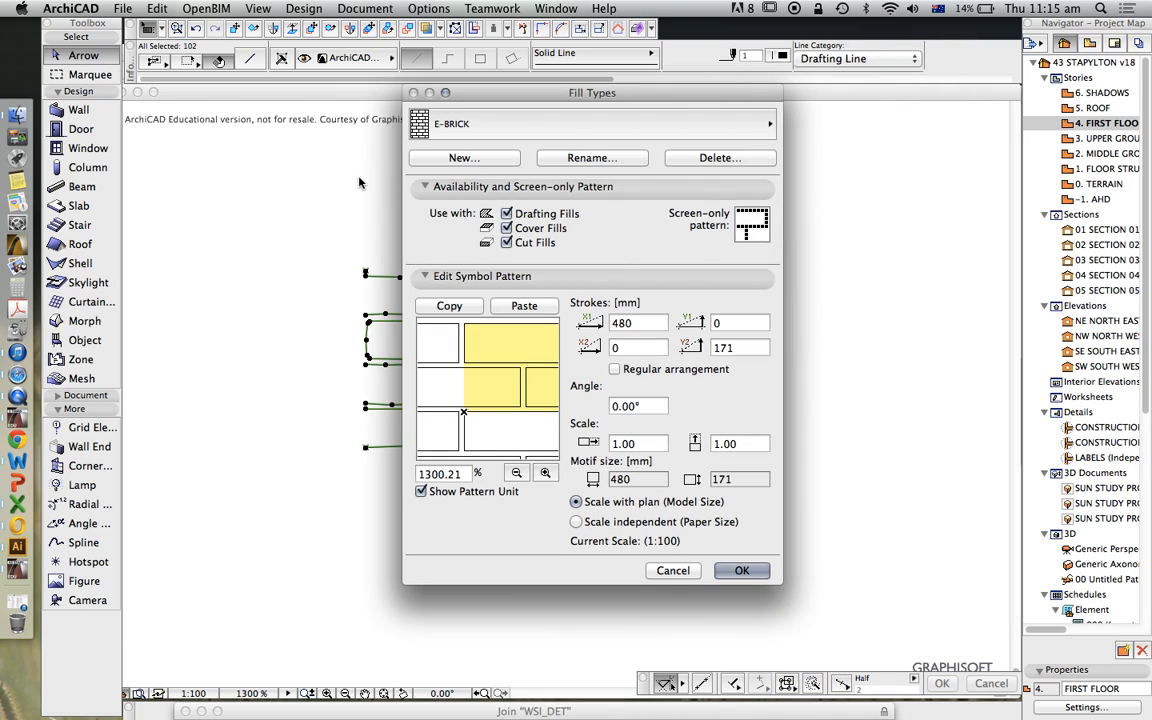
Duplicate E-BRICK as a new fill named E-BRICK RECYCLED
{"action": "left_click", "coordinate": [463, 157]}
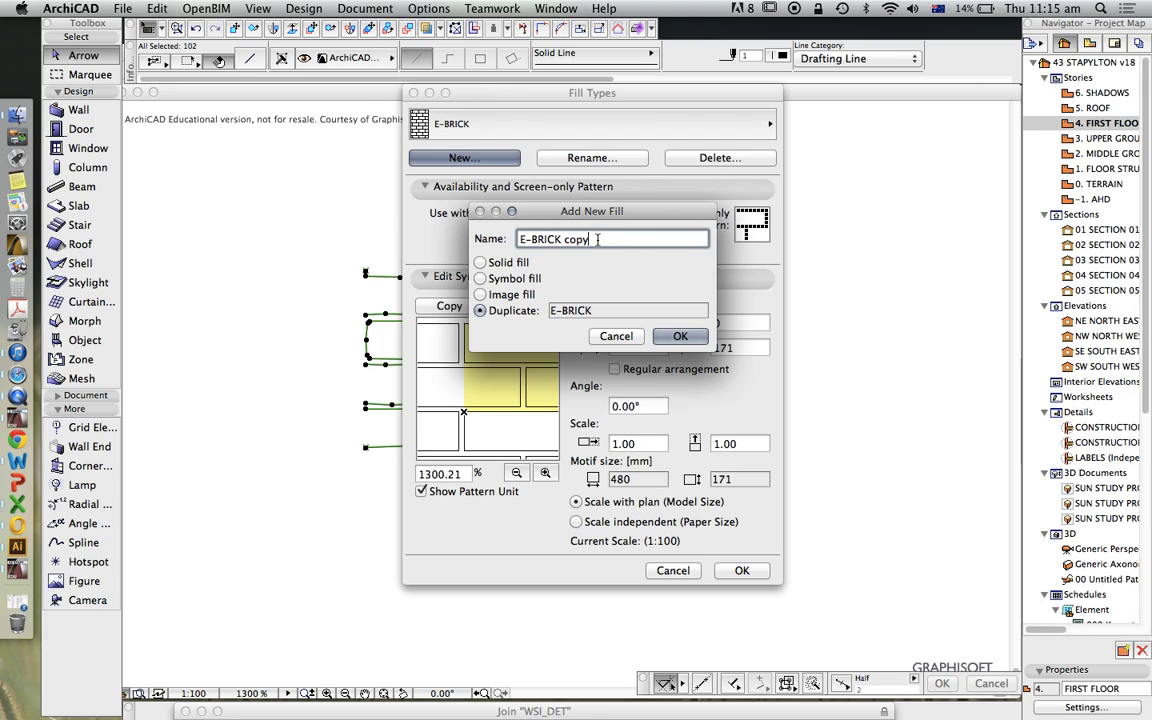
{"action": "double_click", "coordinate": [559, 239]}
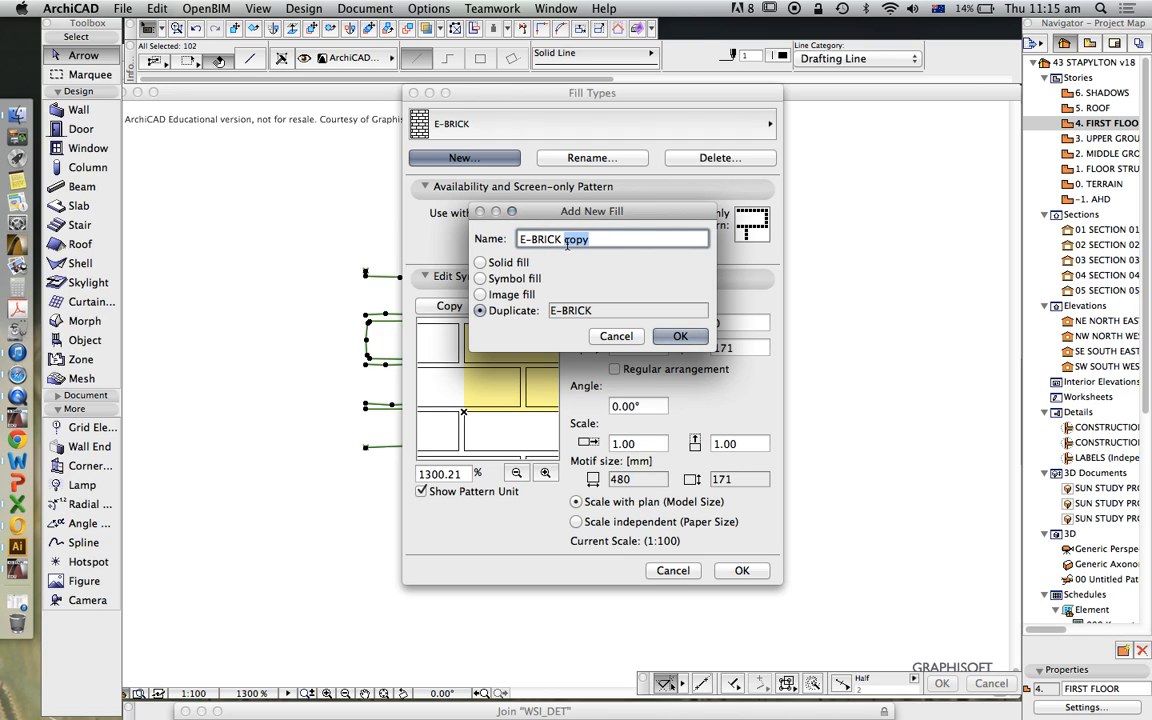
{"action": "type", "text": "red"}
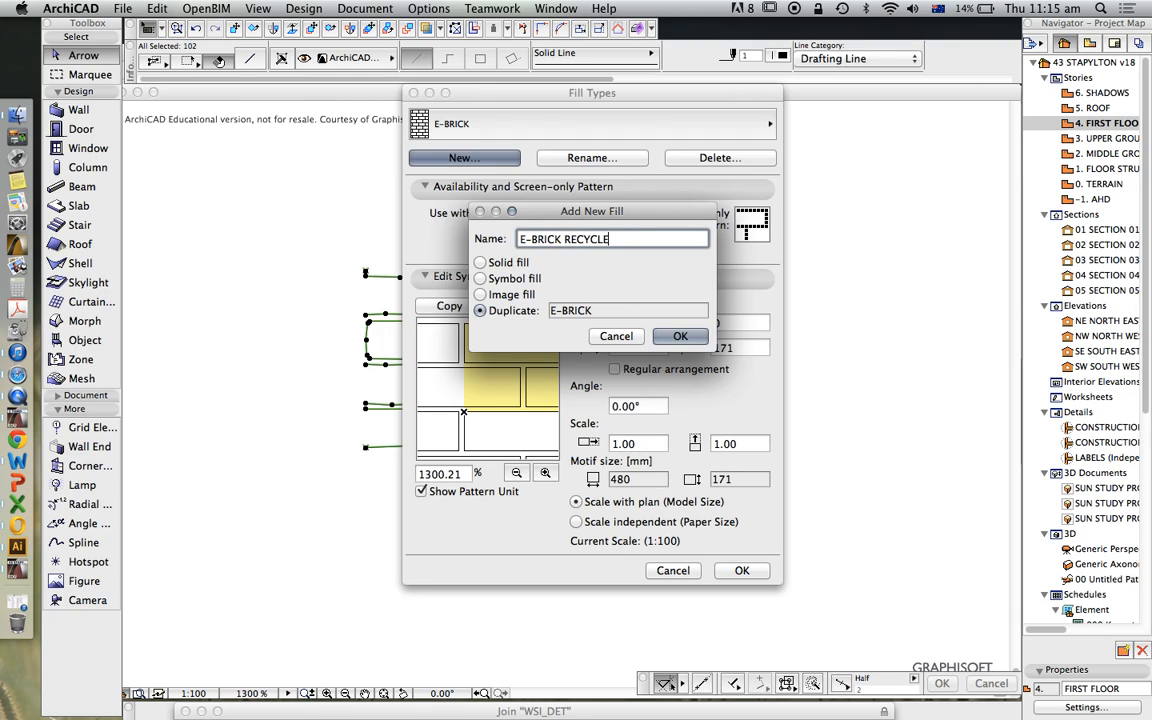
{"action": "type", "text": "D"}
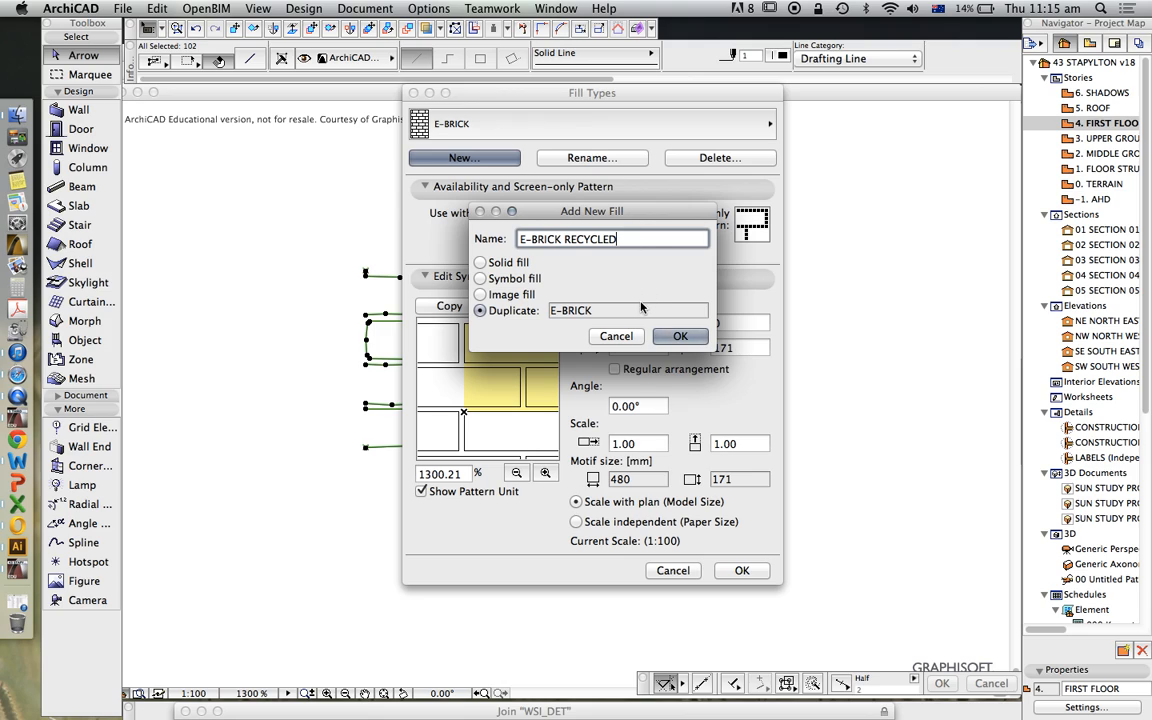
{"action": "left_click", "coordinate": [679, 335]}
{"action": "type", "text": "343"}
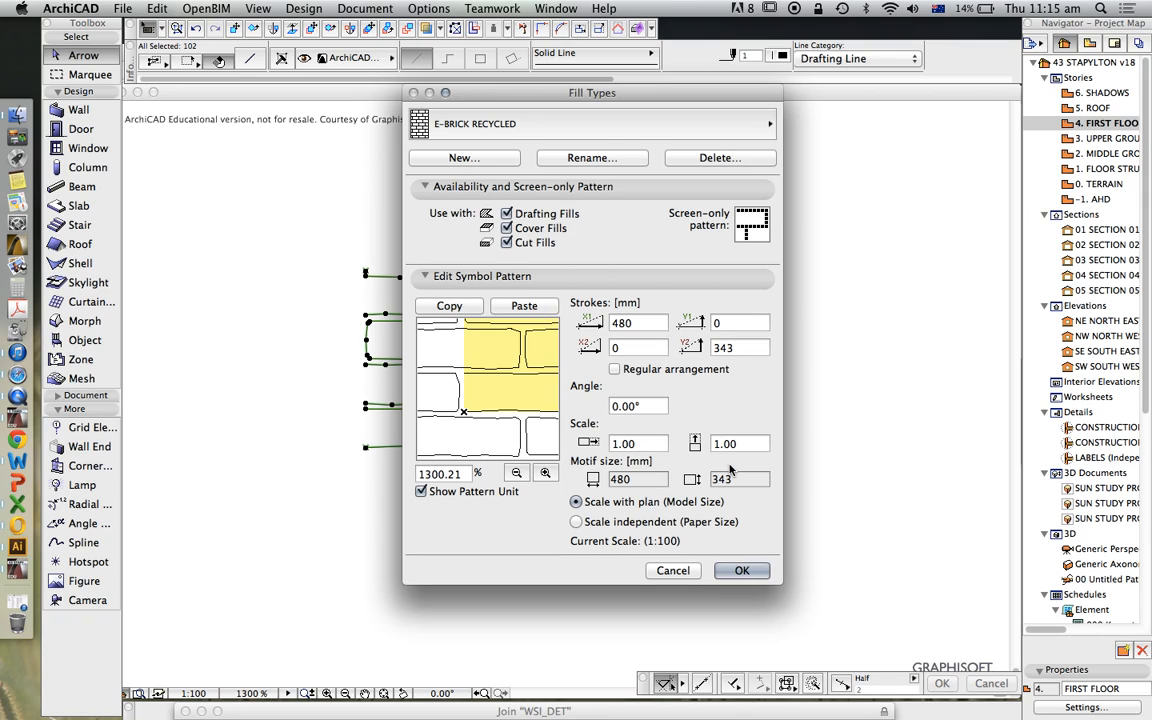
{"action": "mouse_move", "coordinate": [463, 410]}
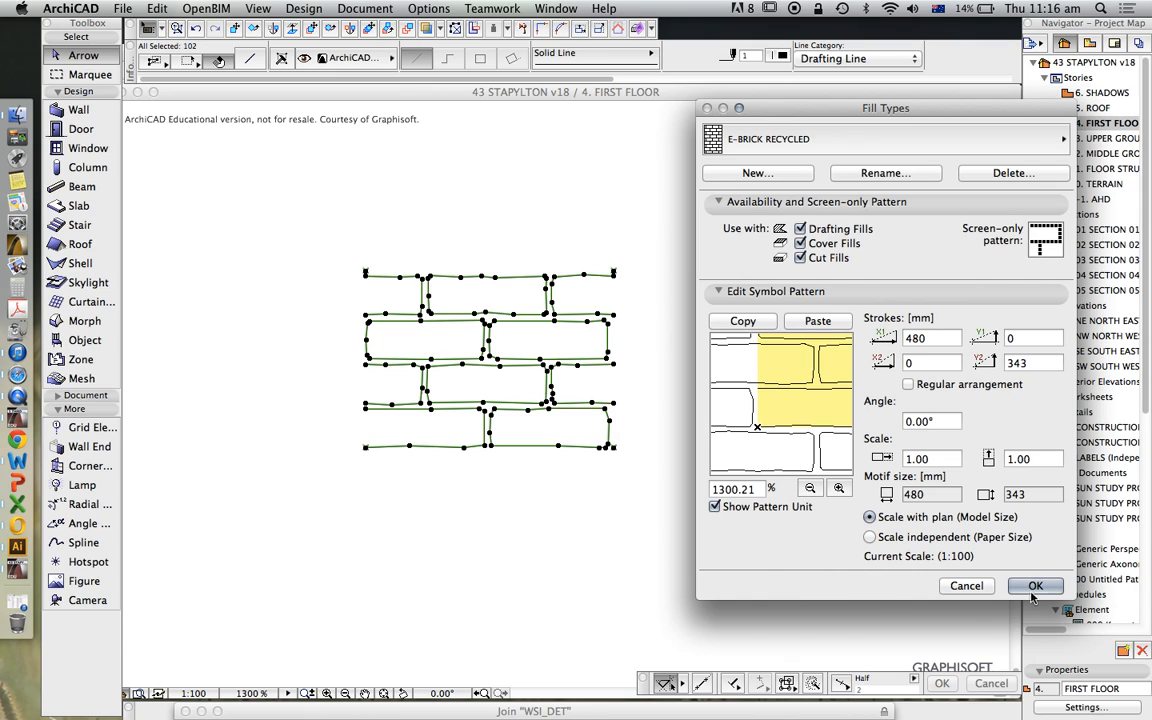
{"action": "mouse_move", "coordinate": [1065, 600]}
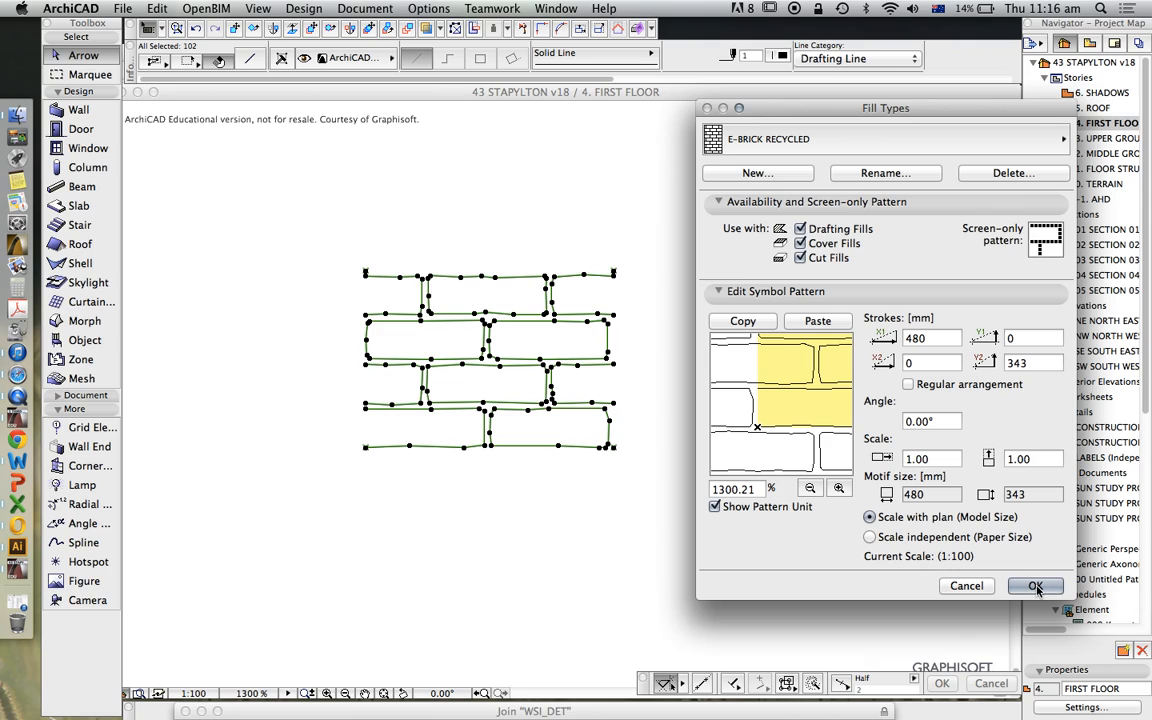
Accept the 480×343 mm hand-drawn brick motif and close Fill Types
{"action": "left_click", "coordinate": [1033, 585]}
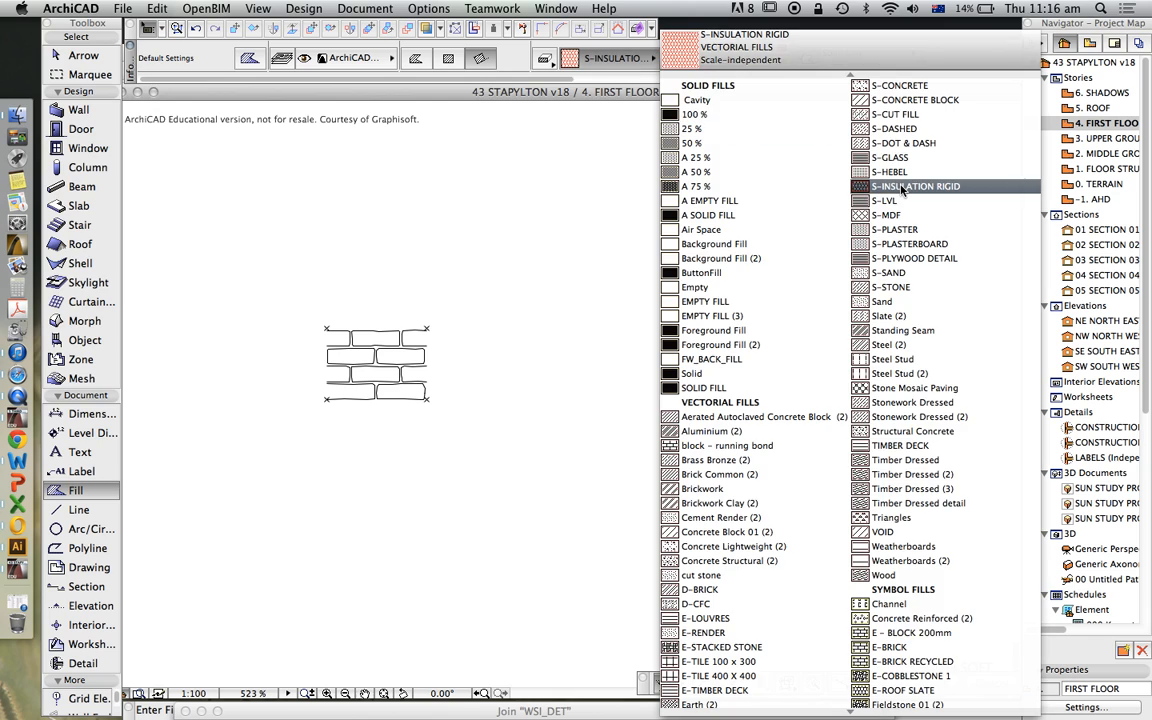
Draw a rectangular E-BRICK RECYCLED fill beside the sketch
{"action": "left_click", "coordinate": [914, 222]}
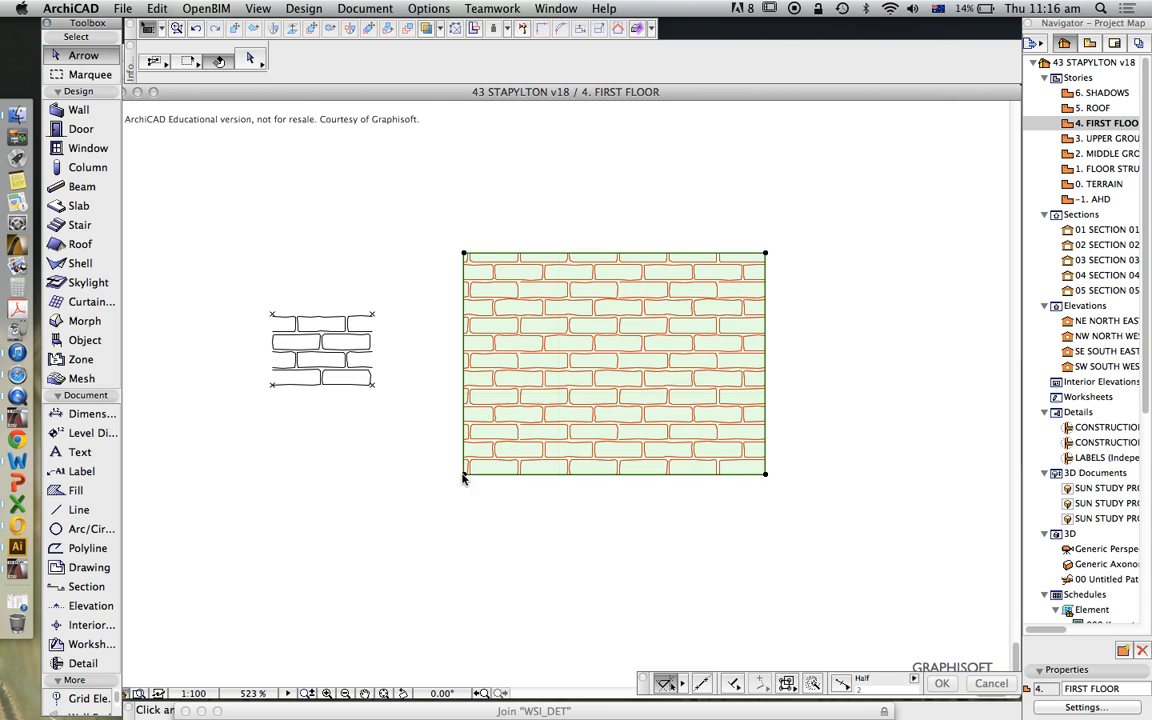
{"action": "left_click", "coordinate": [460, 476]}
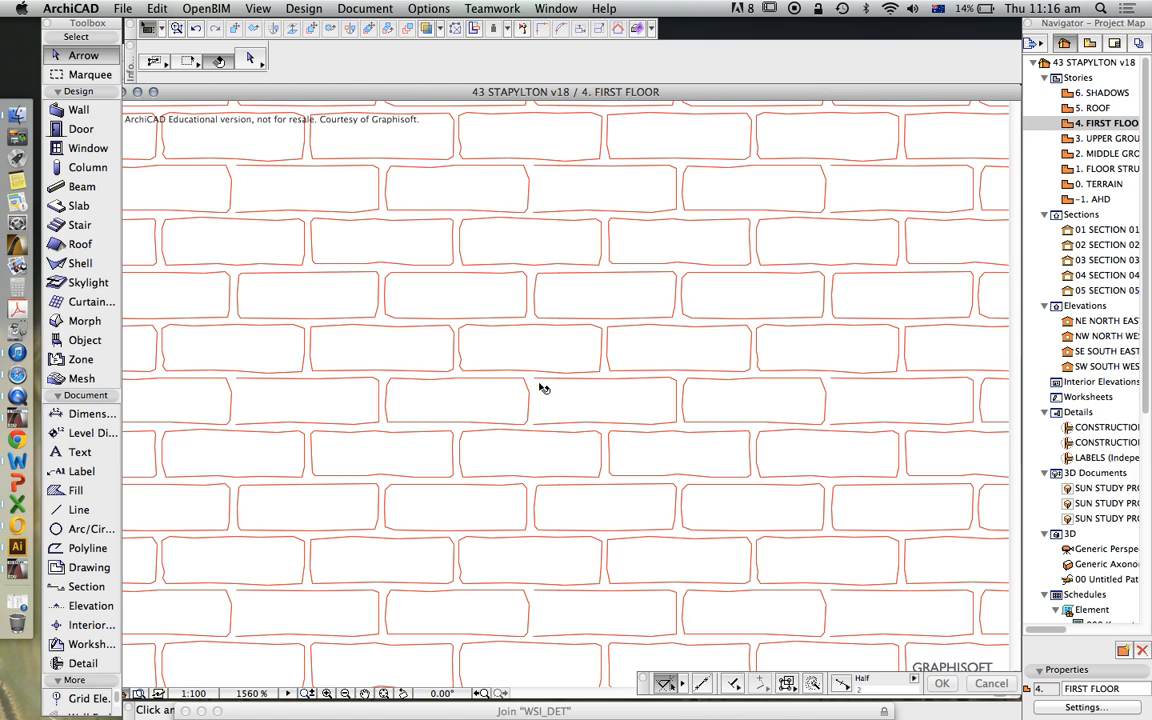
{"action": "mouse_move", "coordinate": [579, 402]}
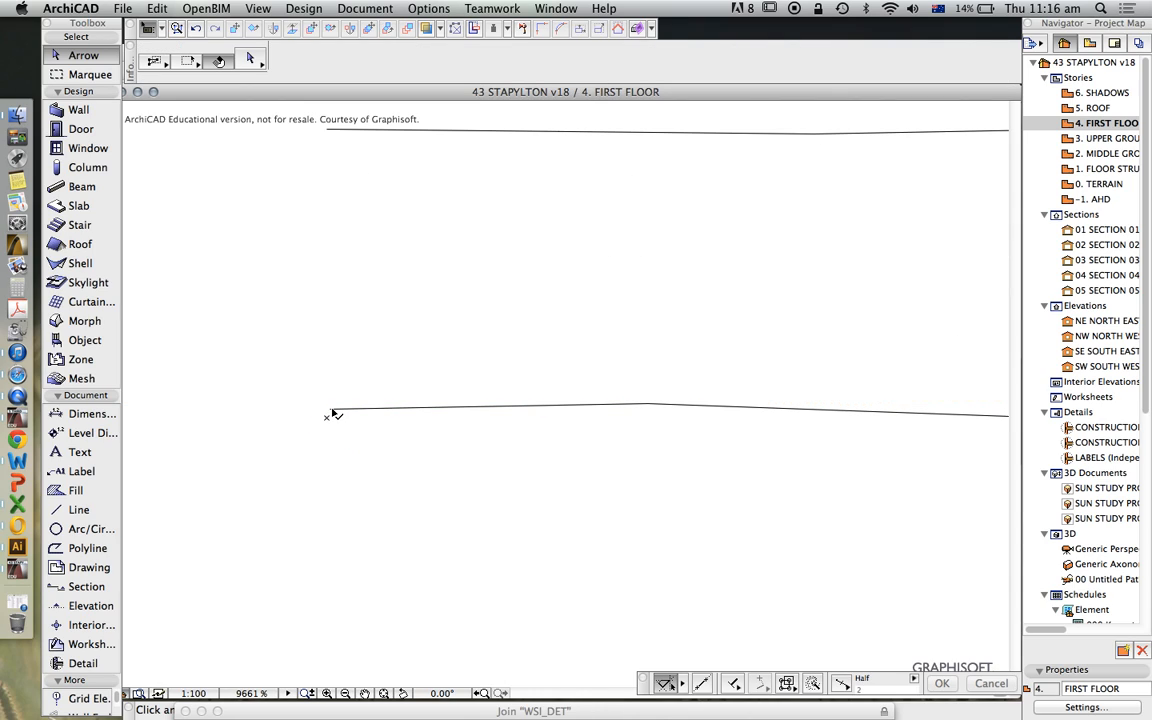
Trim a stray line end in the hand-drawn brick sketch
{"action": "left_click", "coordinate": [79, 509]}
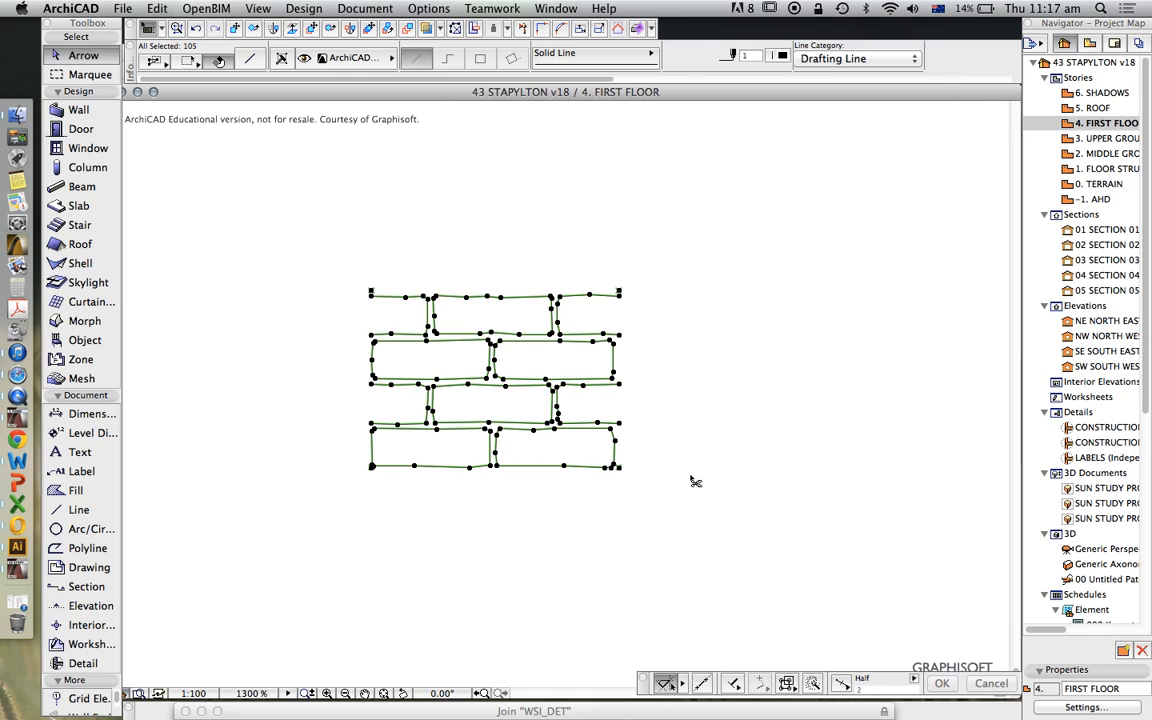
Copy the trimmed brick lines into the E-BRICK RECYCLED pattern via Fill Types
{"action": "left_click", "coordinate": [151, 9]}
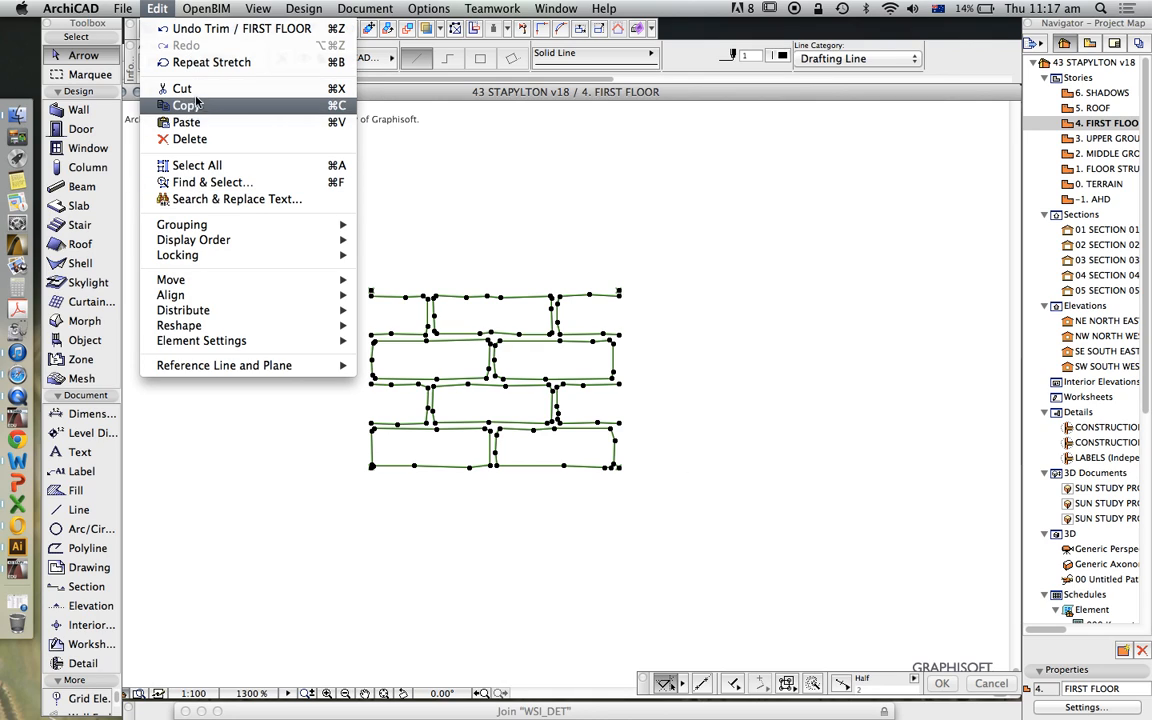
{"action": "left_click", "coordinate": [180, 105]}
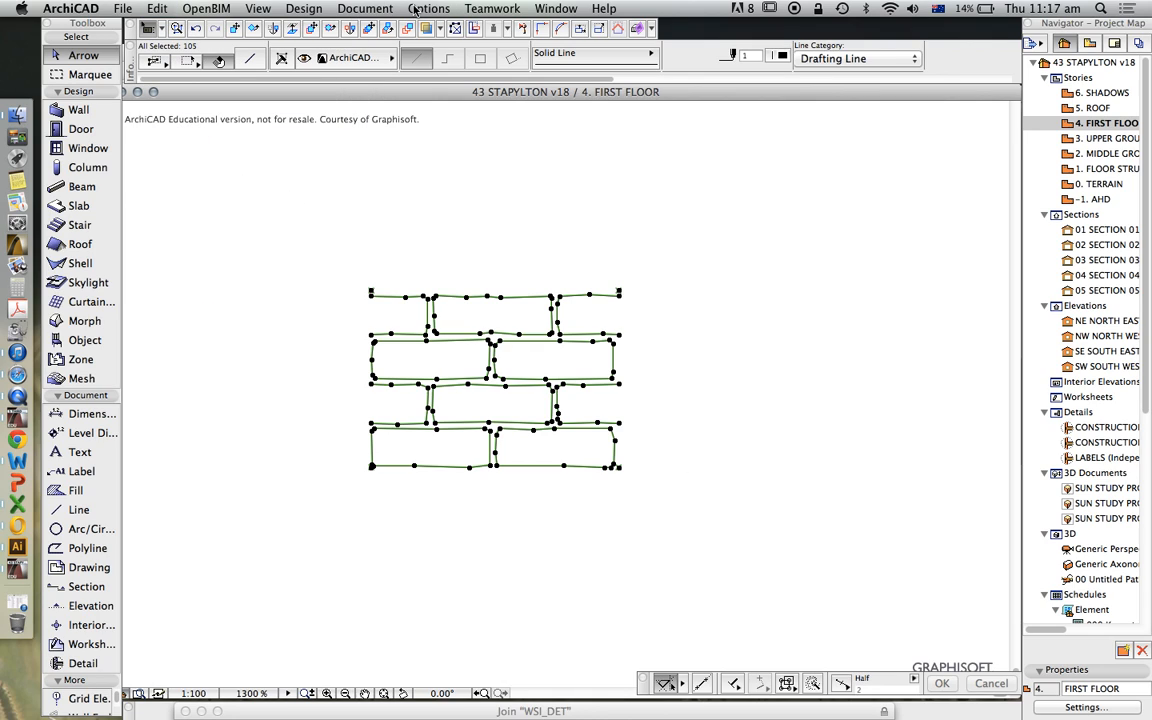
{"action": "left_click", "coordinate": [429, 8]}
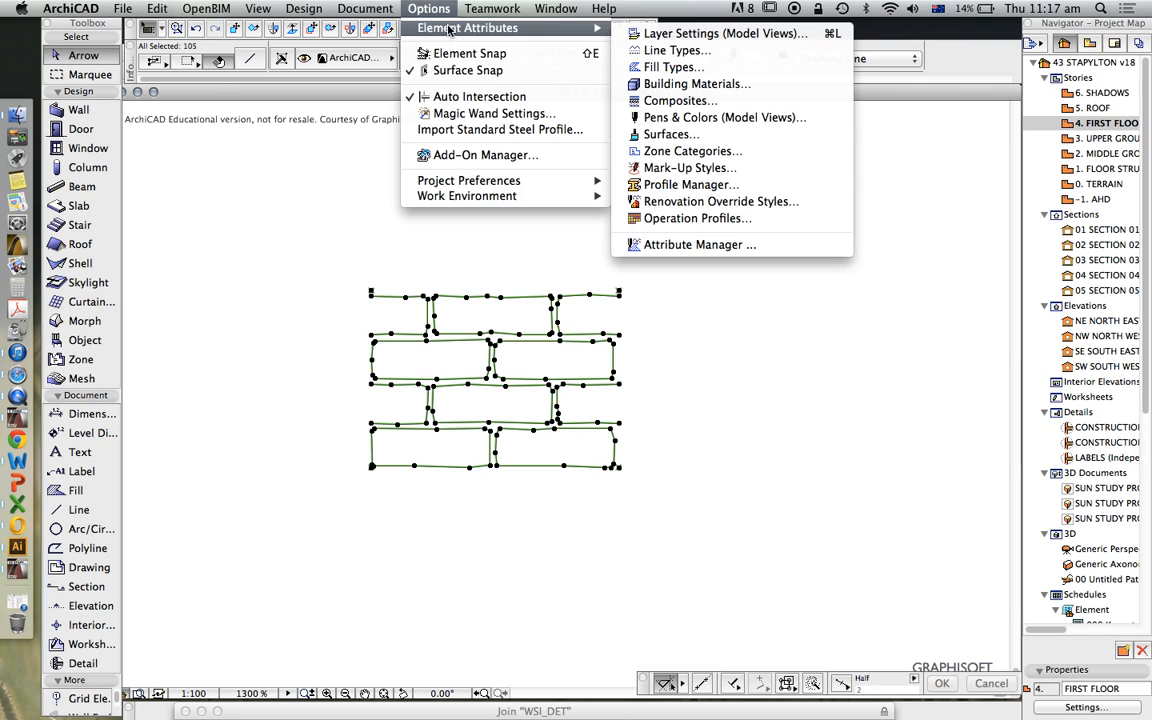
{"action": "left_click", "coordinate": [661, 66]}
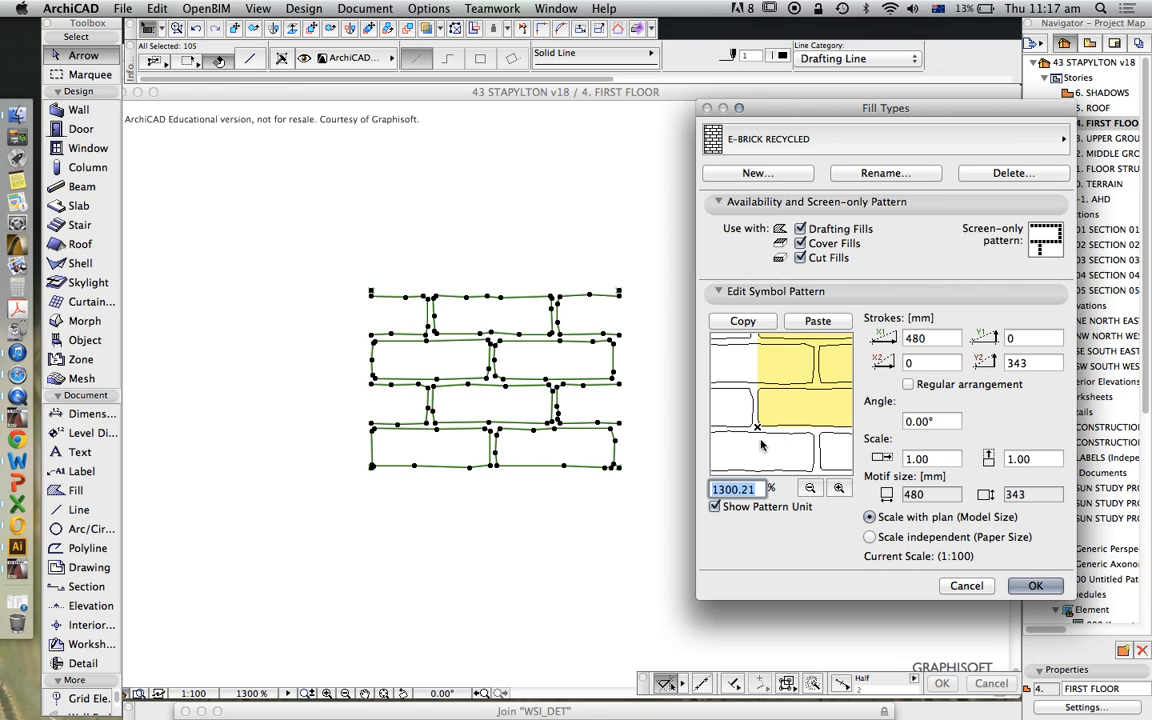
{"action": "left_click", "coordinate": [1033, 585]}
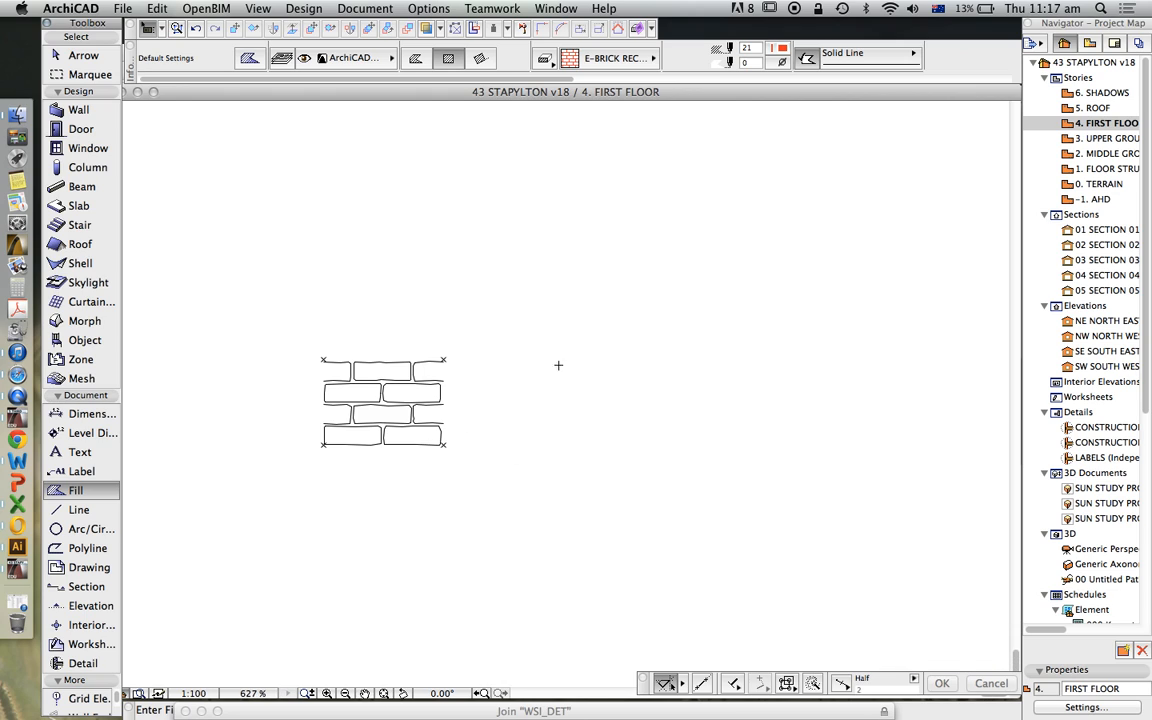
Draw a large E-BRICK RECYCLED fill rectangle to the right of the sketch
{"action": "left_click_drag", "start_coordinate": [488, 301], "coordinate": [755, 505]}
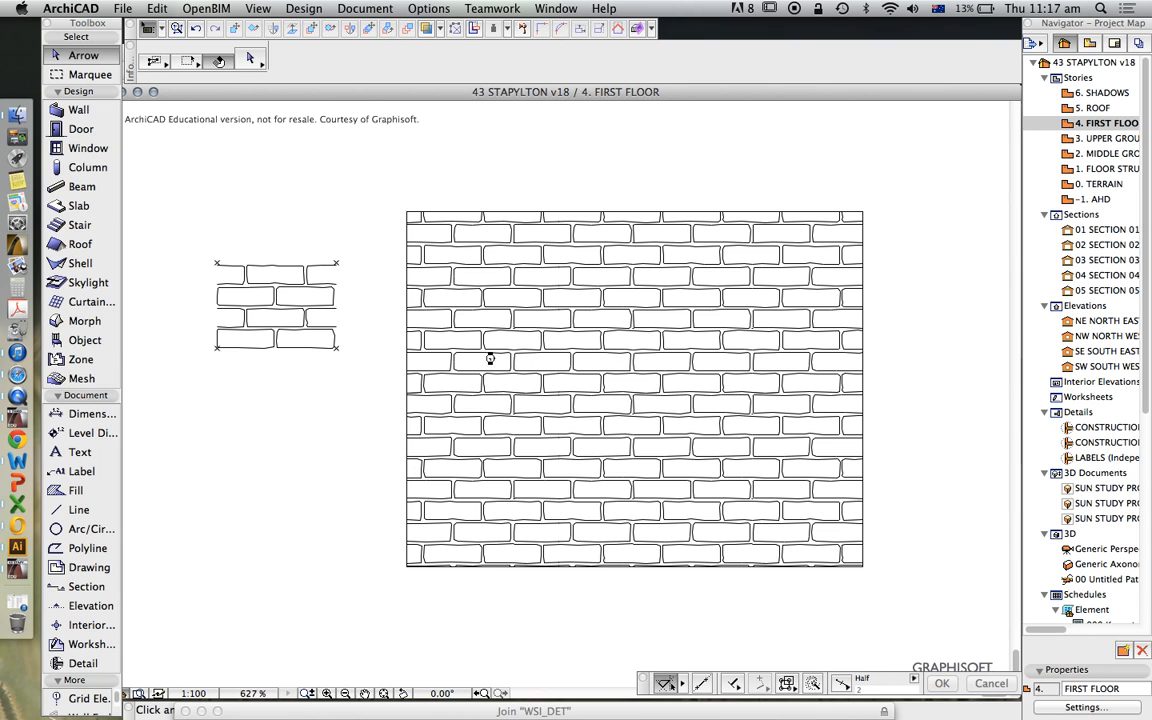
{"action": "mouse_move", "coordinate": [618, 386]}
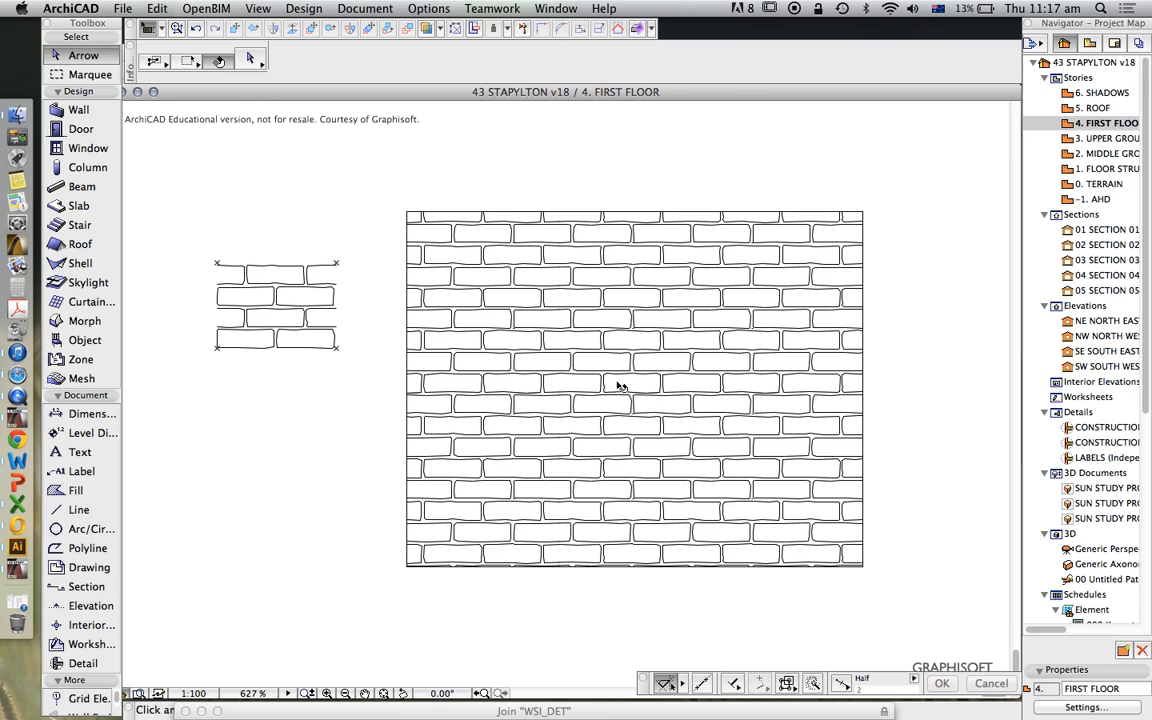